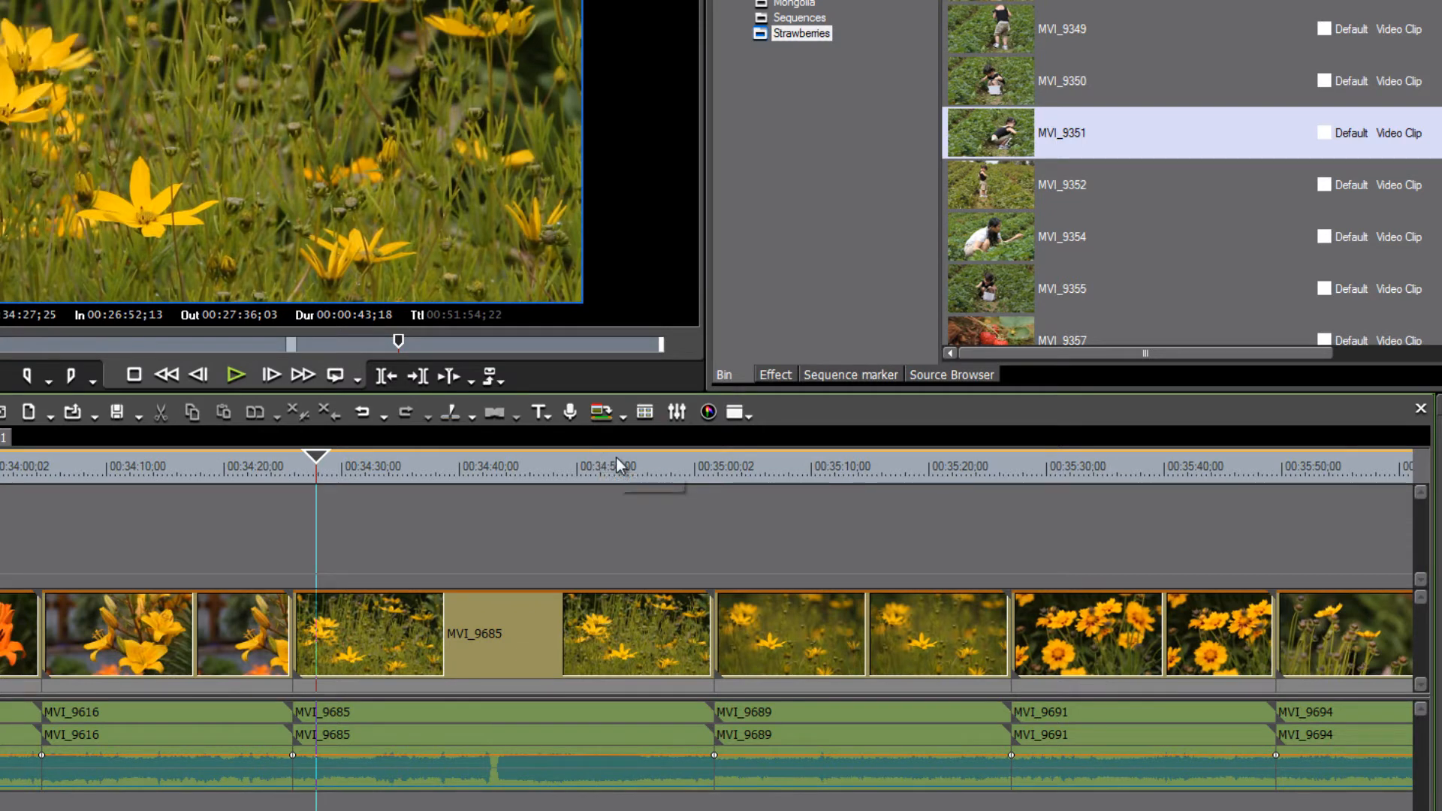
pyautogui.moveTo(617, 464)
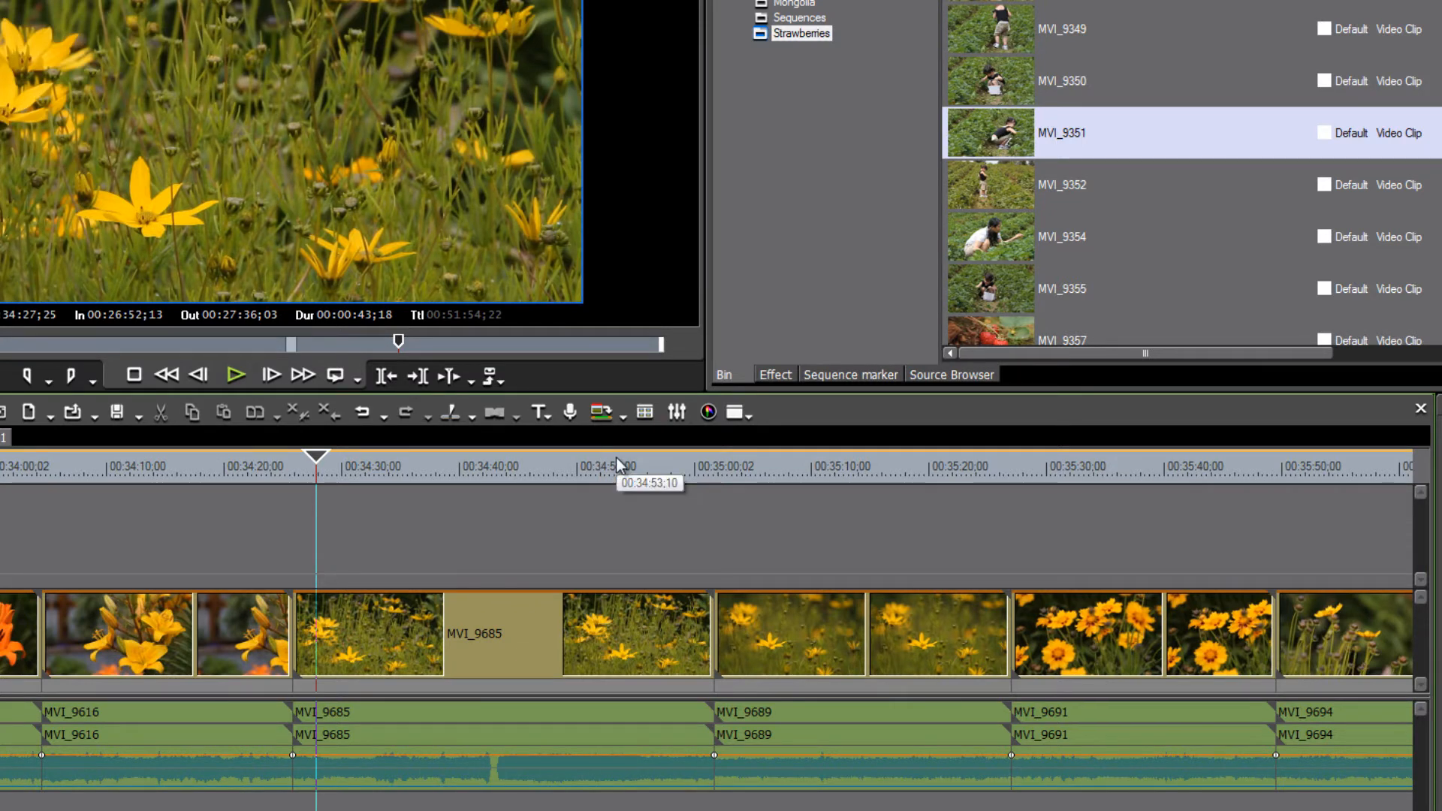
pyautogui.moveTo(616, 464)
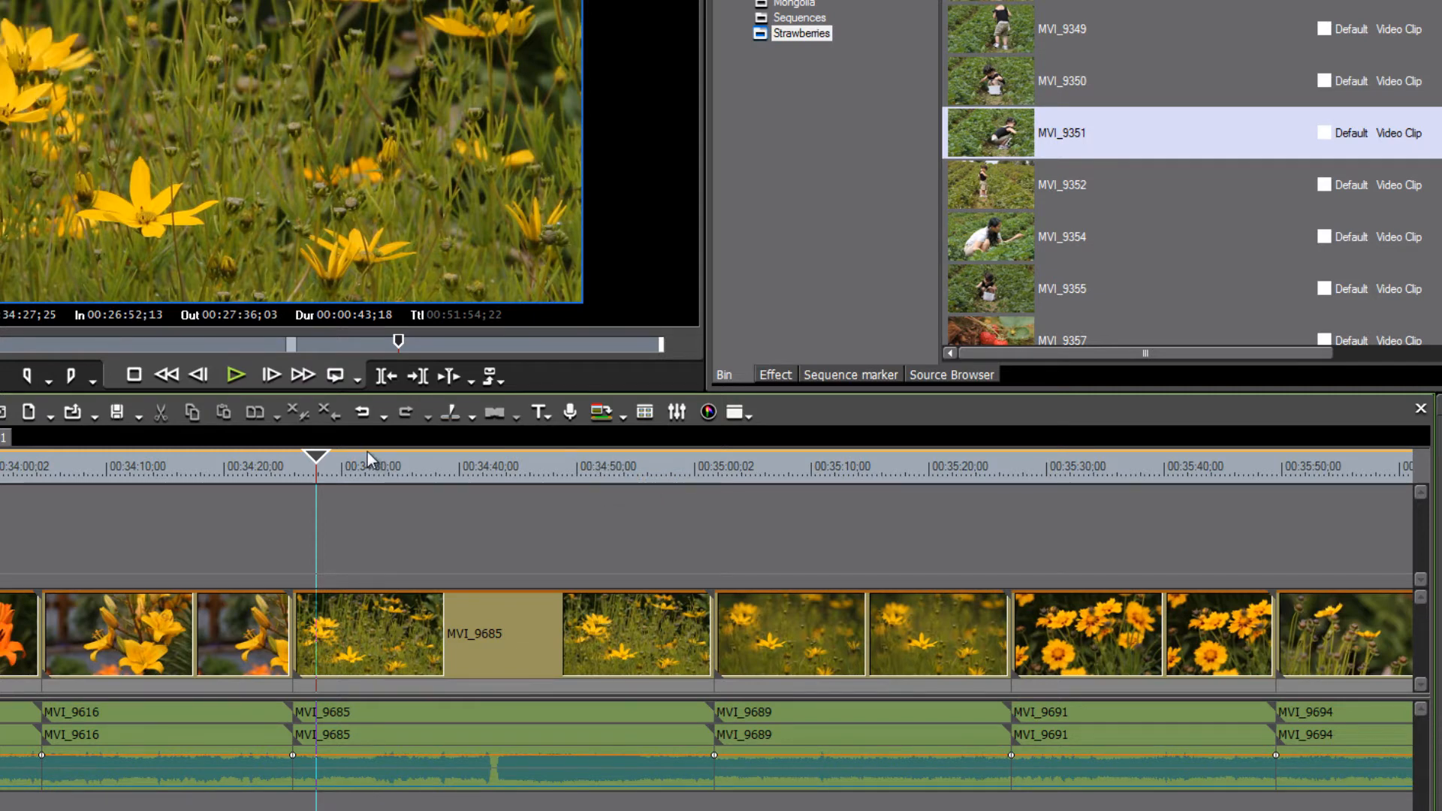
pyautogui.moveTo(433, 466)
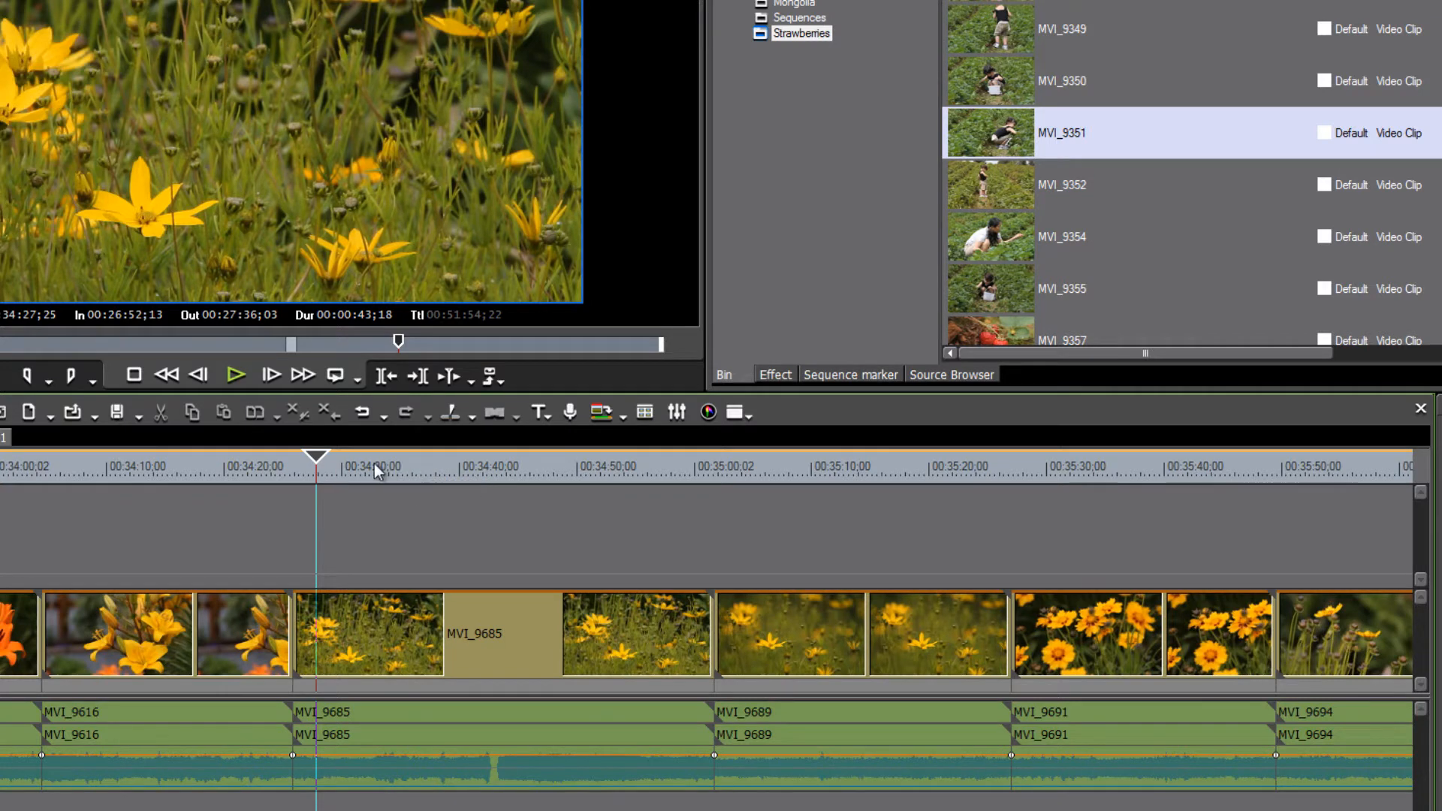
pyautogui.moveTo(290, 467)
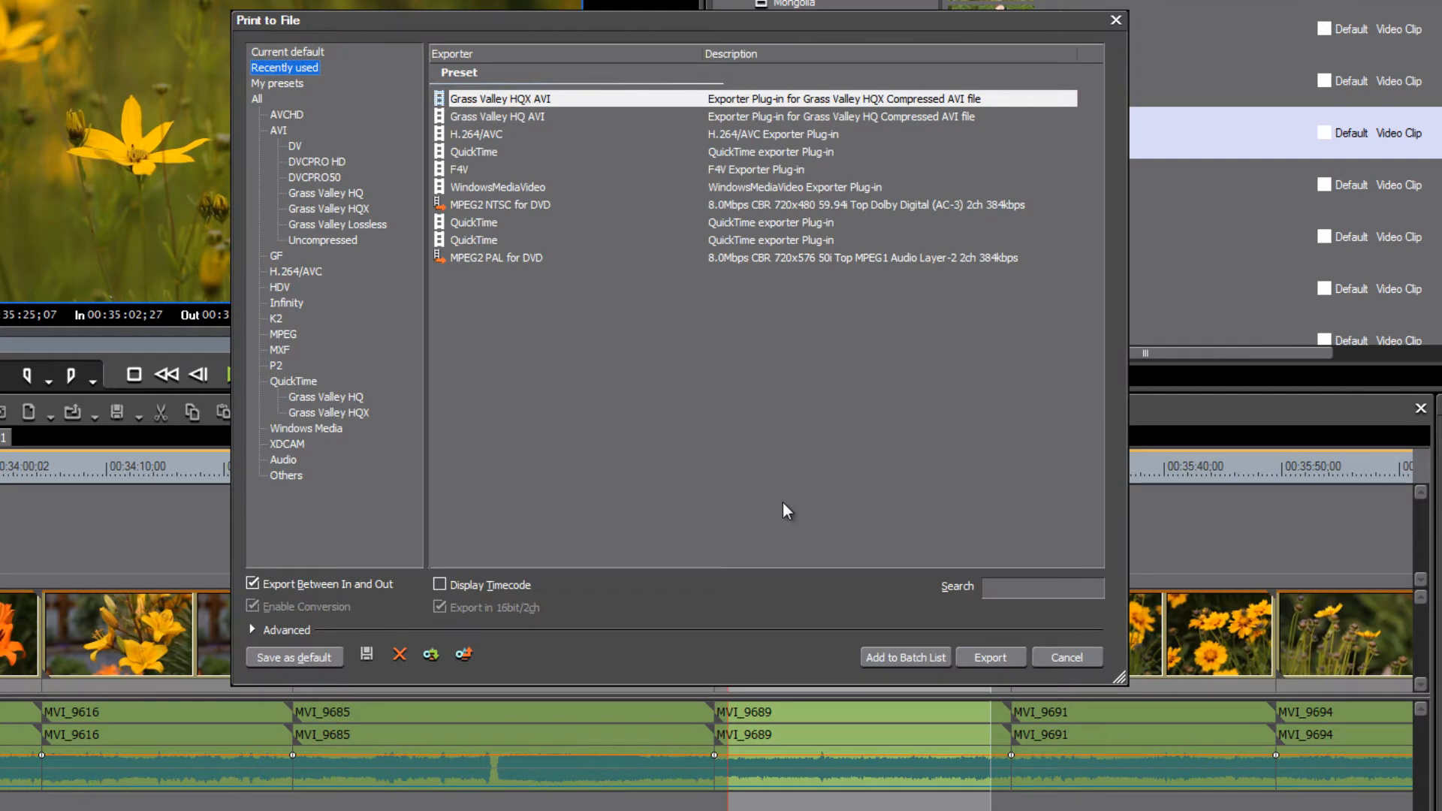
pyautogui.moveTo(220, 416)
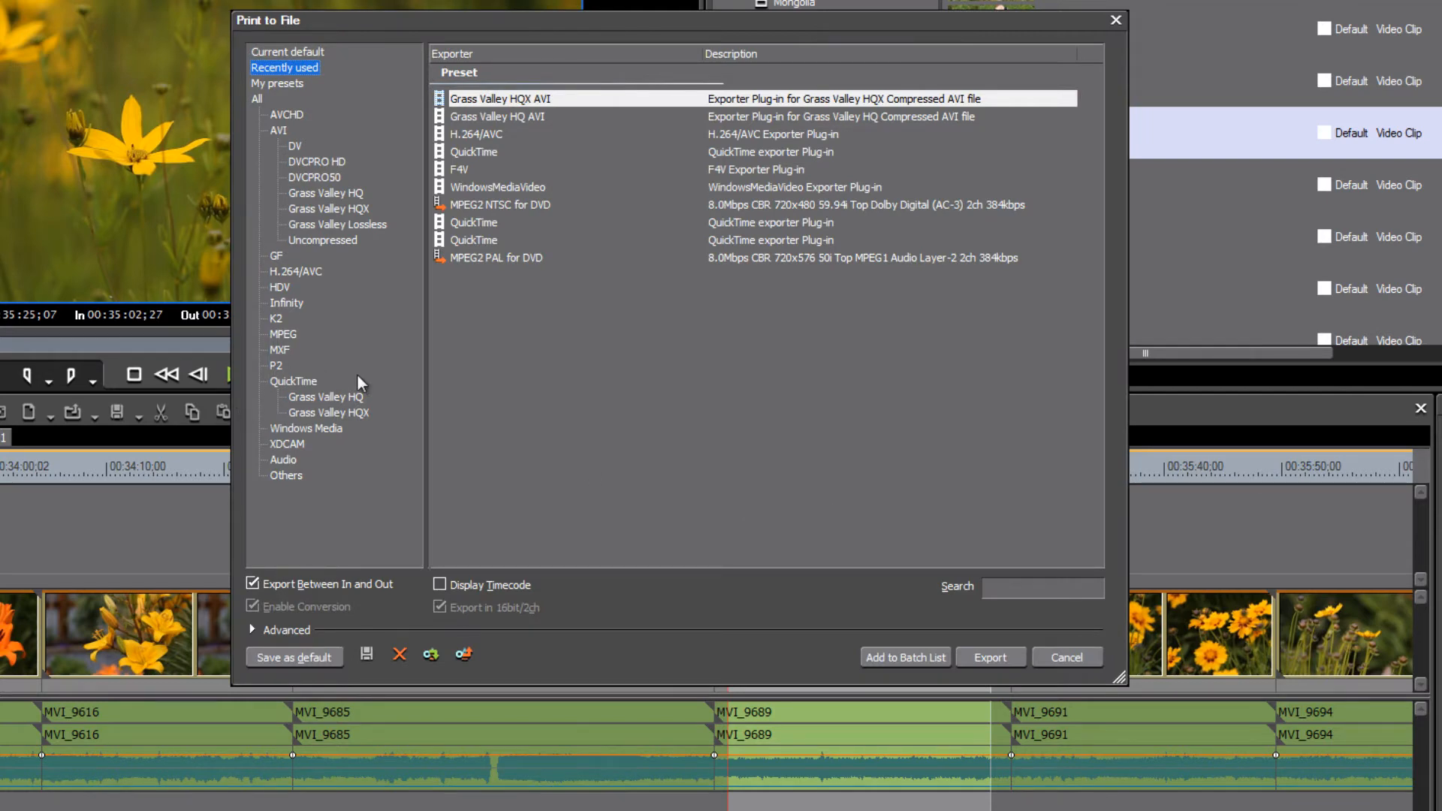
pyautogui.moveTo(350, 459)
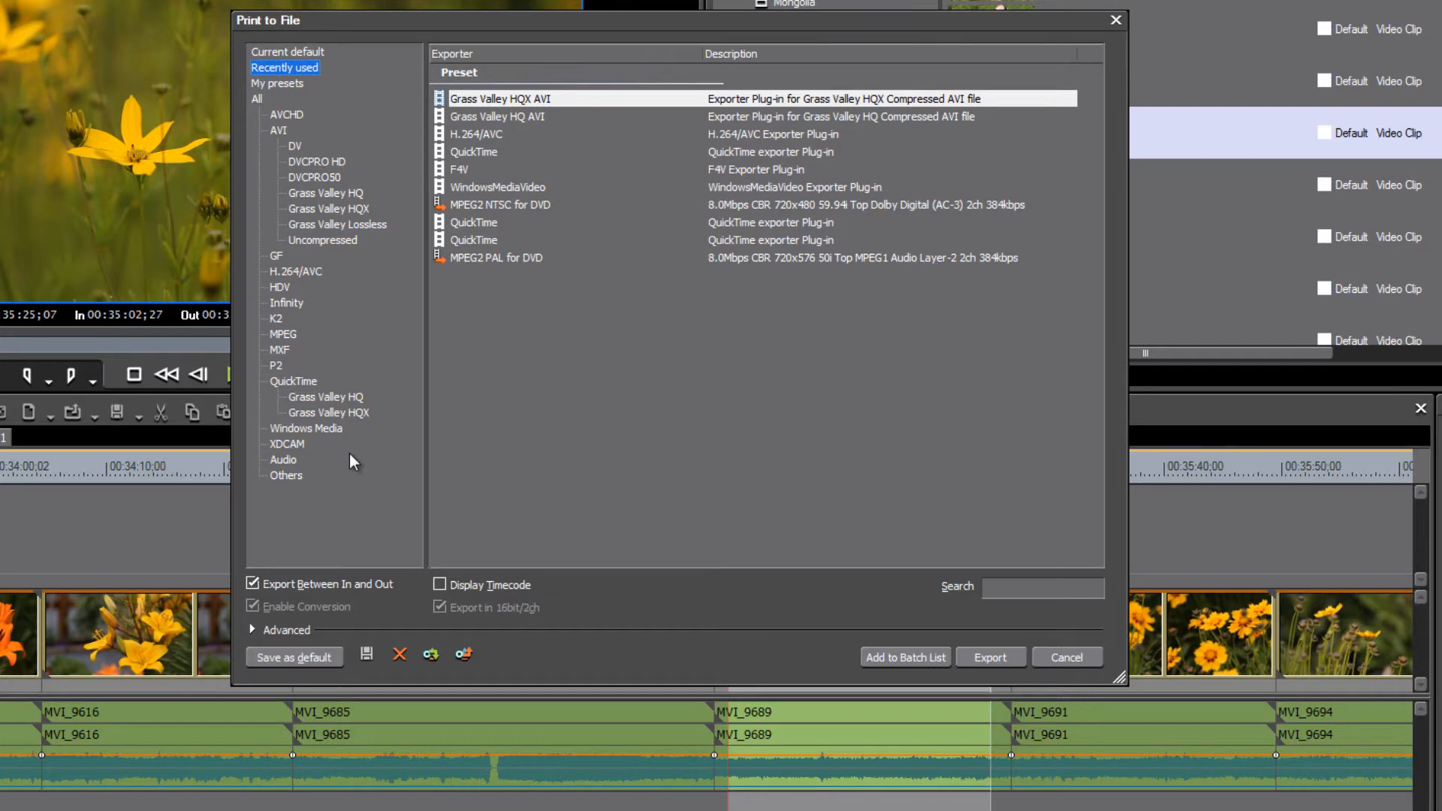
pyautogui.moveTo(335, 467)
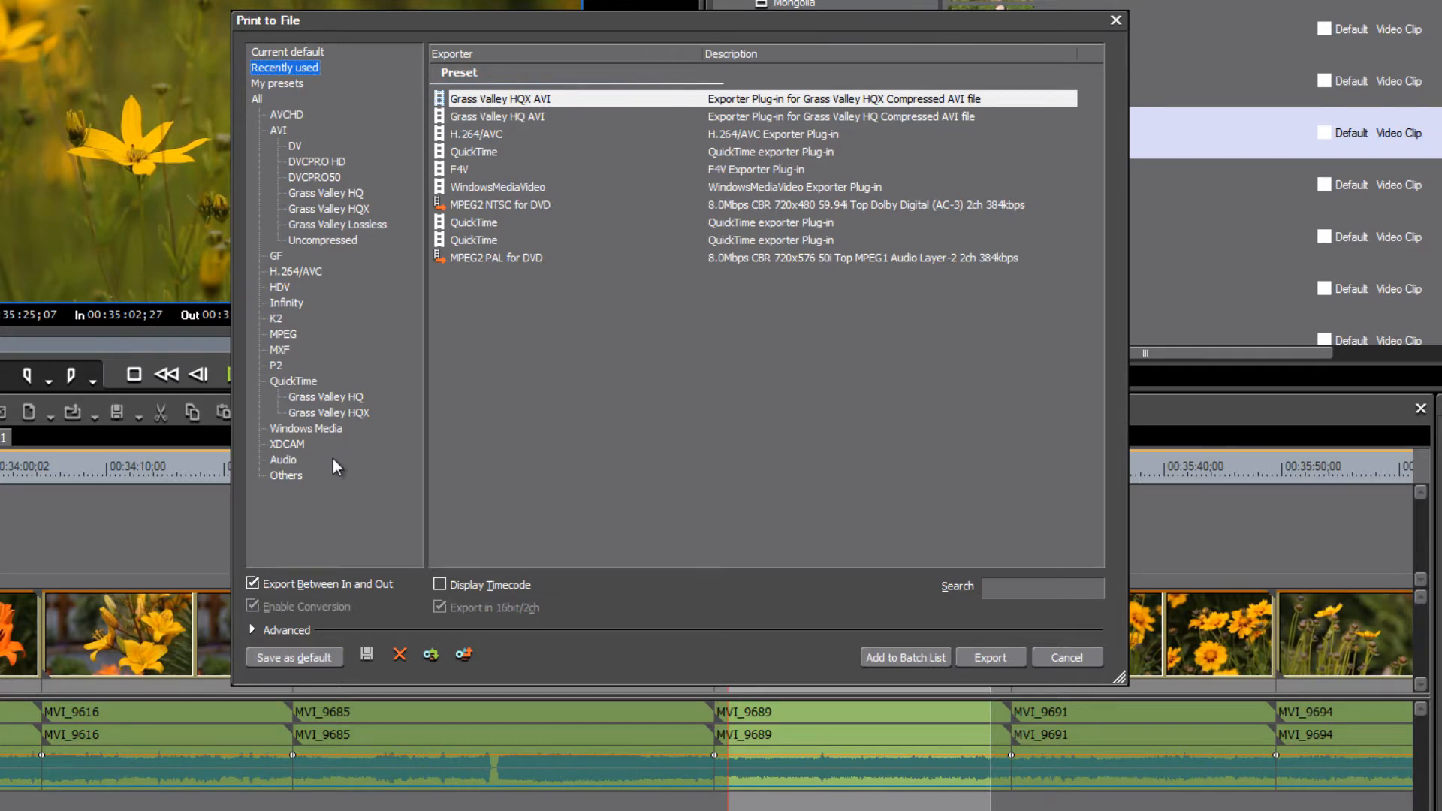
pyautogui.moveTo(293, 450)
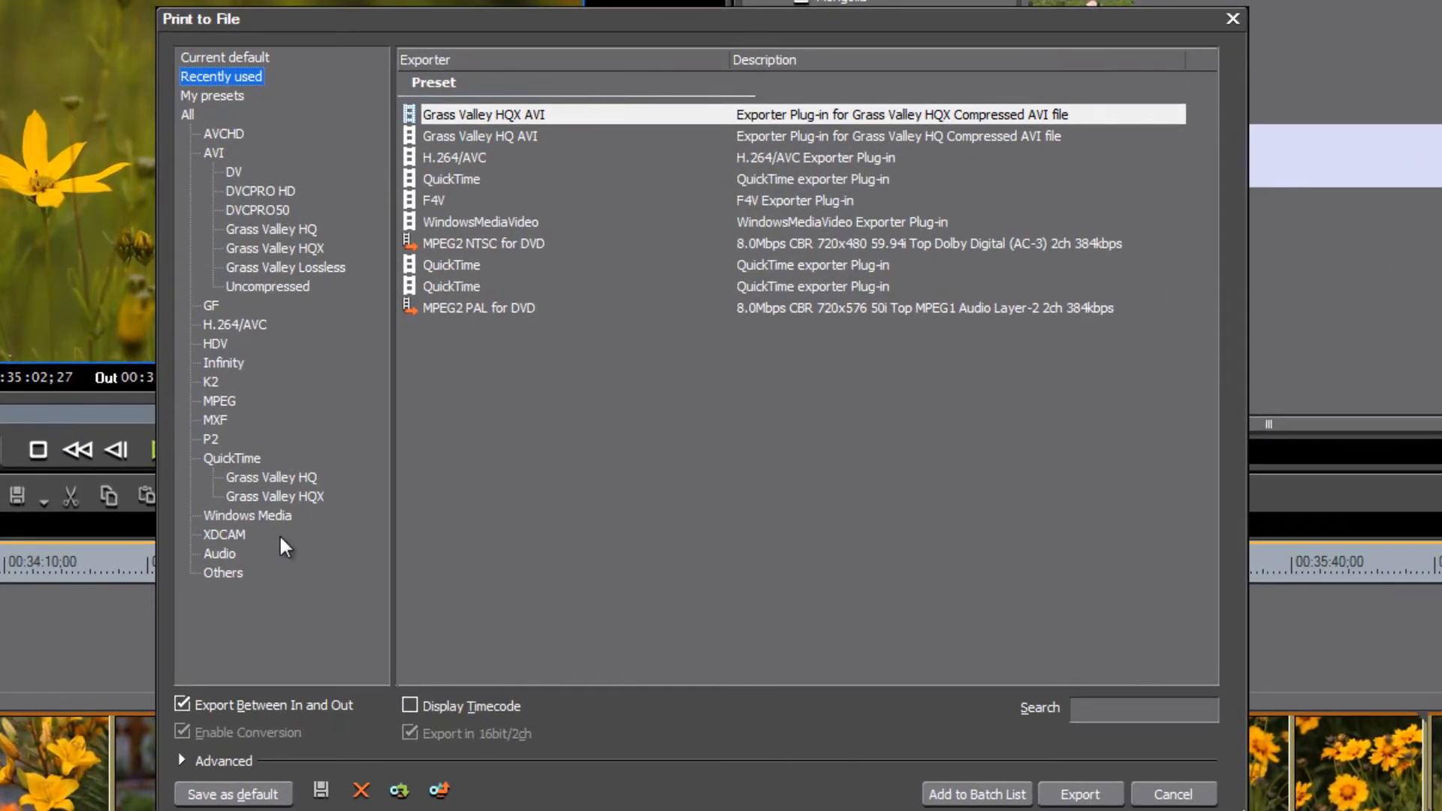
# Browse the XDCAM then QuickTime export presets and choose the QuickTime exporter
pyautogui.click(224, 534)
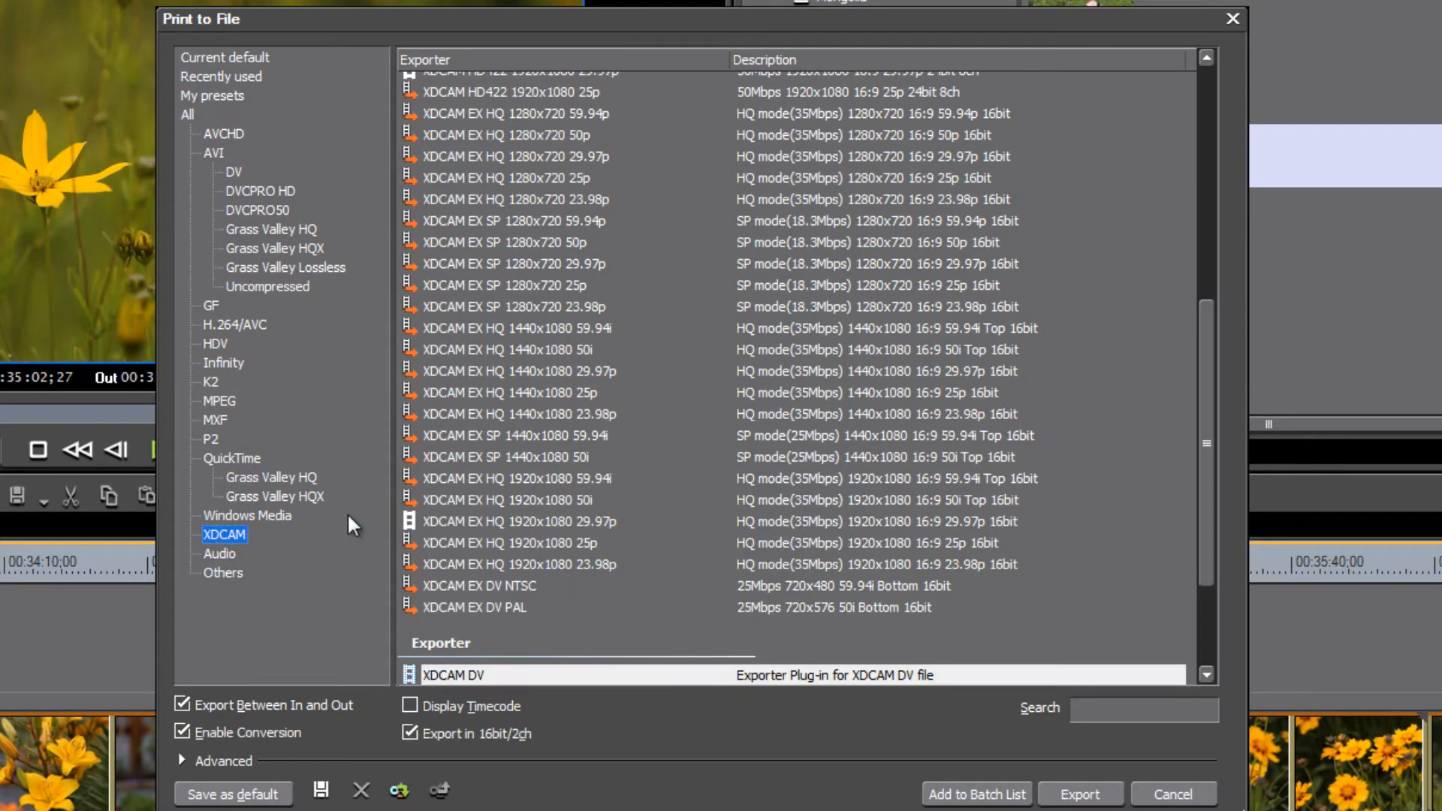
pyautogui.moveTo(1223, 494)
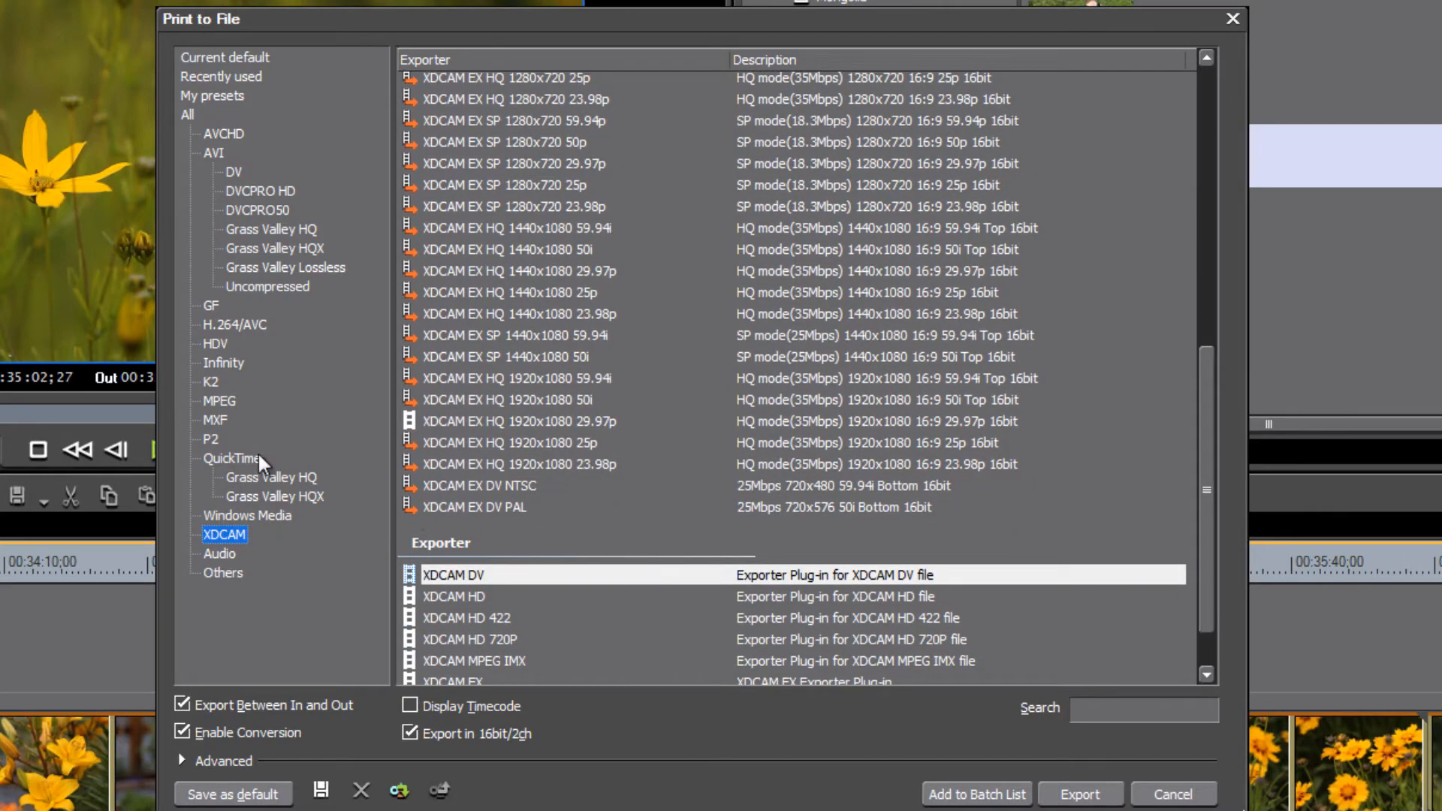
pyautogui.click(231, 458)
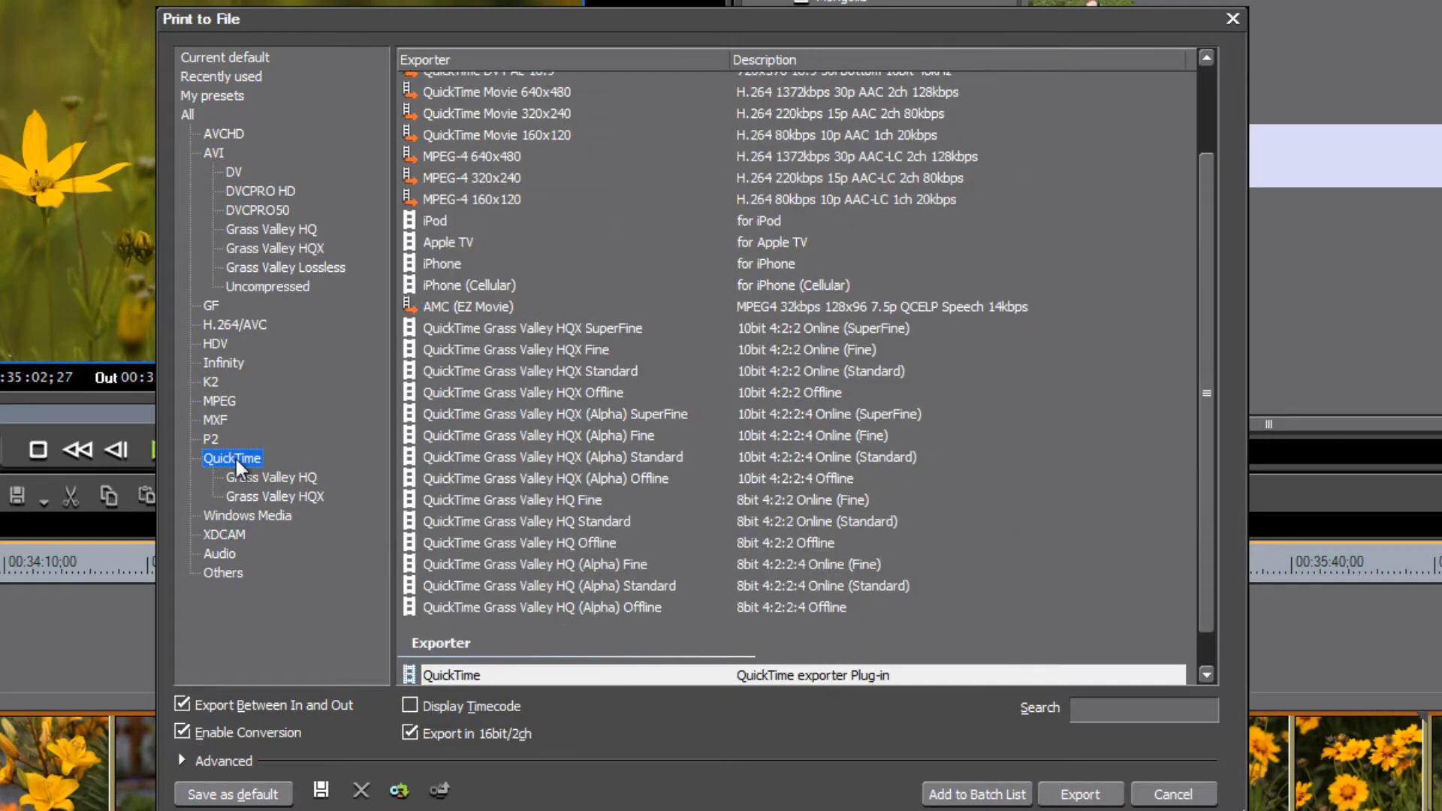
pyautogui.moveTo(1180, 671)
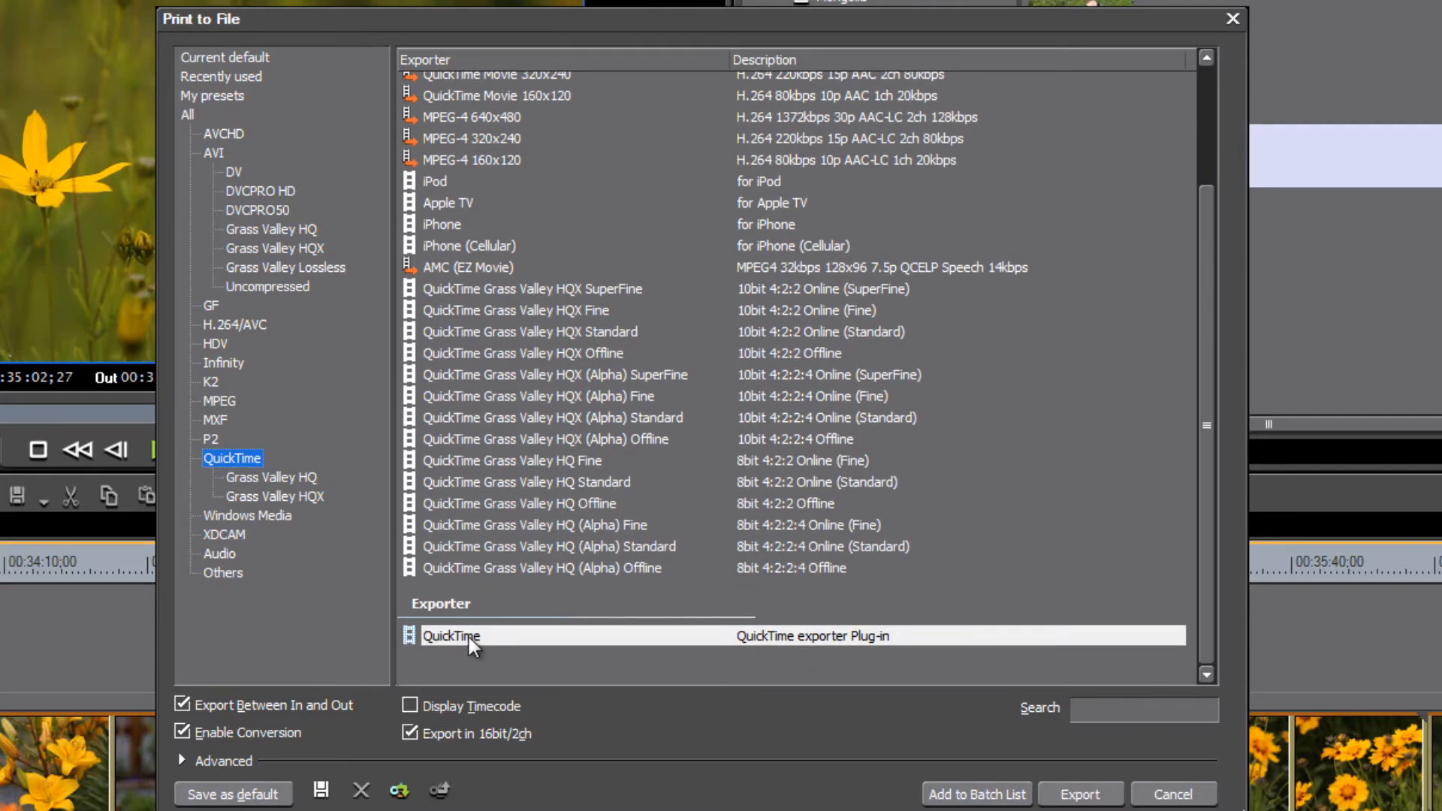
pyautogui.click(1171, 792)
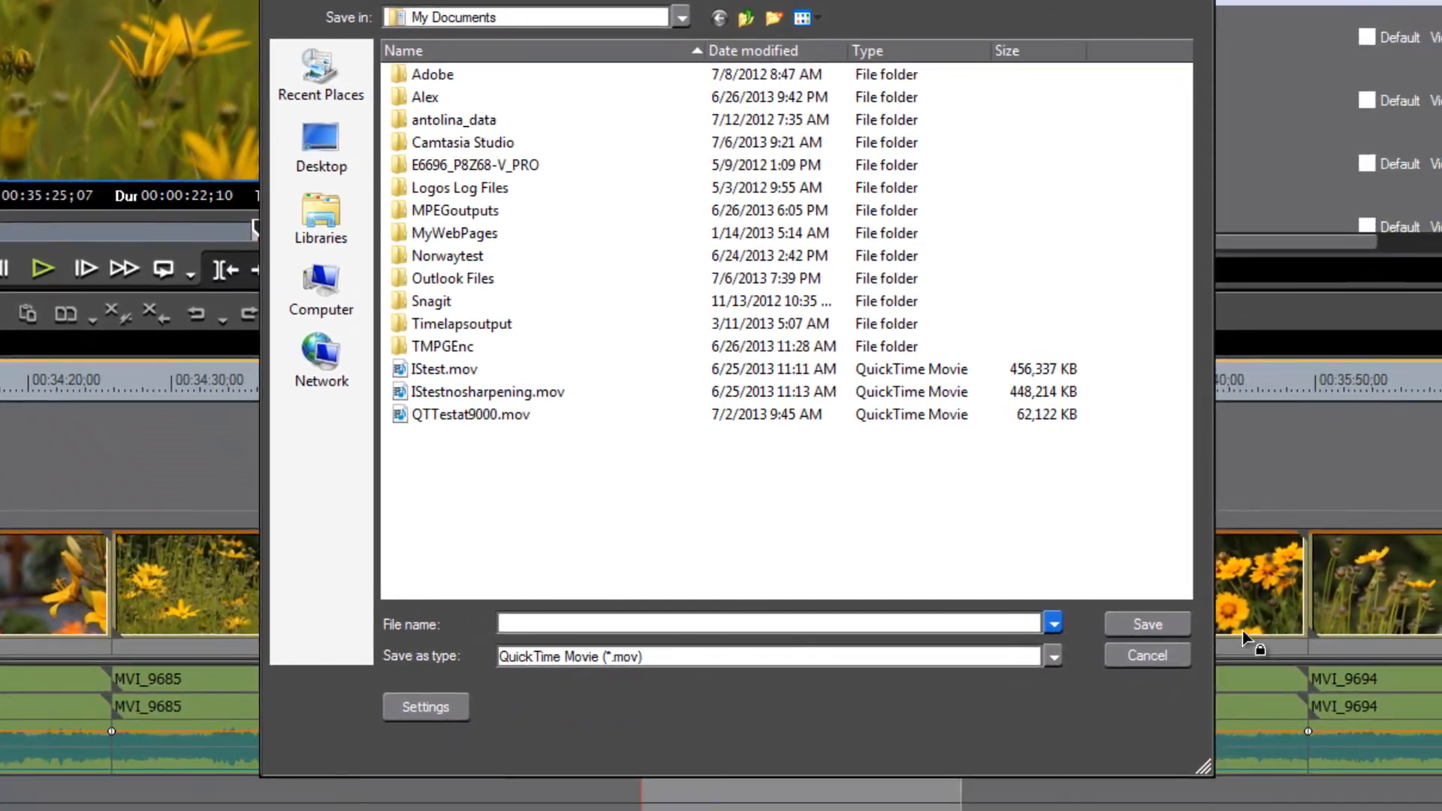
# Set the QuickTime H.264 video compression to Best quality with multi-pass encoding and confirm
pyautogui.click(425, 705)
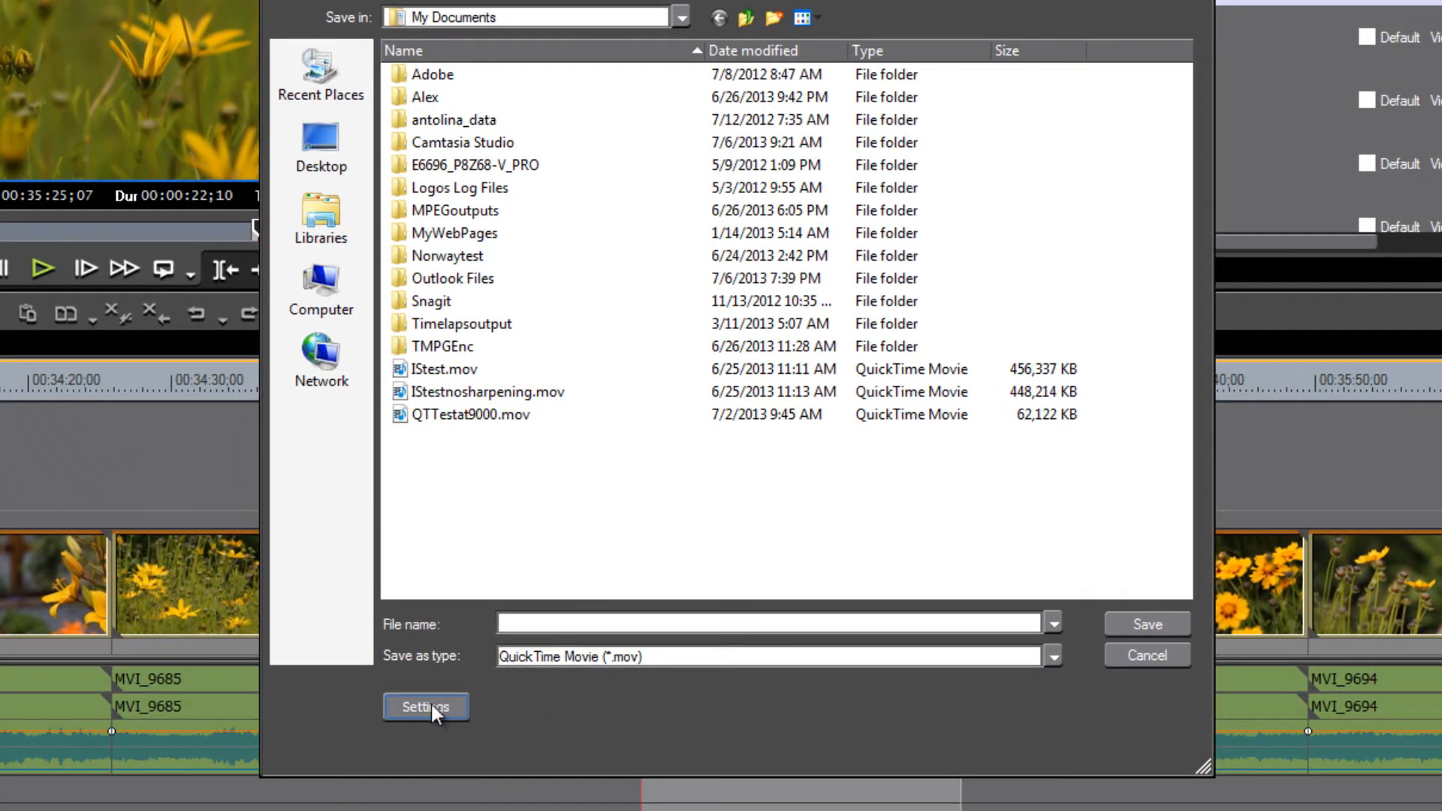
pyautogui.click(425, 706)
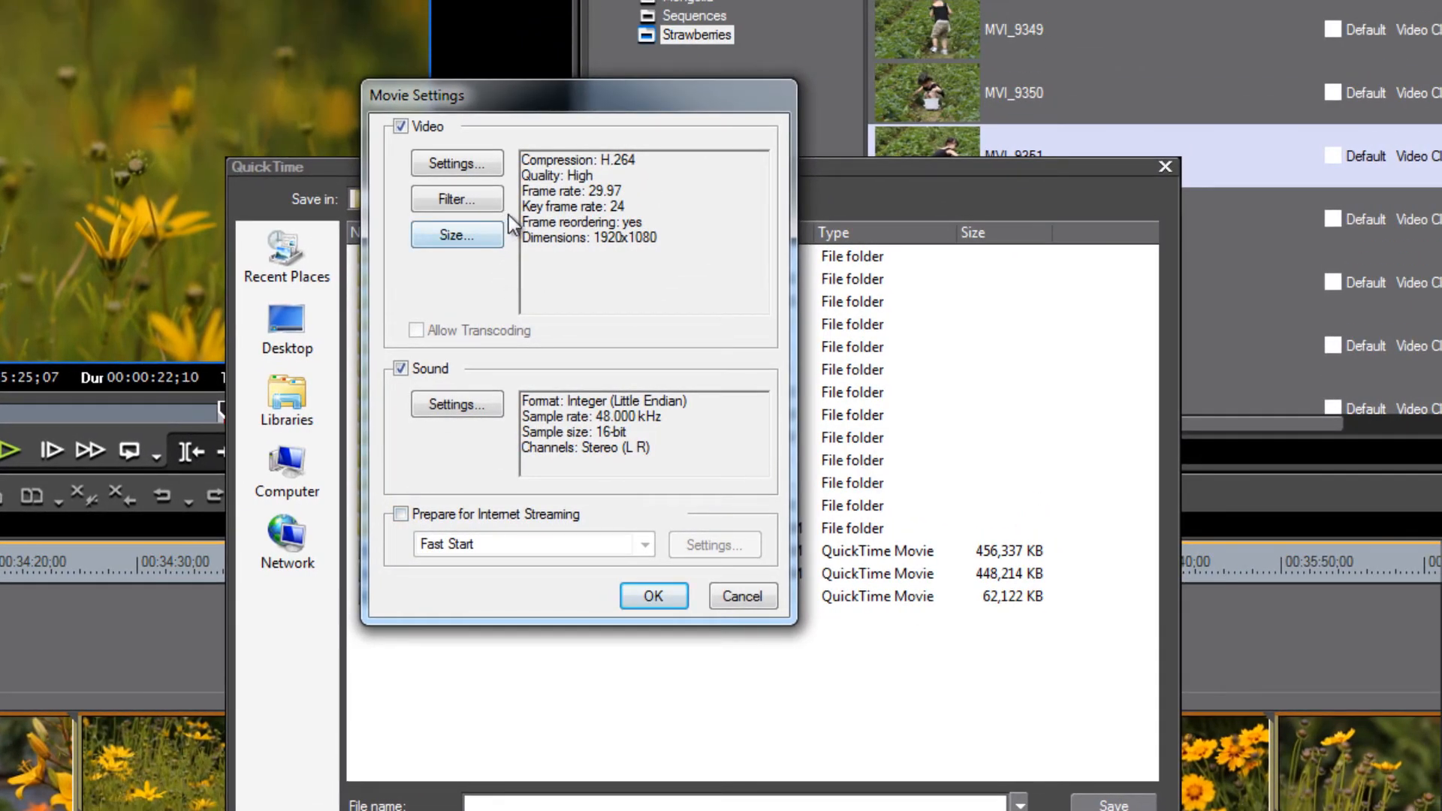
pyautogui.click(455, 163)
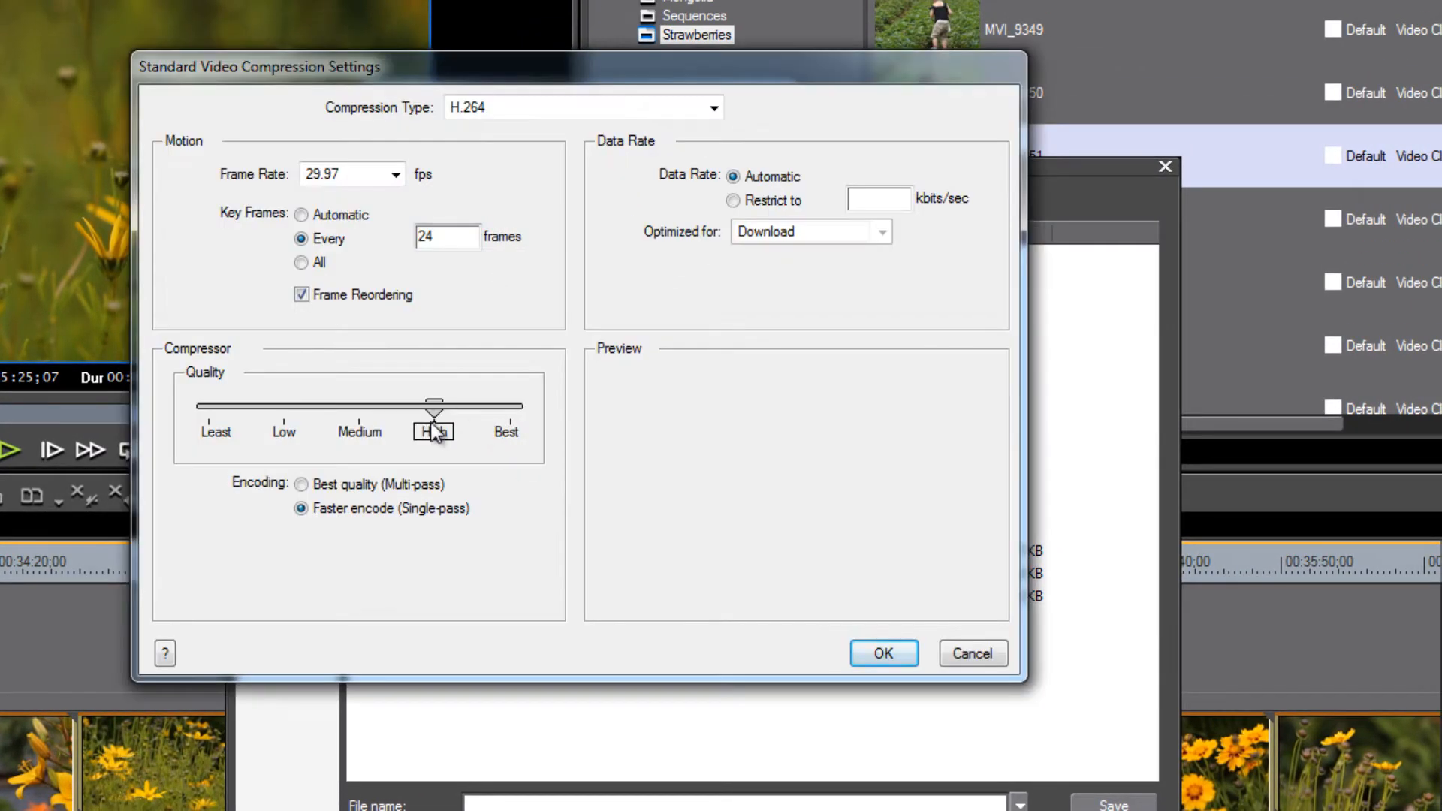
pyautogui.moveTo(433, 405); pyautogui.dragTo(506, 405)
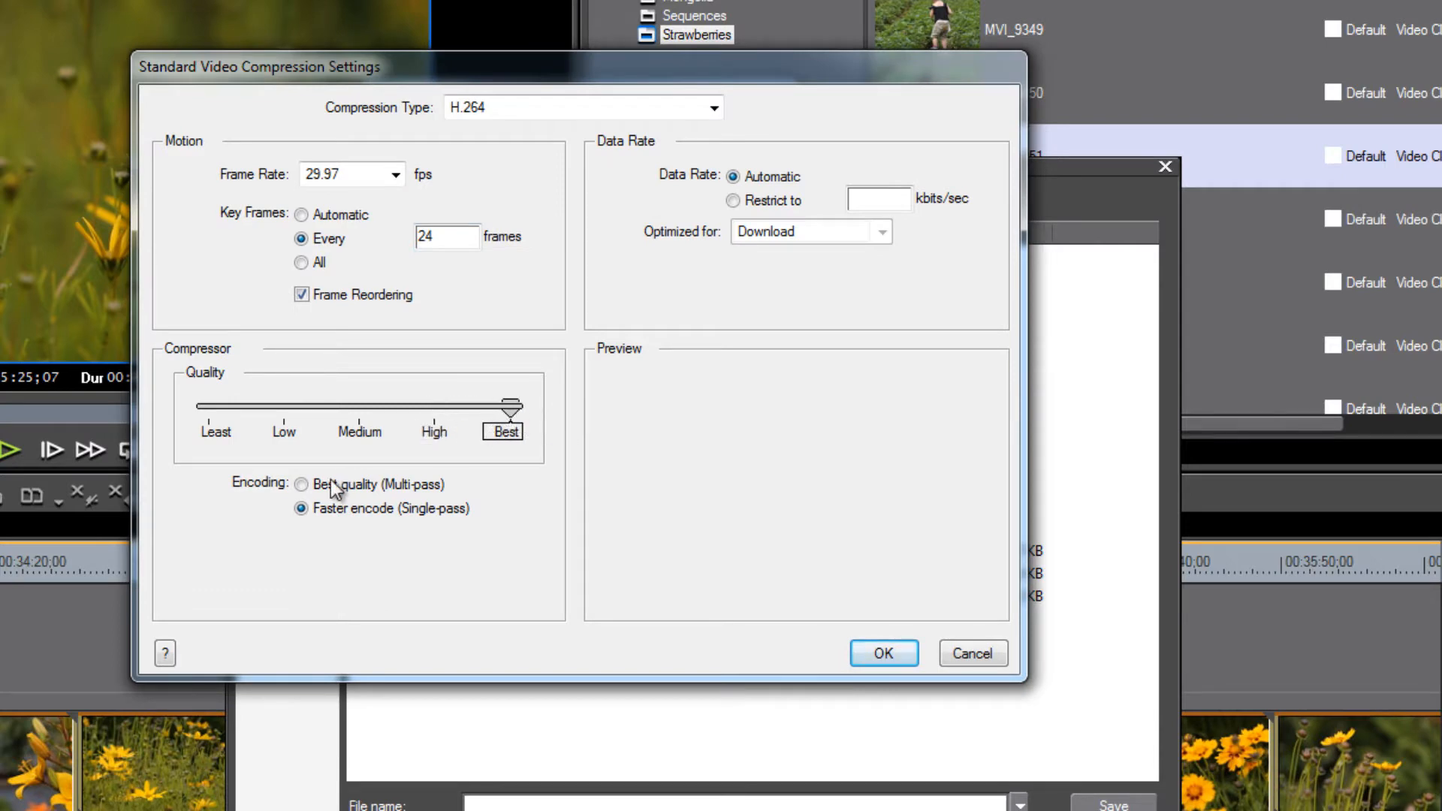
pyautogui.click(300, 484)
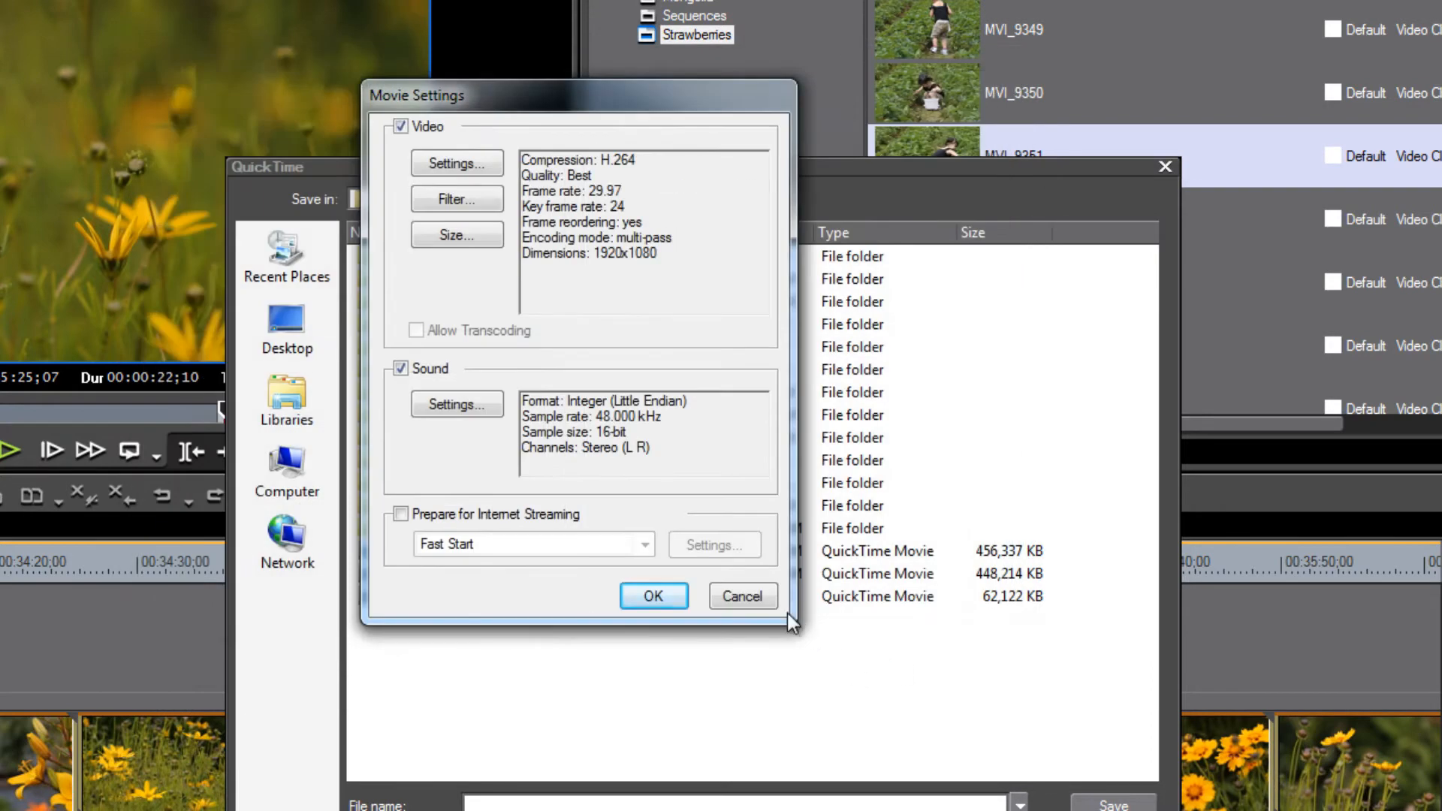
pyautogui.click(654, 596)
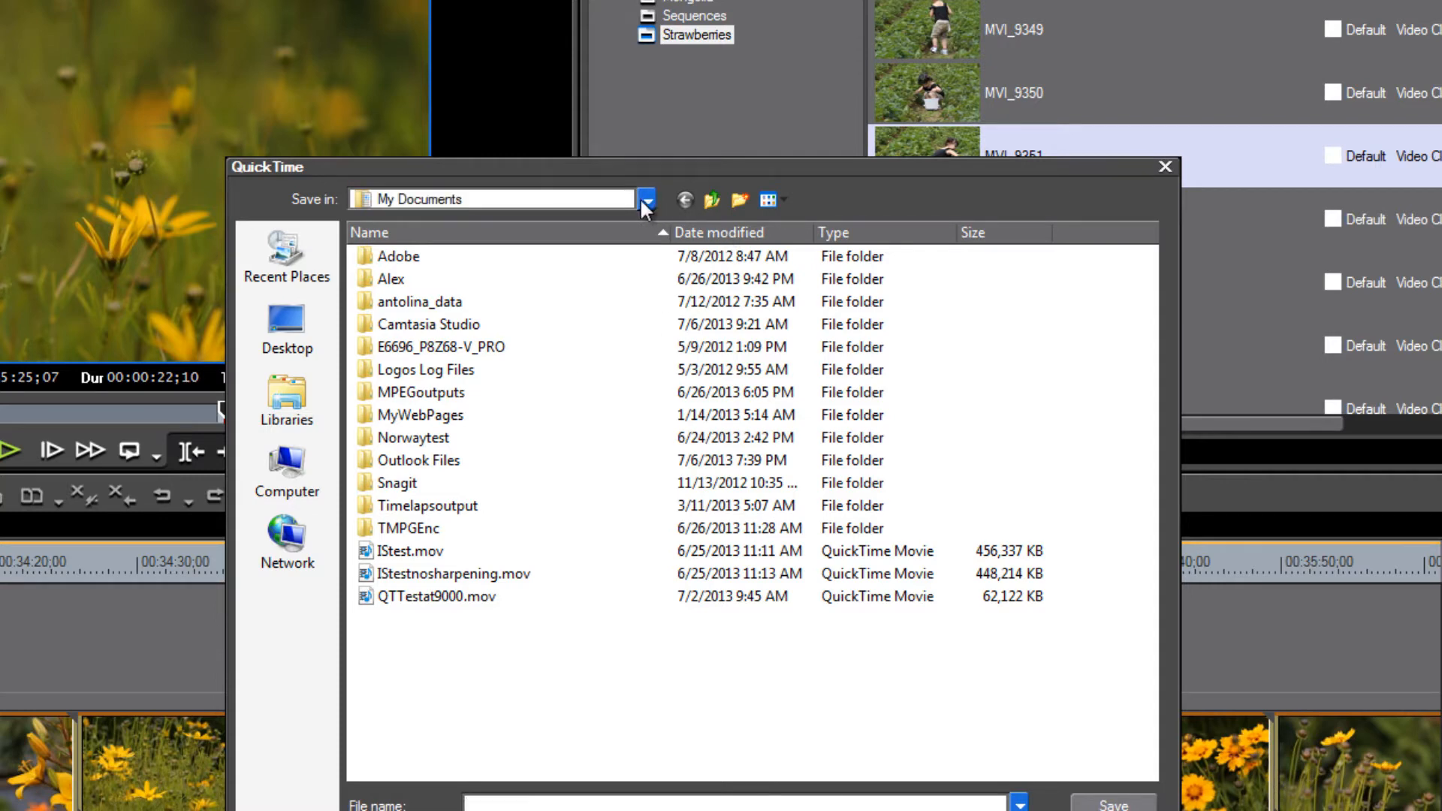
# Choose the WorldViewImages (F:) drive as the QuickTime save location
pyautogui.click(644, 198)
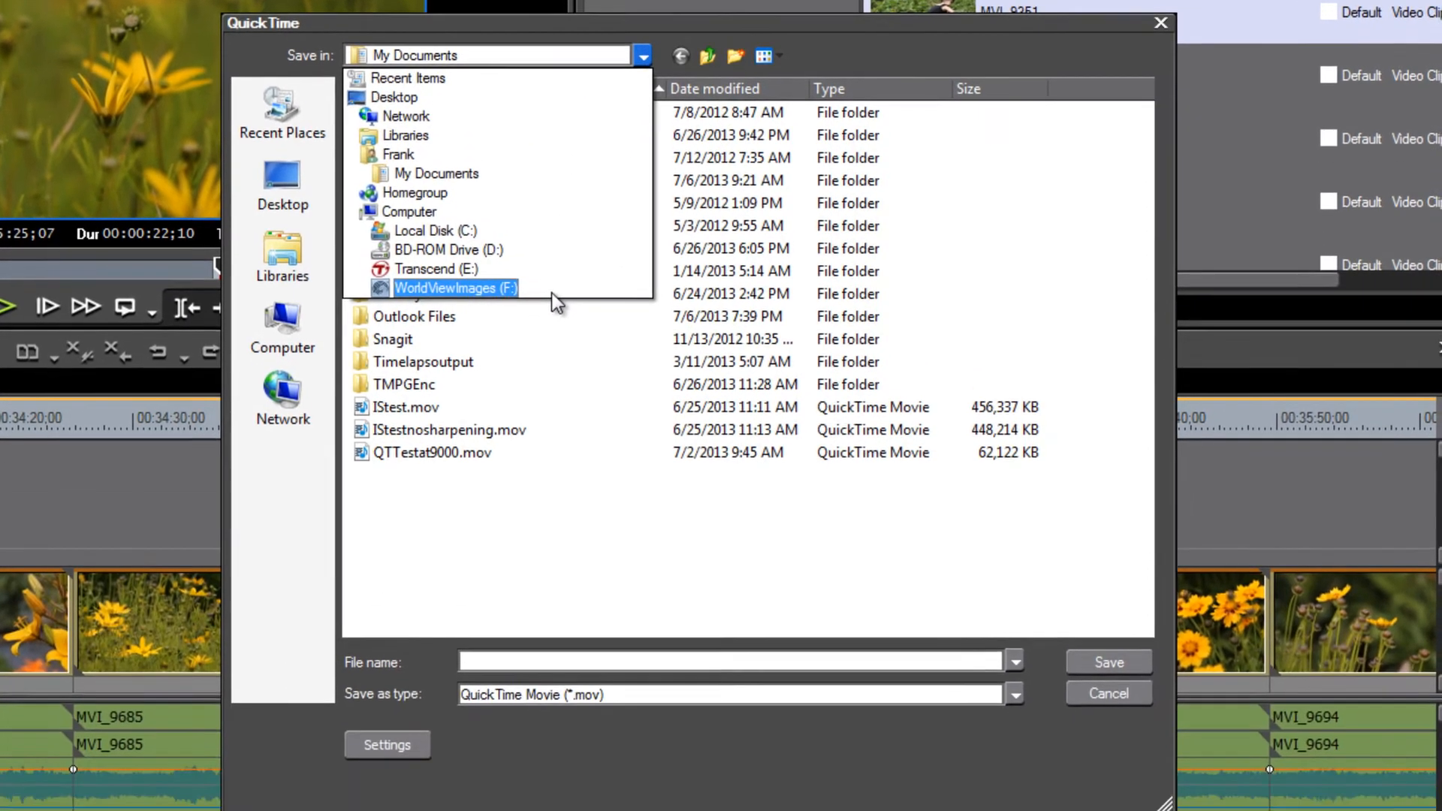
pyautogui.click(1106, 692)
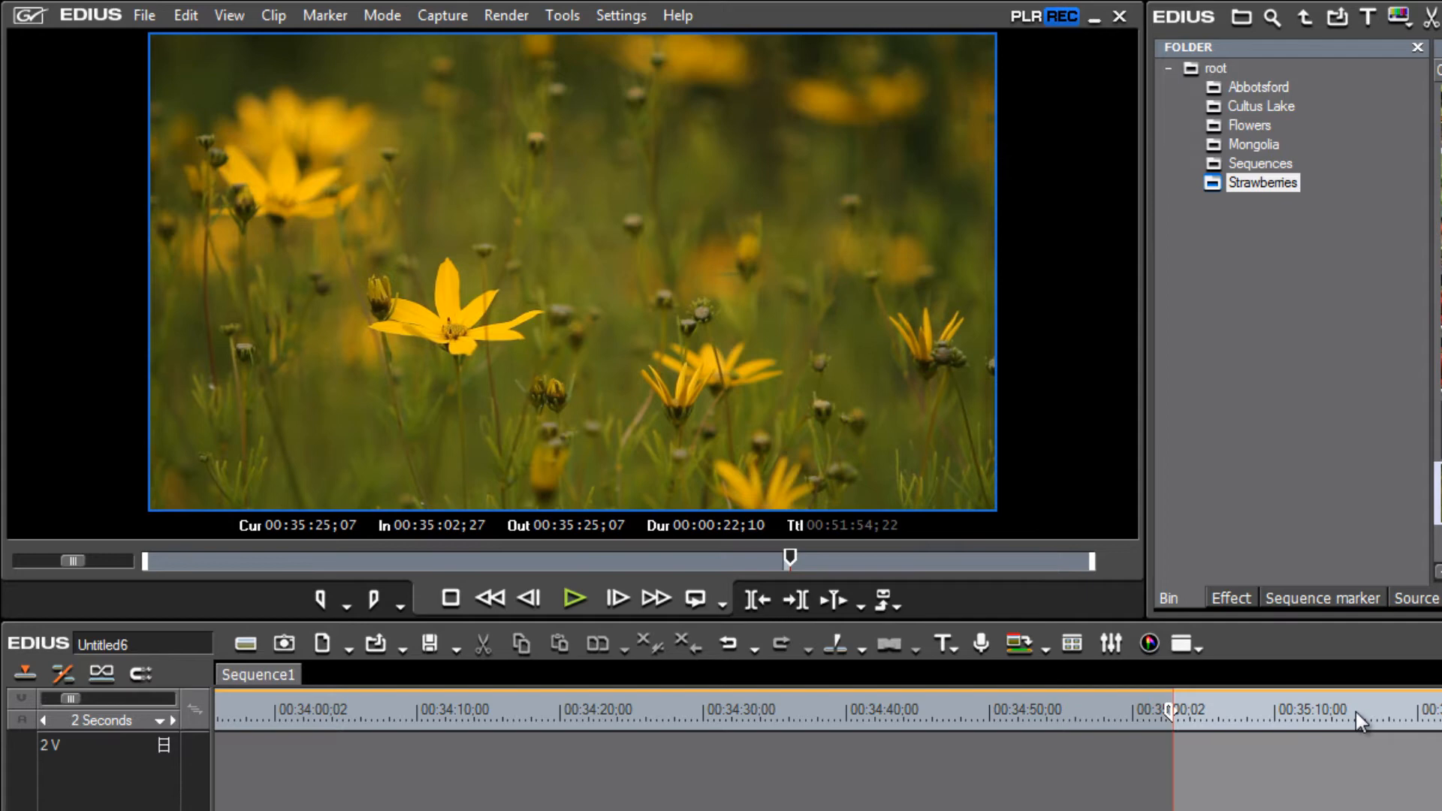
pyautogui.moveTo(1383, 732)
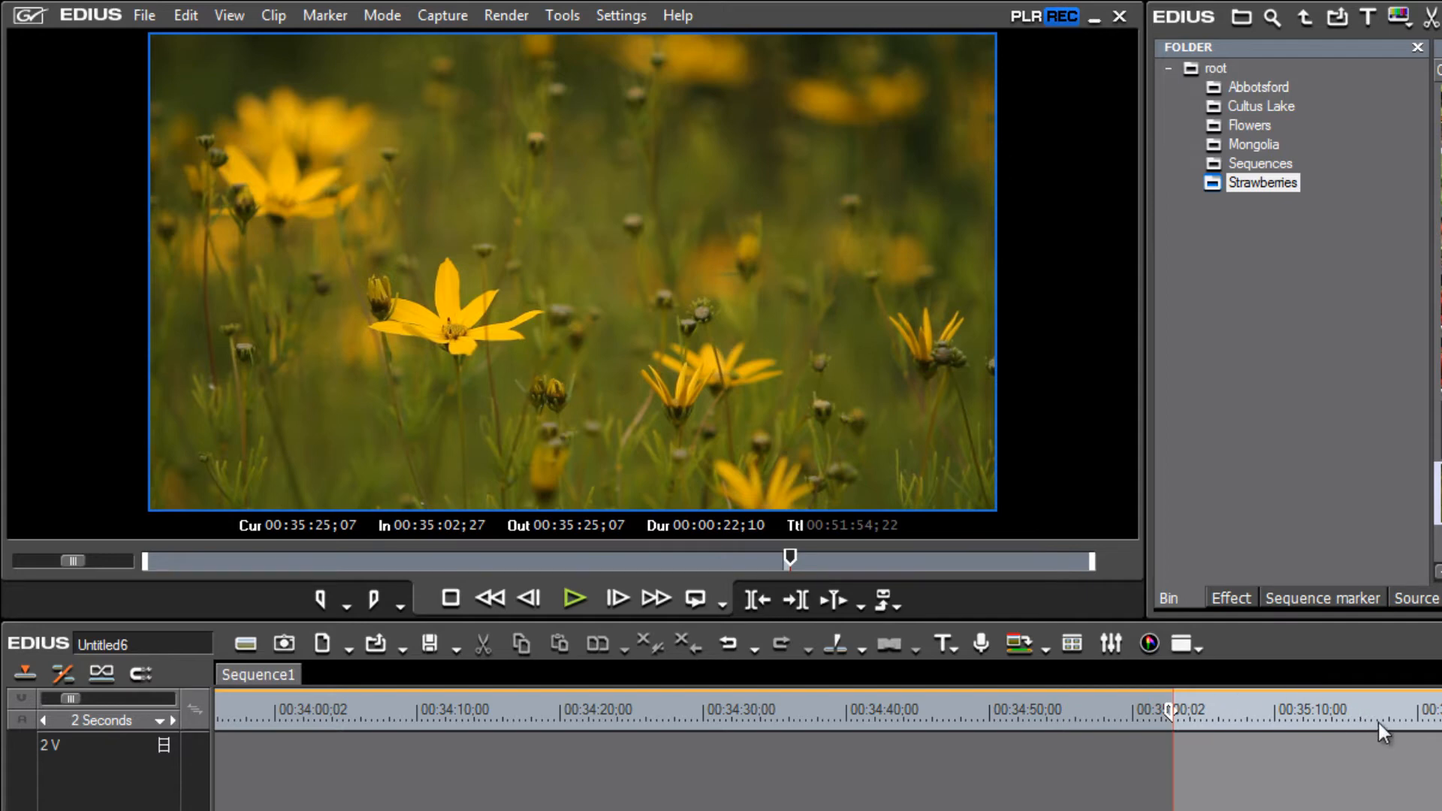
pyautogui.moveTo(1383, 731)
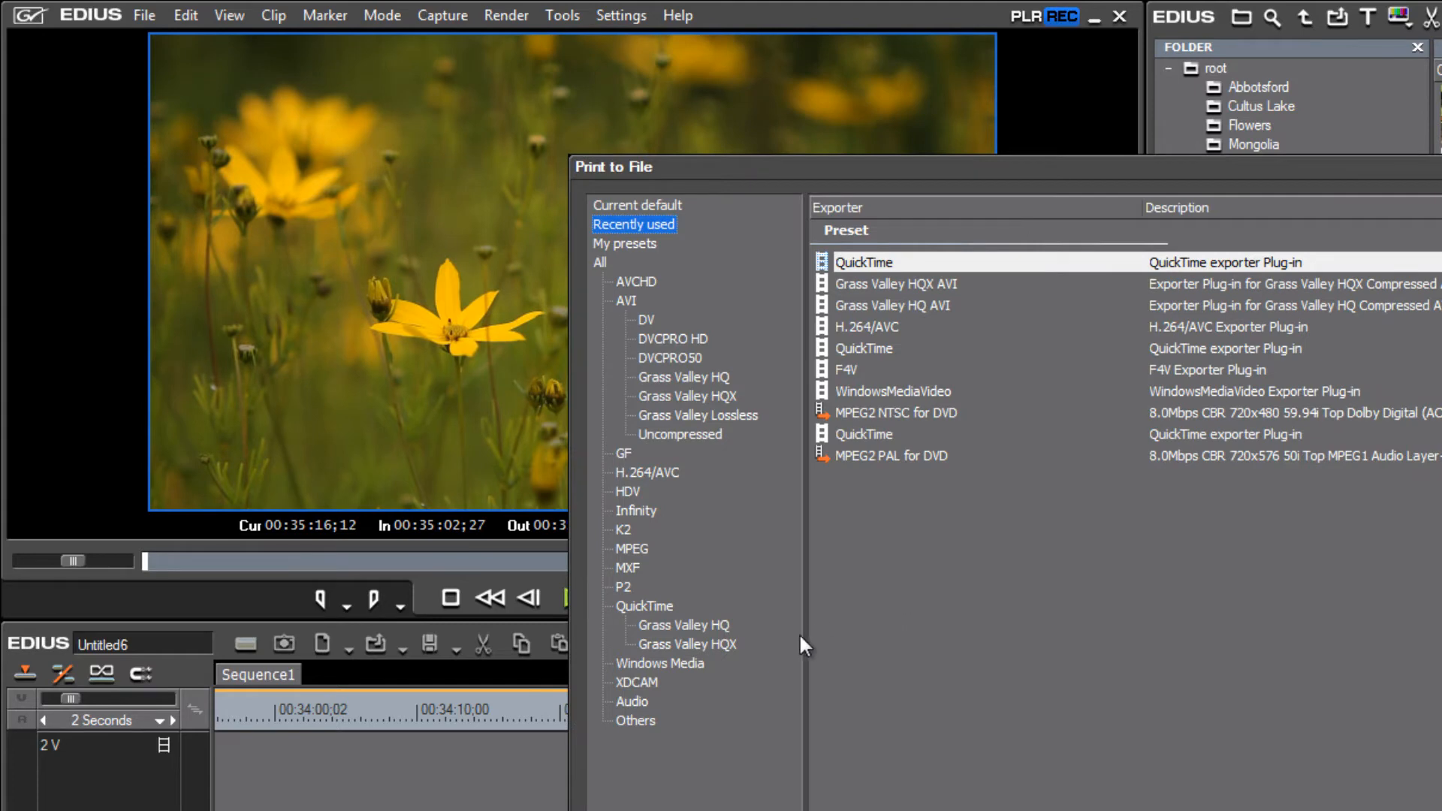
pyautogui.moveTo(666, 634)
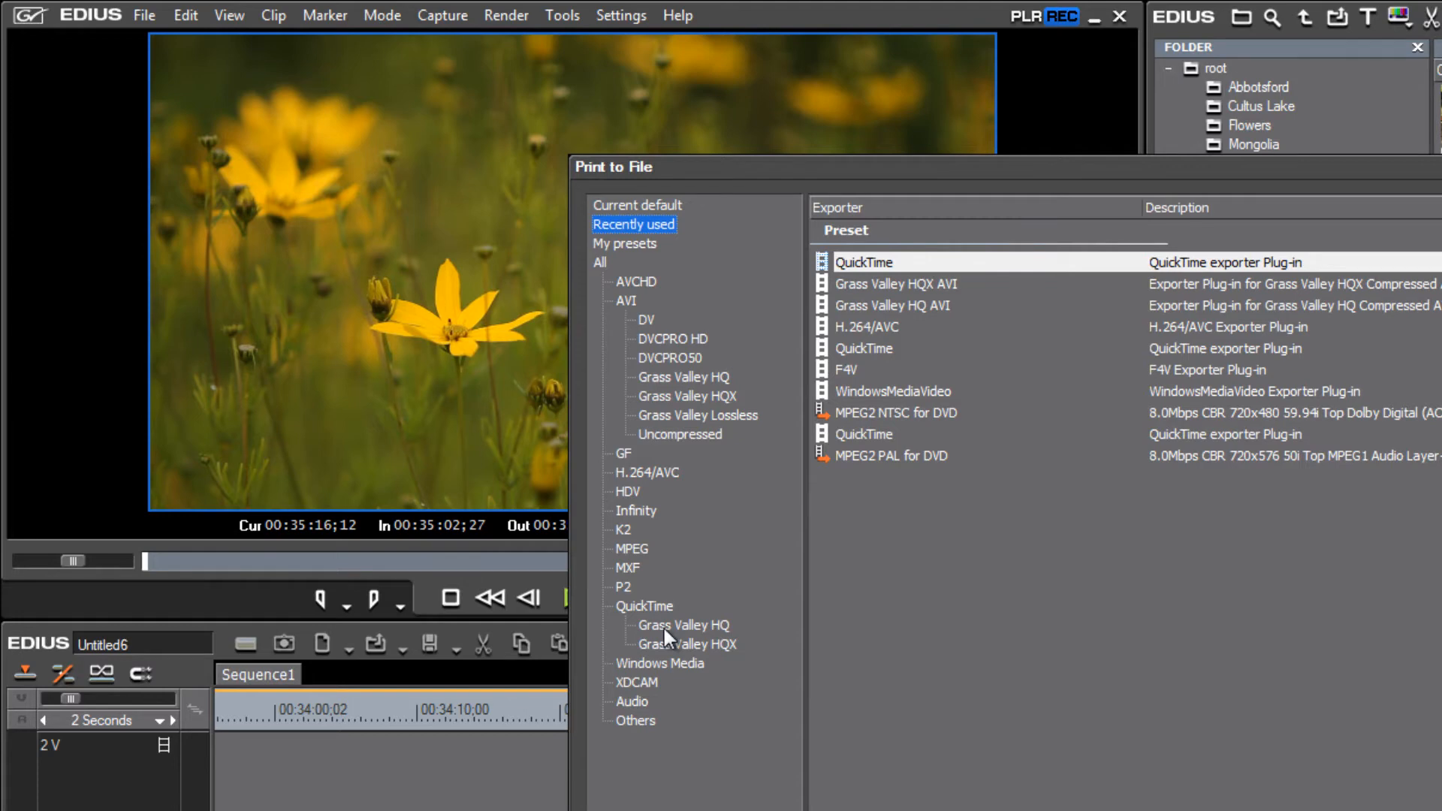
pyautogui.moveTo(740, 646)
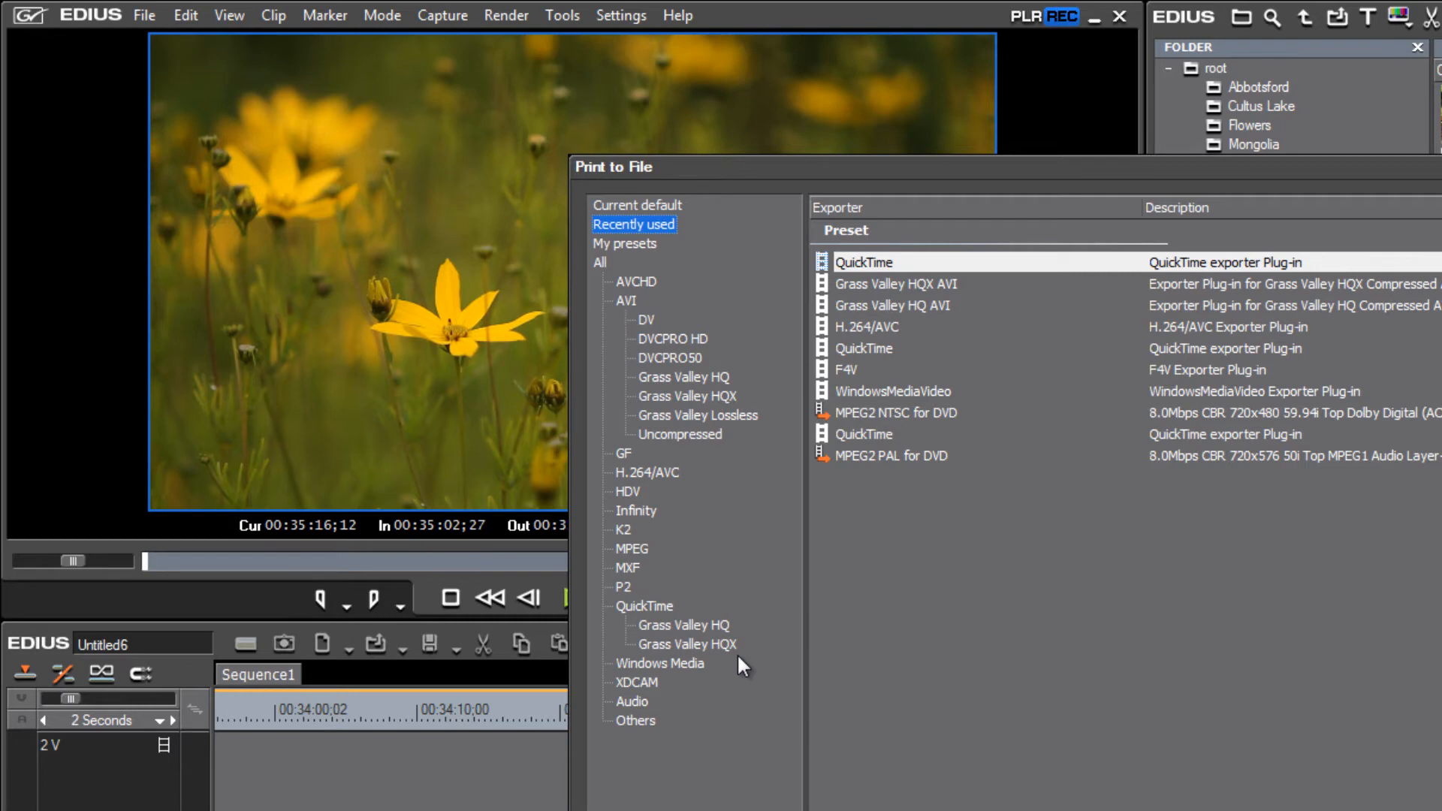
# Show the QuickTime Grass Valley HQ export presets in the Print to File window
pyautogui.click(681, 625)
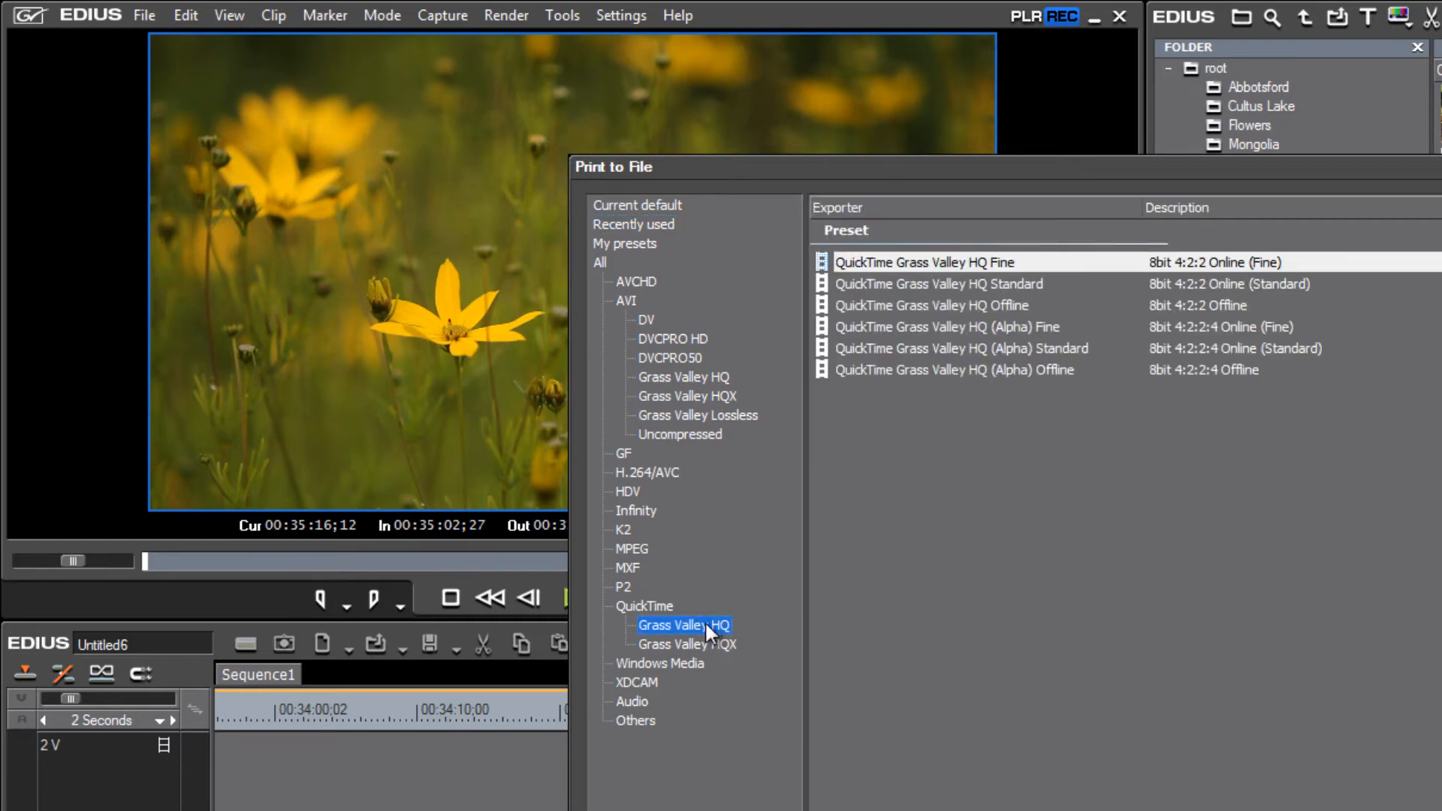
pyautogui.moveTo(751, 687)
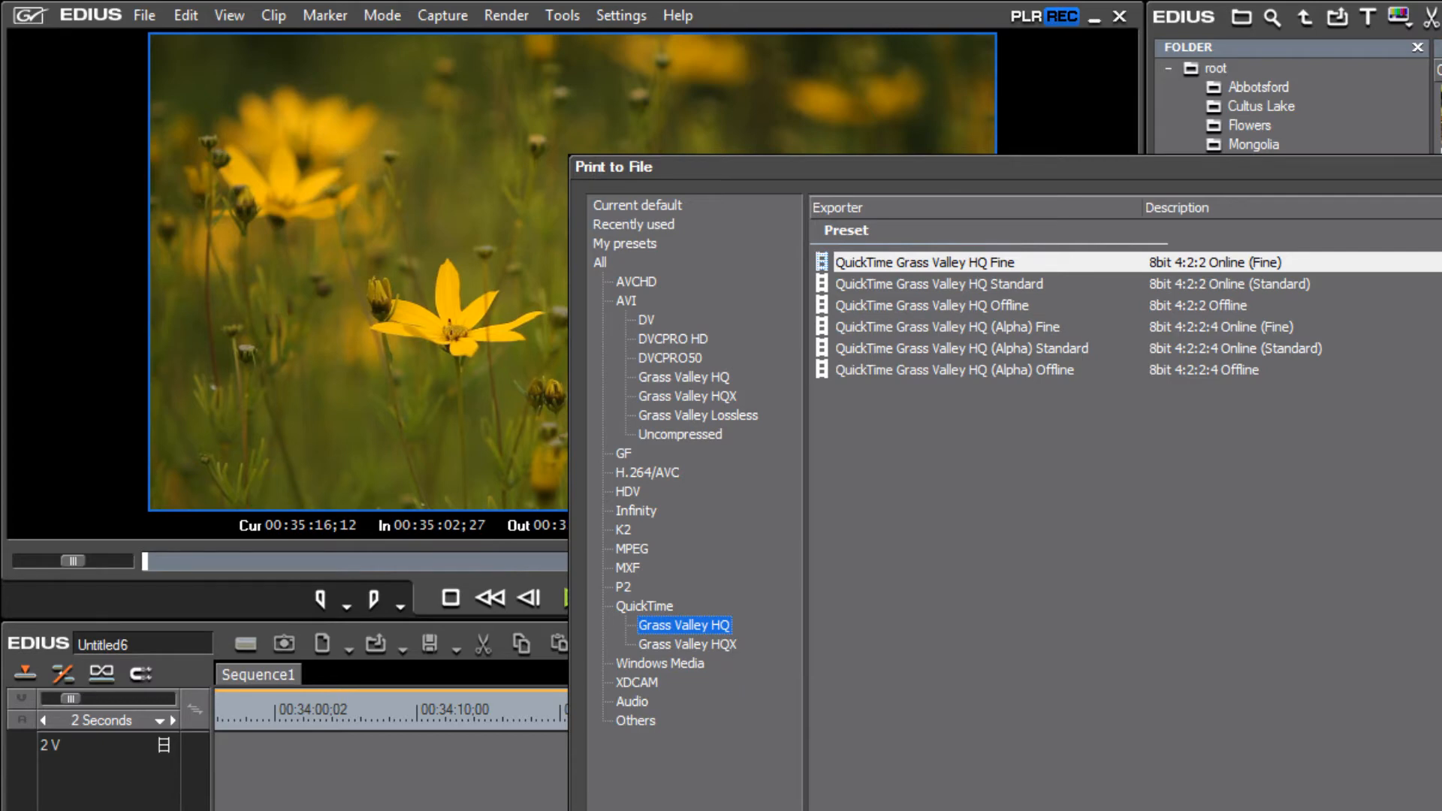
pyautogui.moveTo(706, 389)
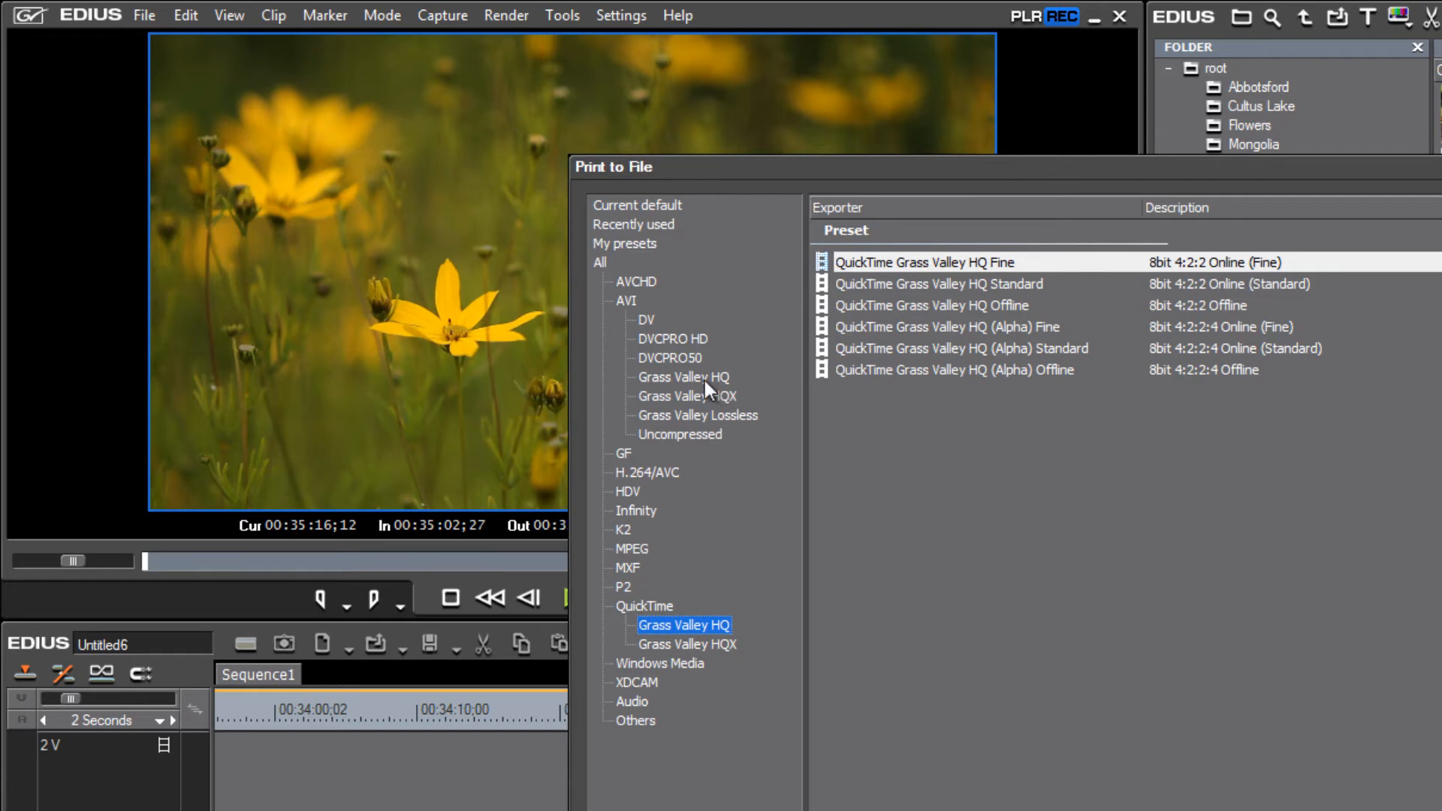
pyautogui.moveTo(691, 649)
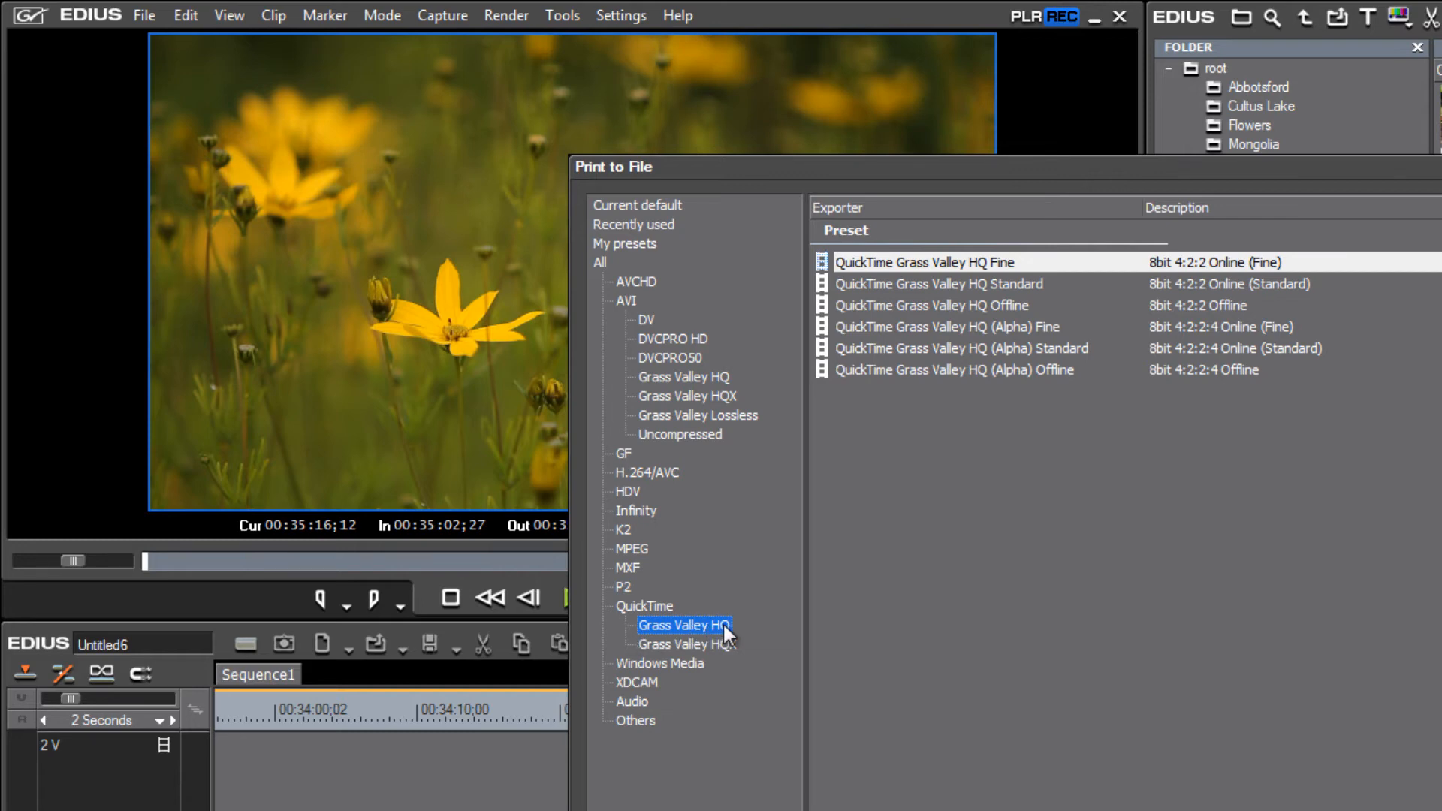
pyautogui.moveTo(657, 655)
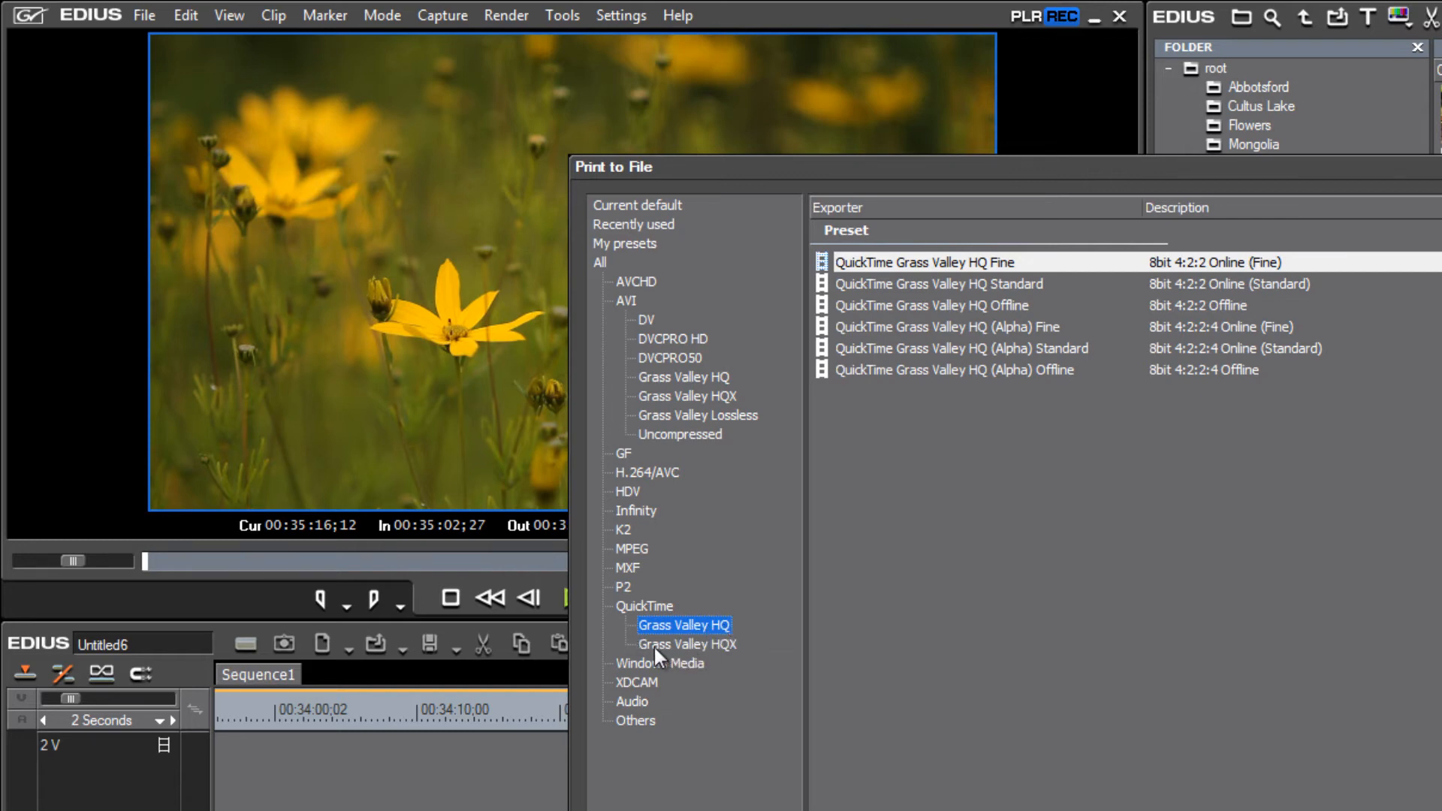
# Start exporting with the QuickTime Grass Valley HQX SuperFine preset, ready to name the movie
pyautogui.click(687, 645)
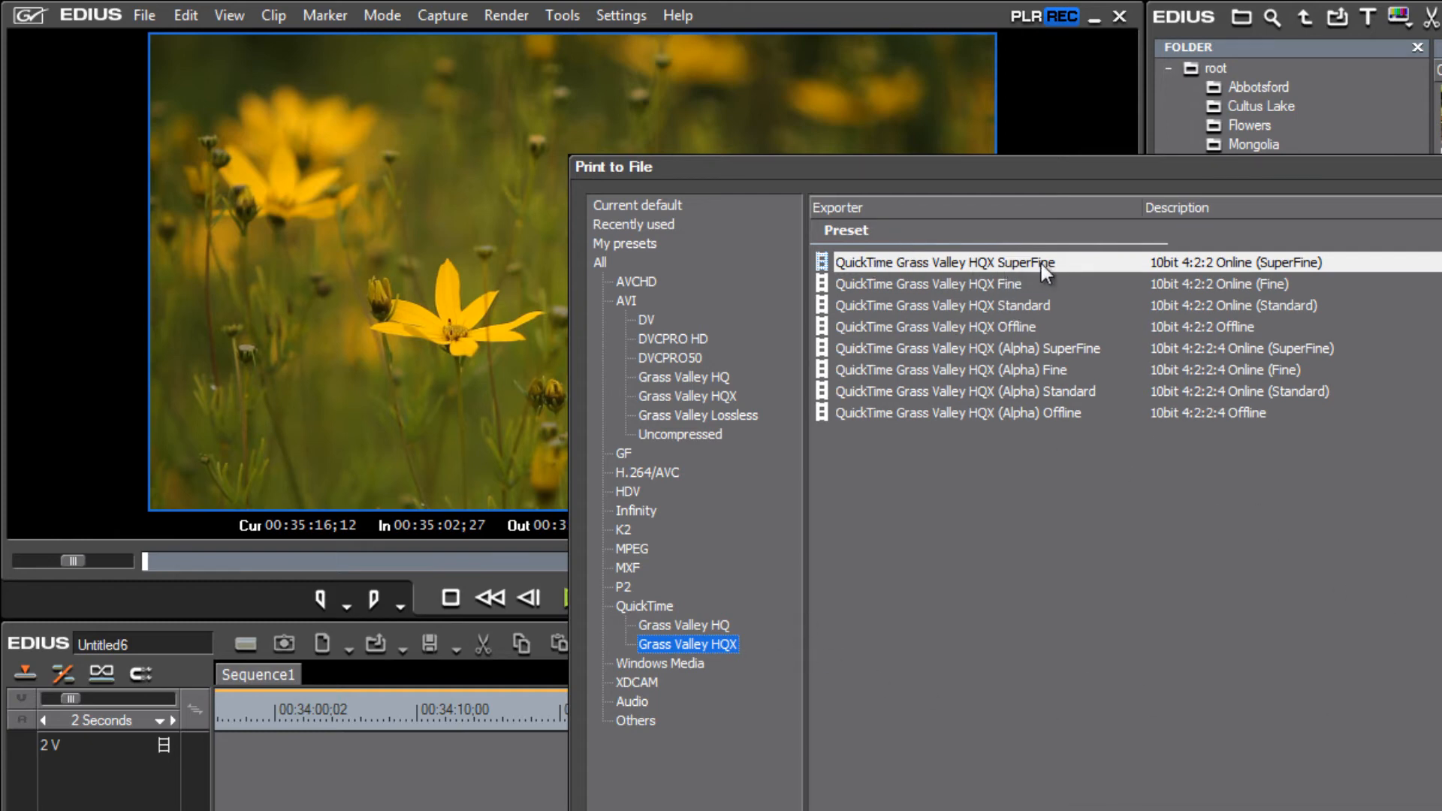
pyautogui.moveTo(1083, 274)
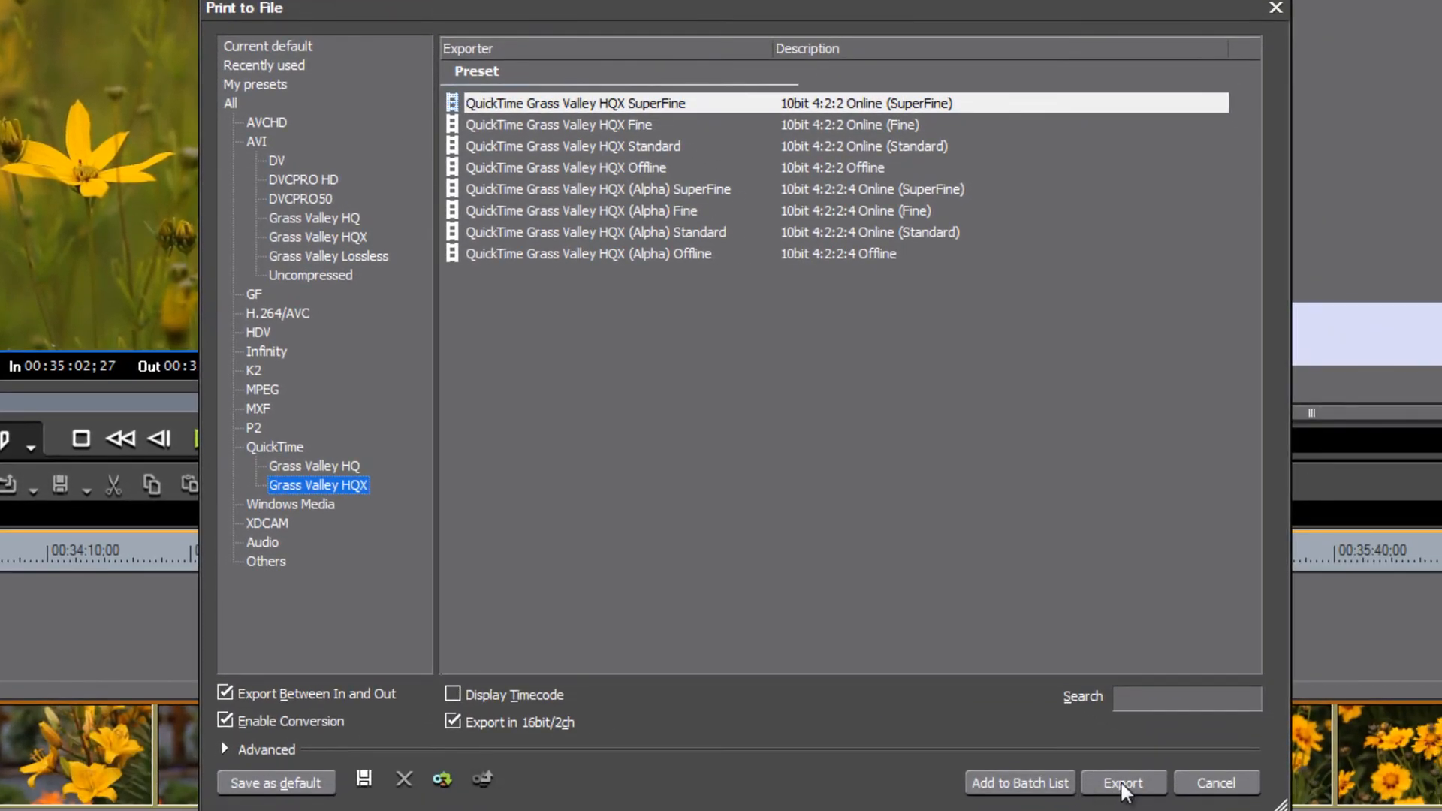
pyautogui.click(1120, 783)
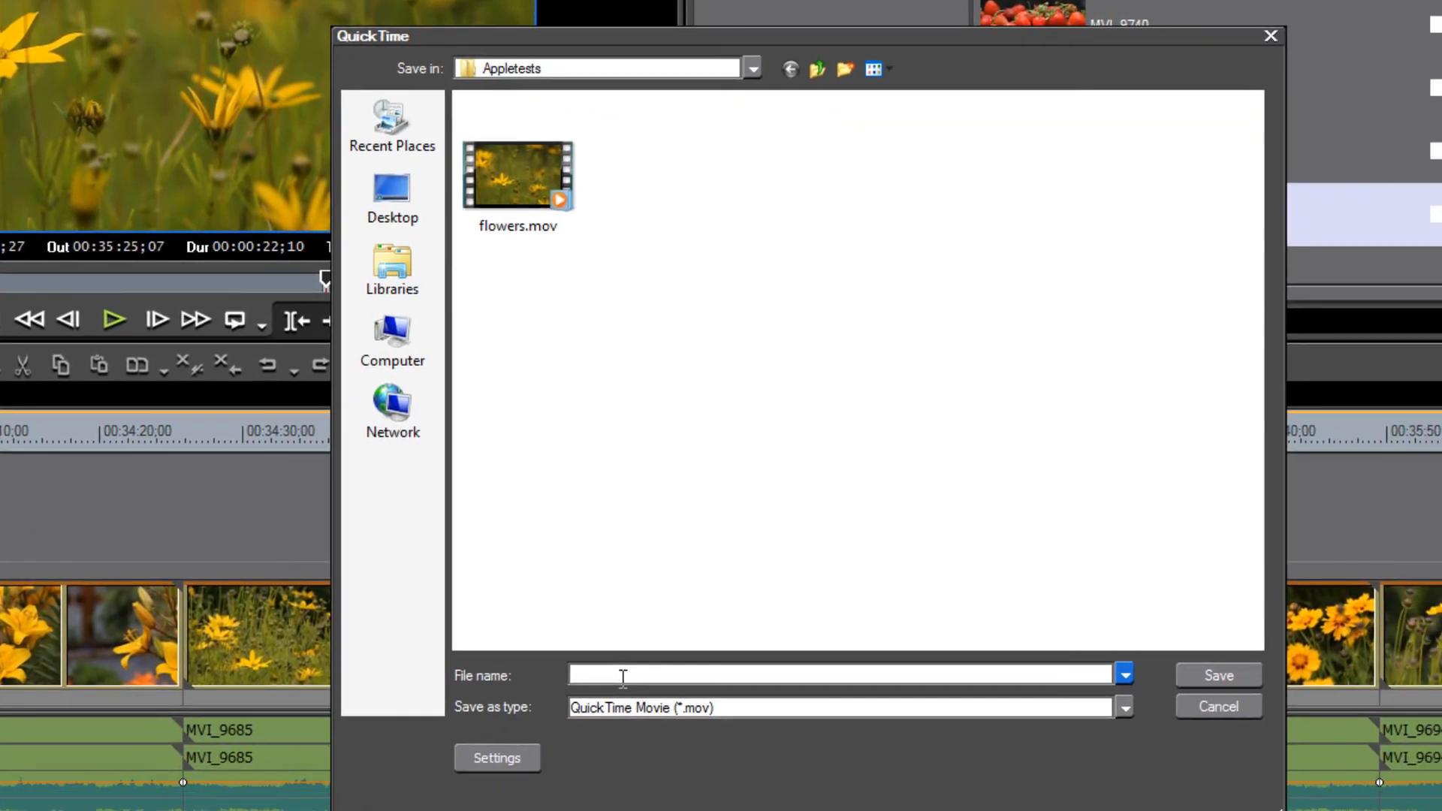
pyautogui.click(1215, 674)
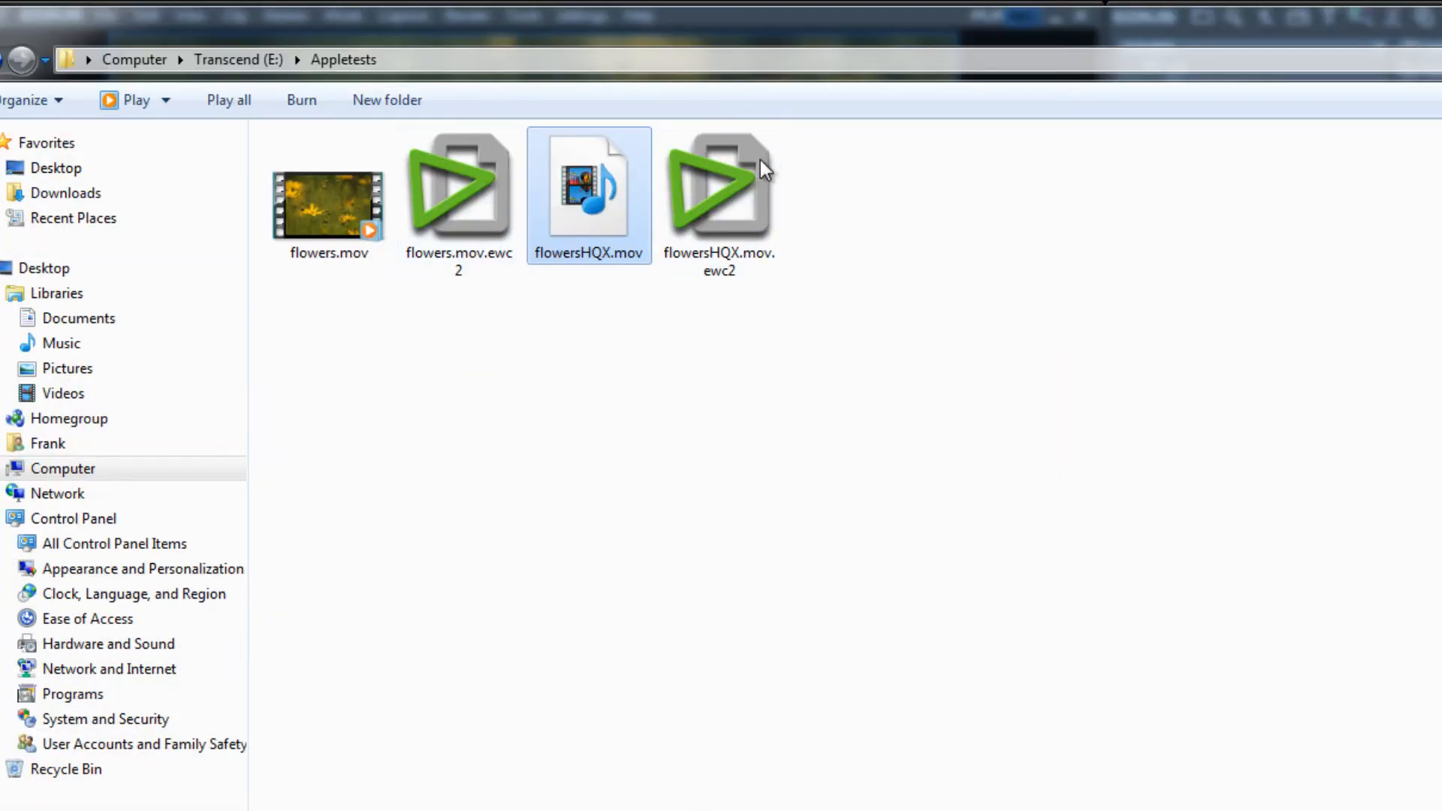
pyautogui.moveTo(695, 439)
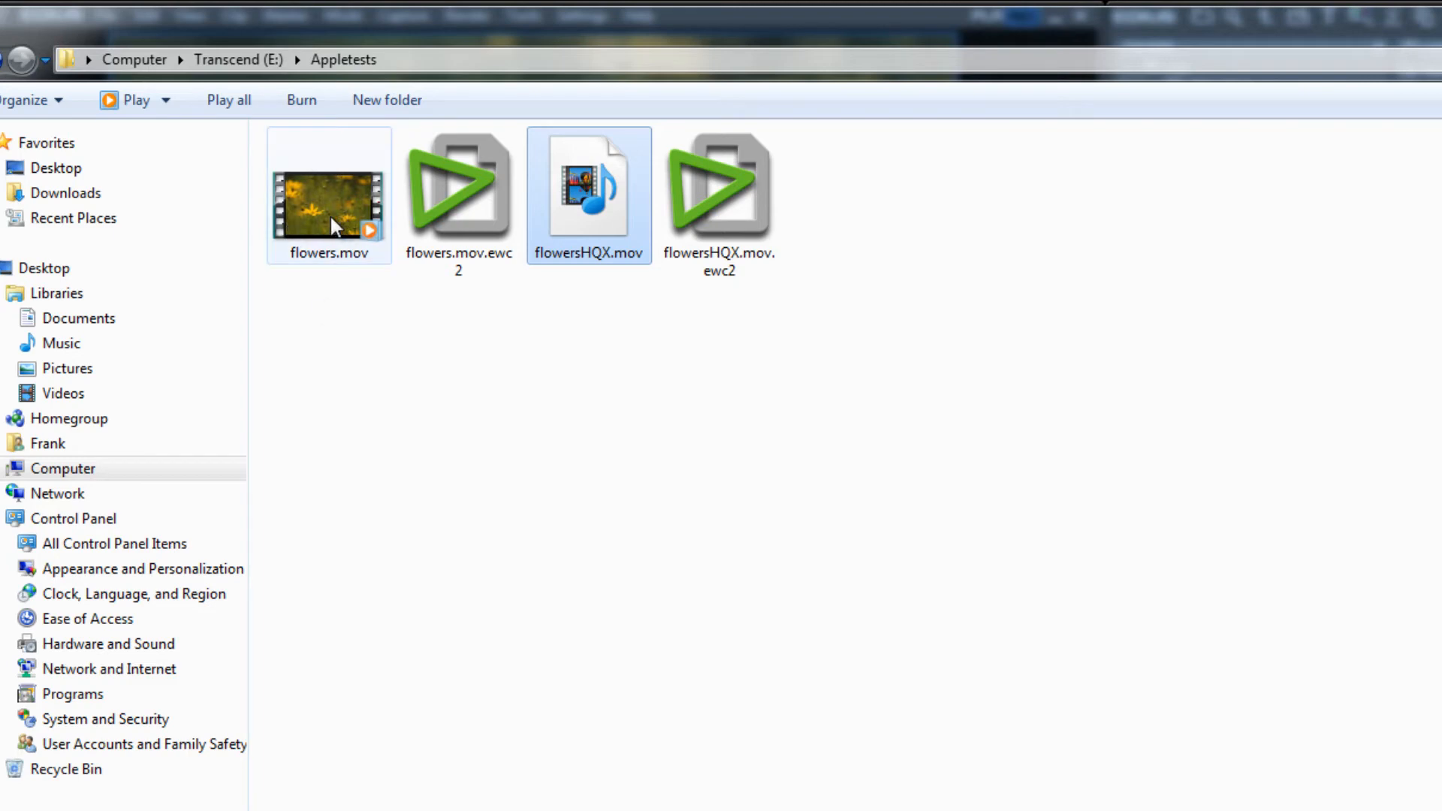
pyautogui.moveTo(329, 212)
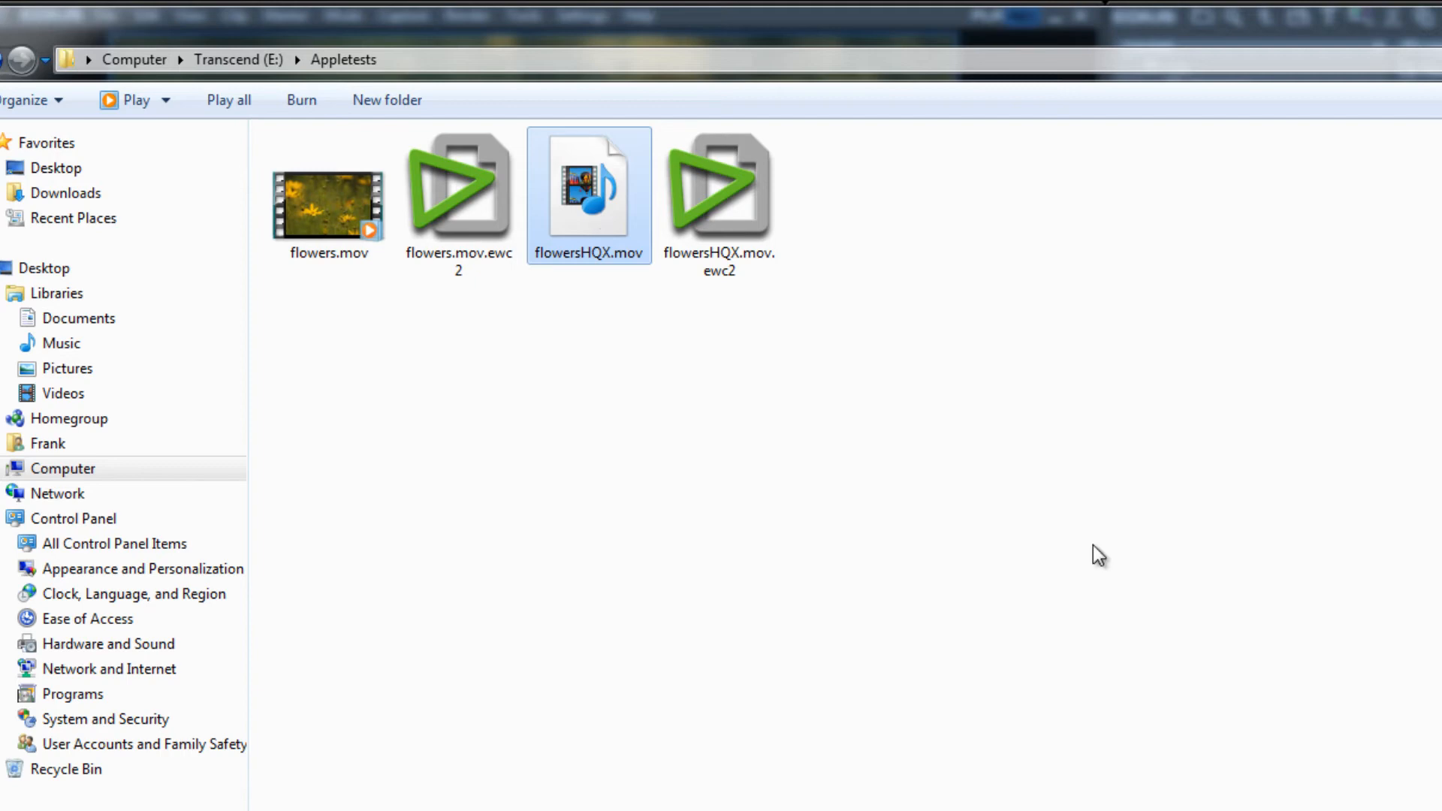
pyautogui.moveTo(650, 277)
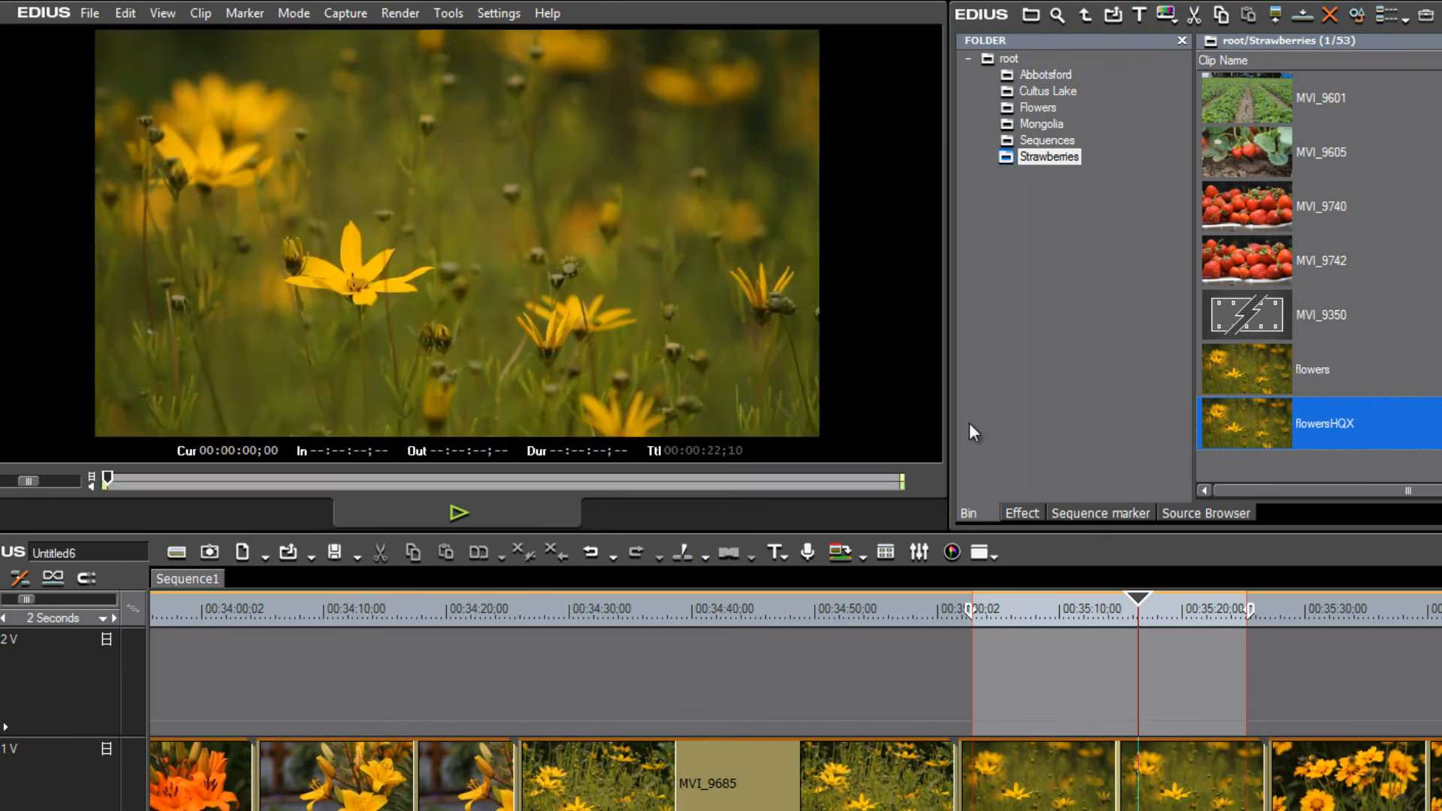
# Load the flowersHQX clip from the bin into the player and play it back
pyautogui.click(458, 514)
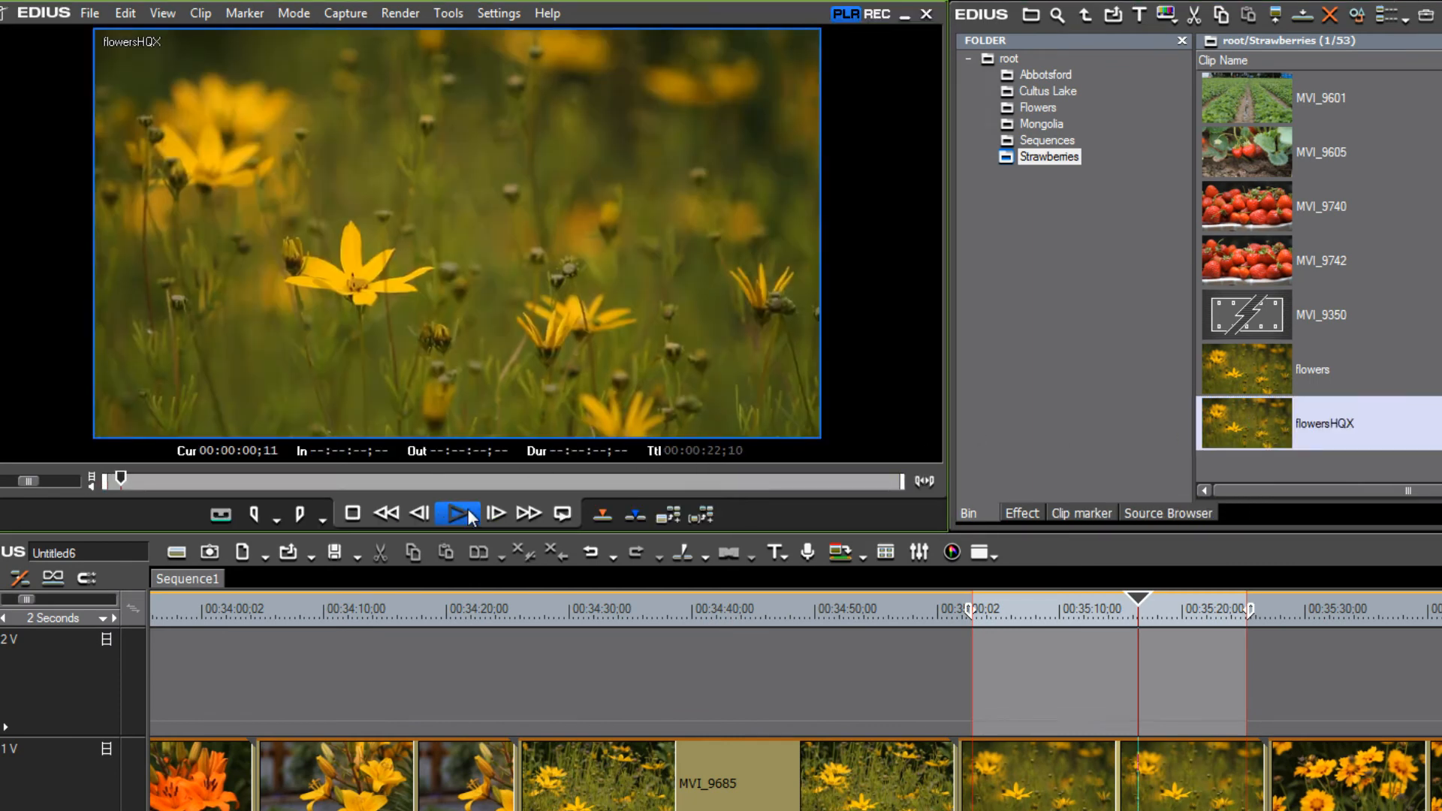
pyautogui.click(457, 514)
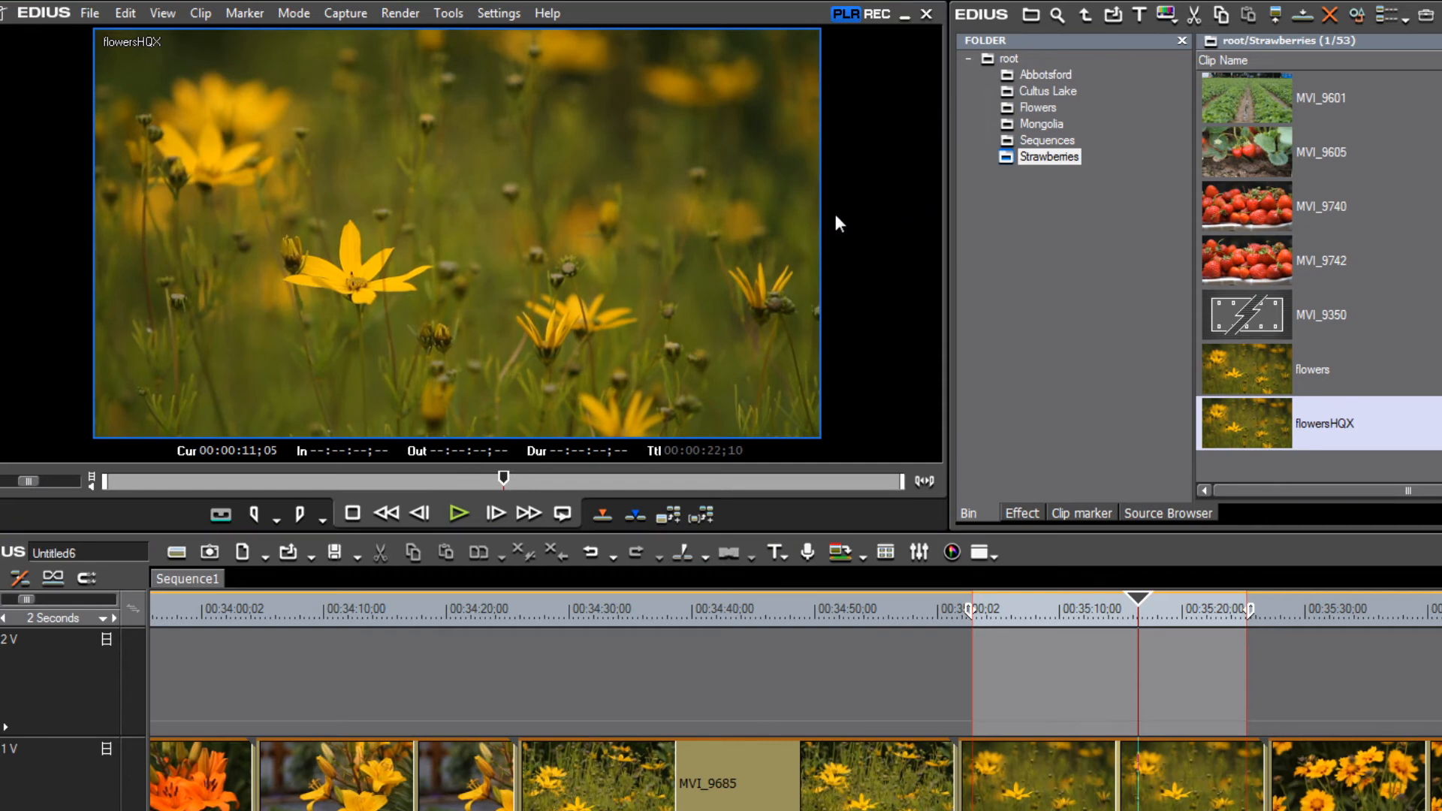
pyautogui.moveTo(690, 234)
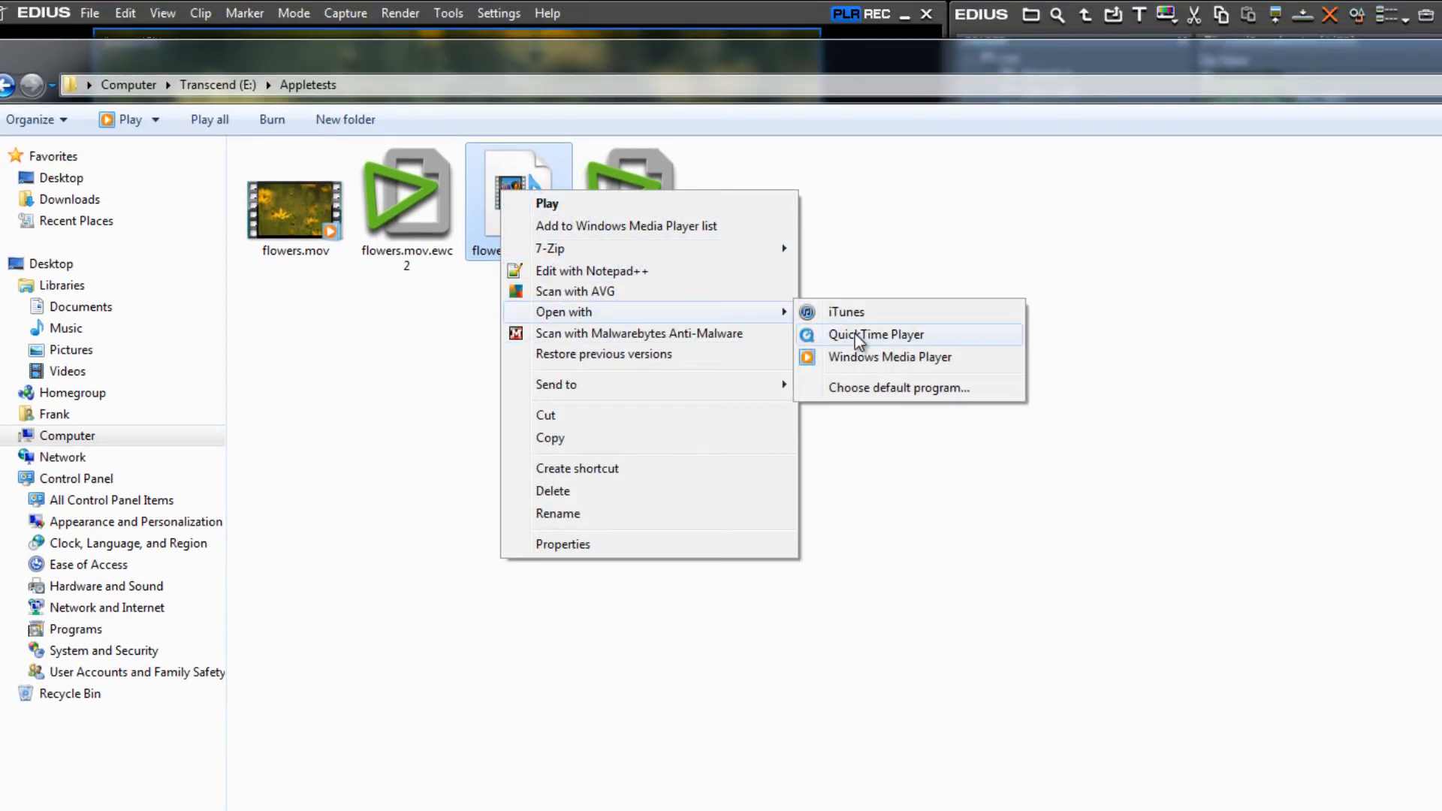
# View flowersHQX.mov in QuickTime Player from Windows Explorer
pyautogui.click(874, 333)
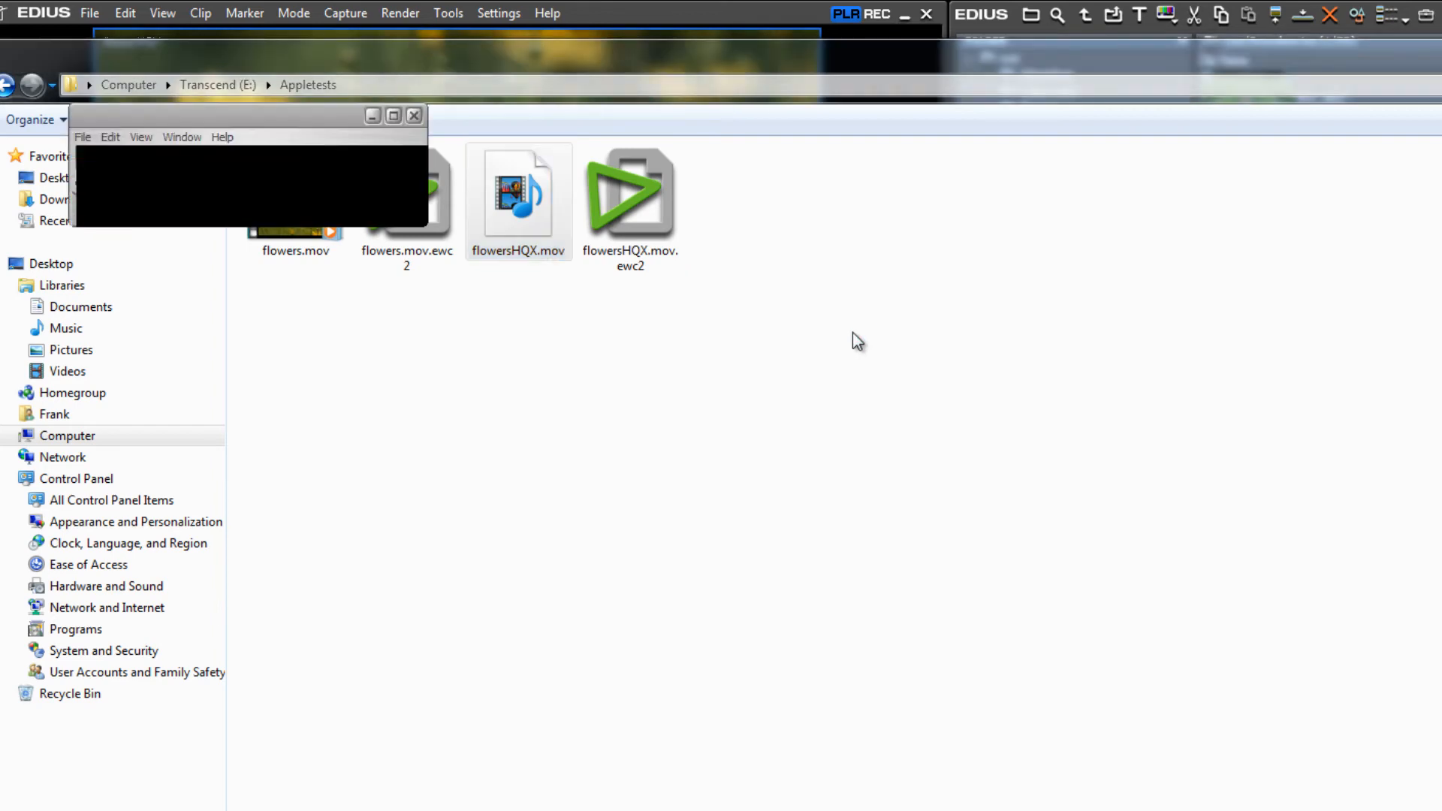
pyautogui.doubleClick(518, 193)
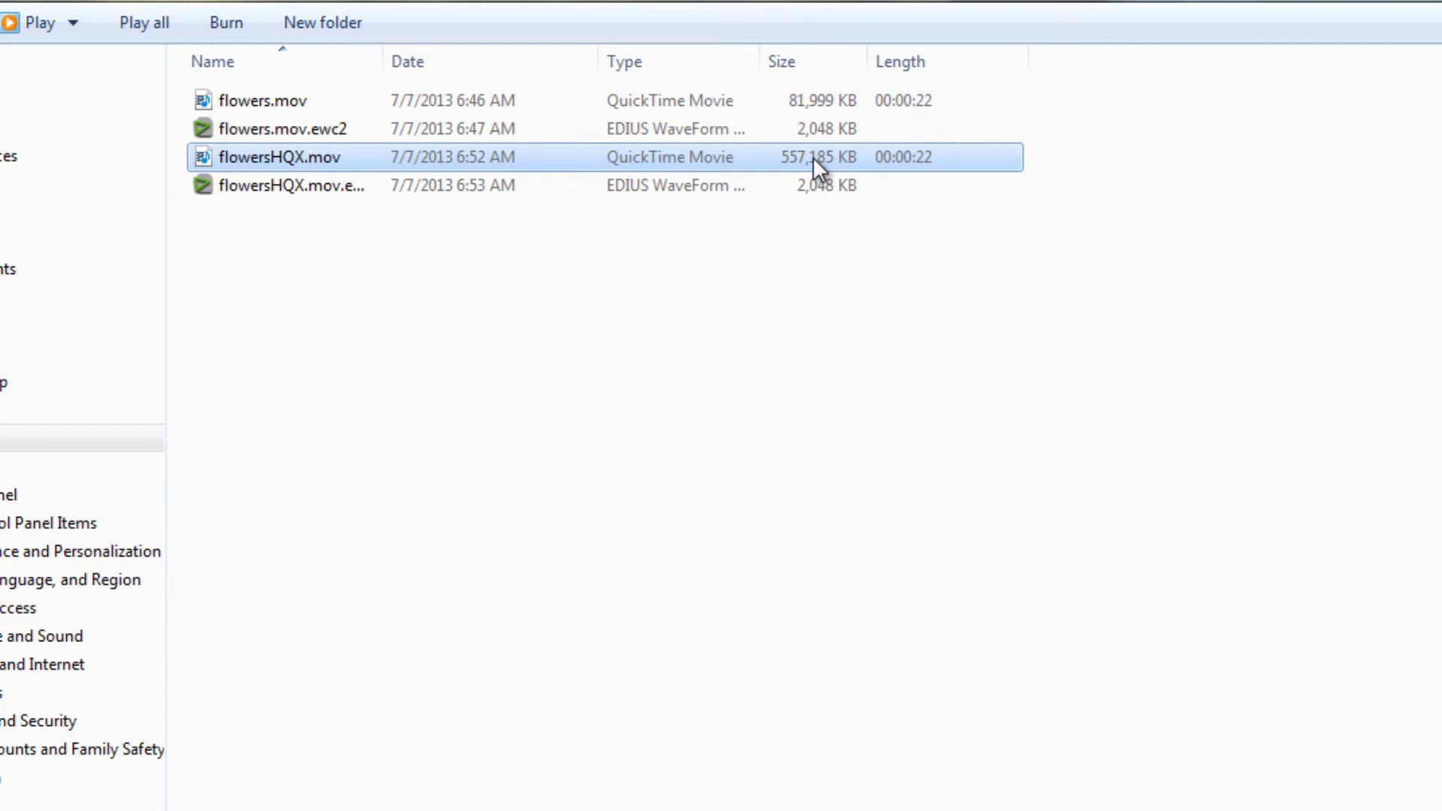
pyautogui.moveTo(853, 171)
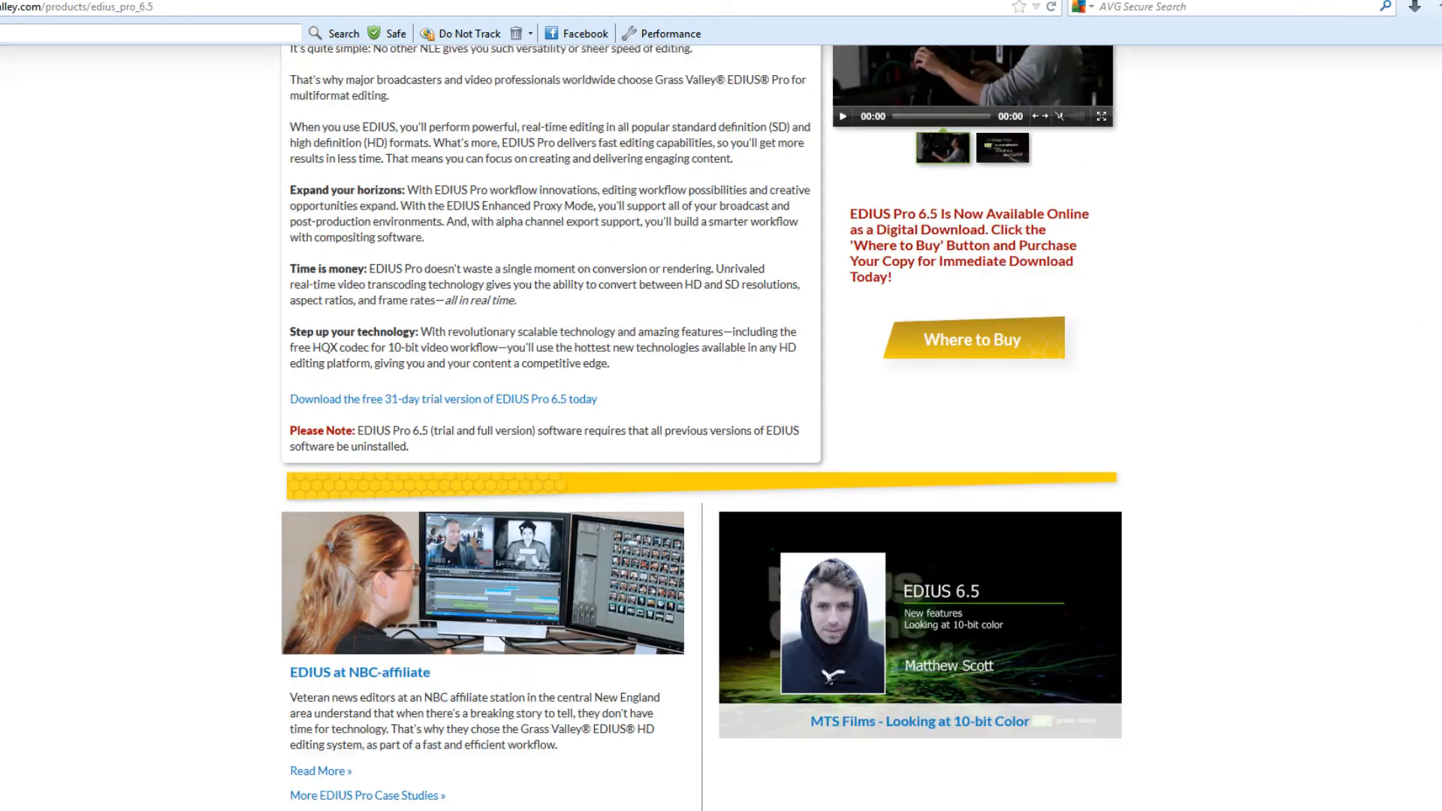
# Scroll through the EDIUS Pro 6.5 page and the Mac HQX/HQ codecs download page
pyautogui.scroll(3)
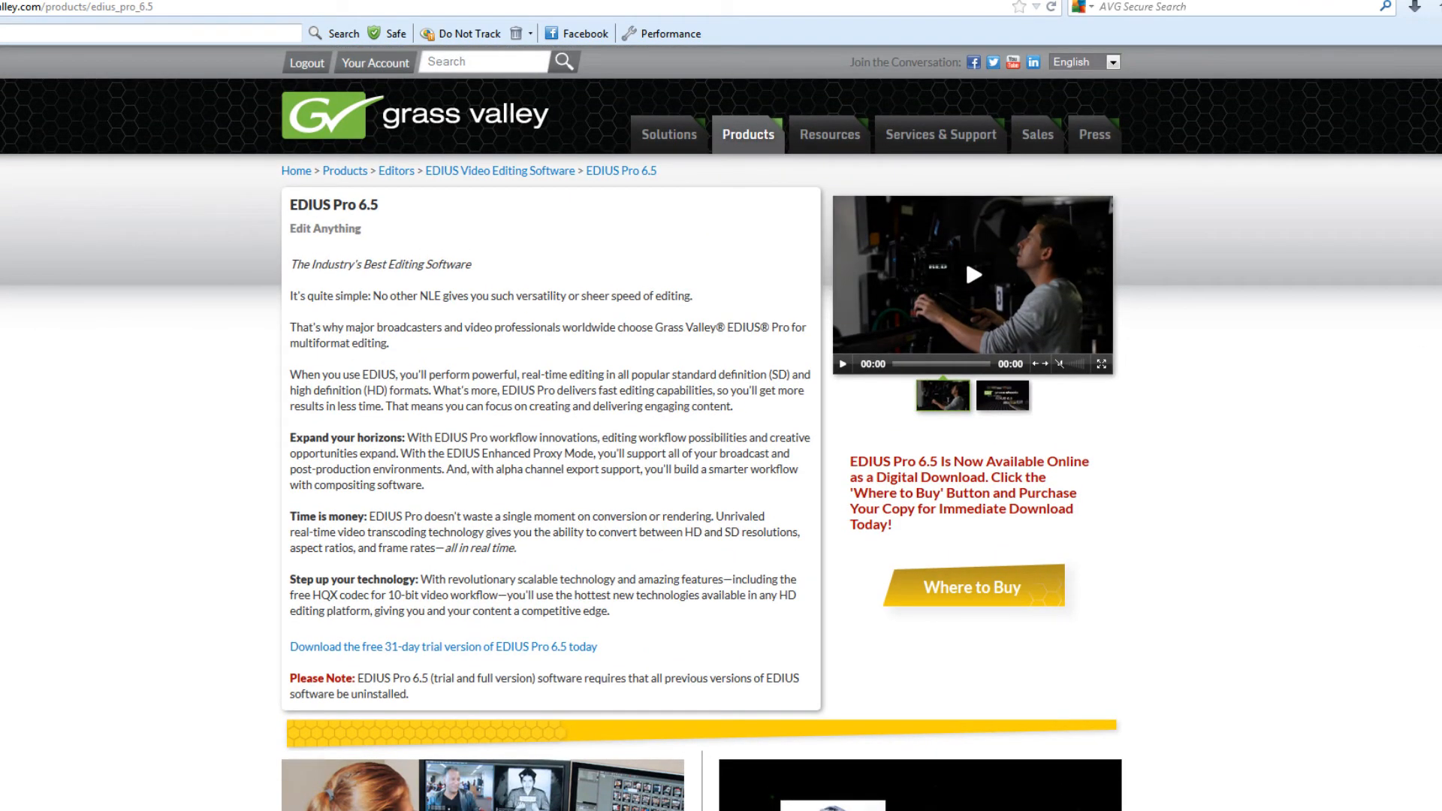
pyautogui.scroll(-3)
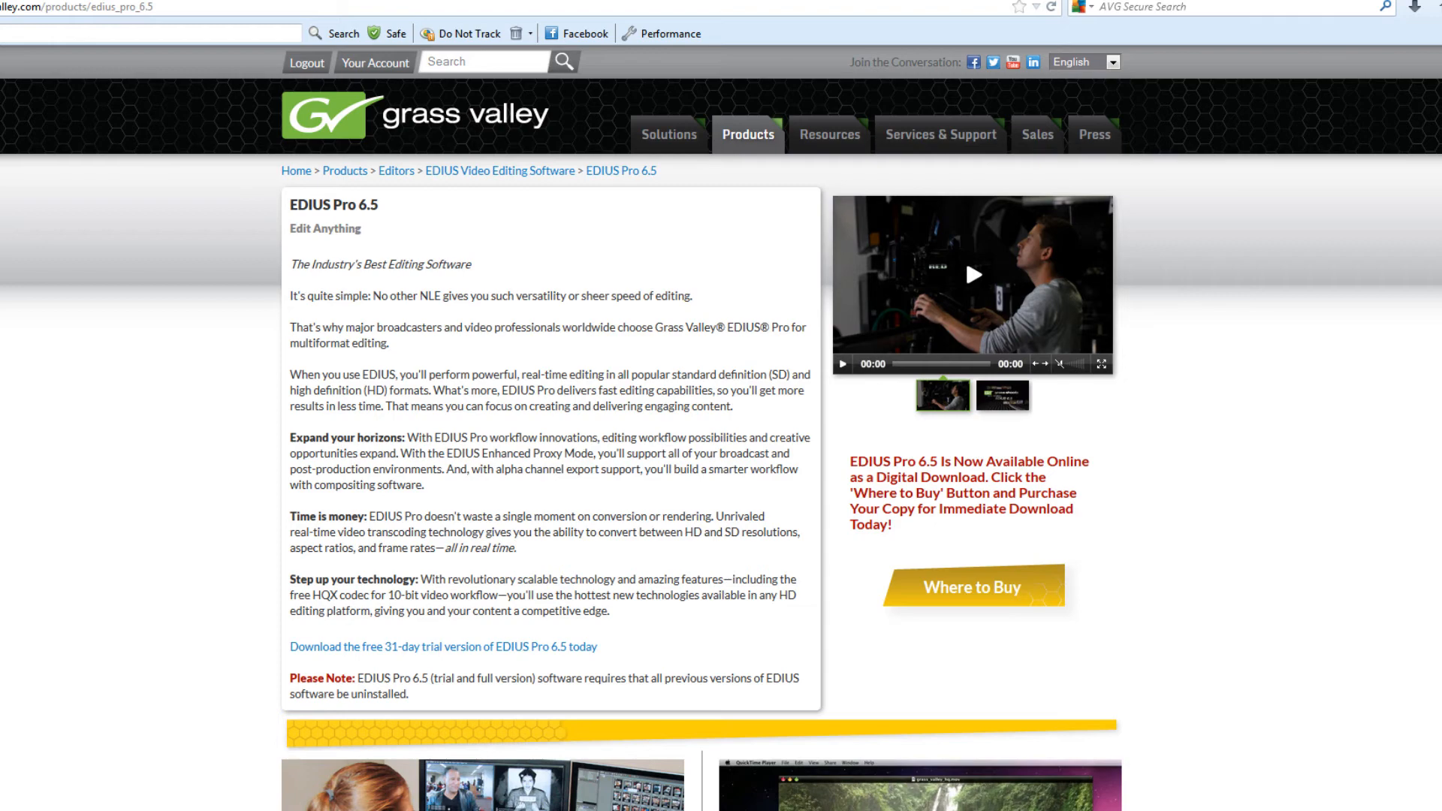
pyautogui.scroll(-3)
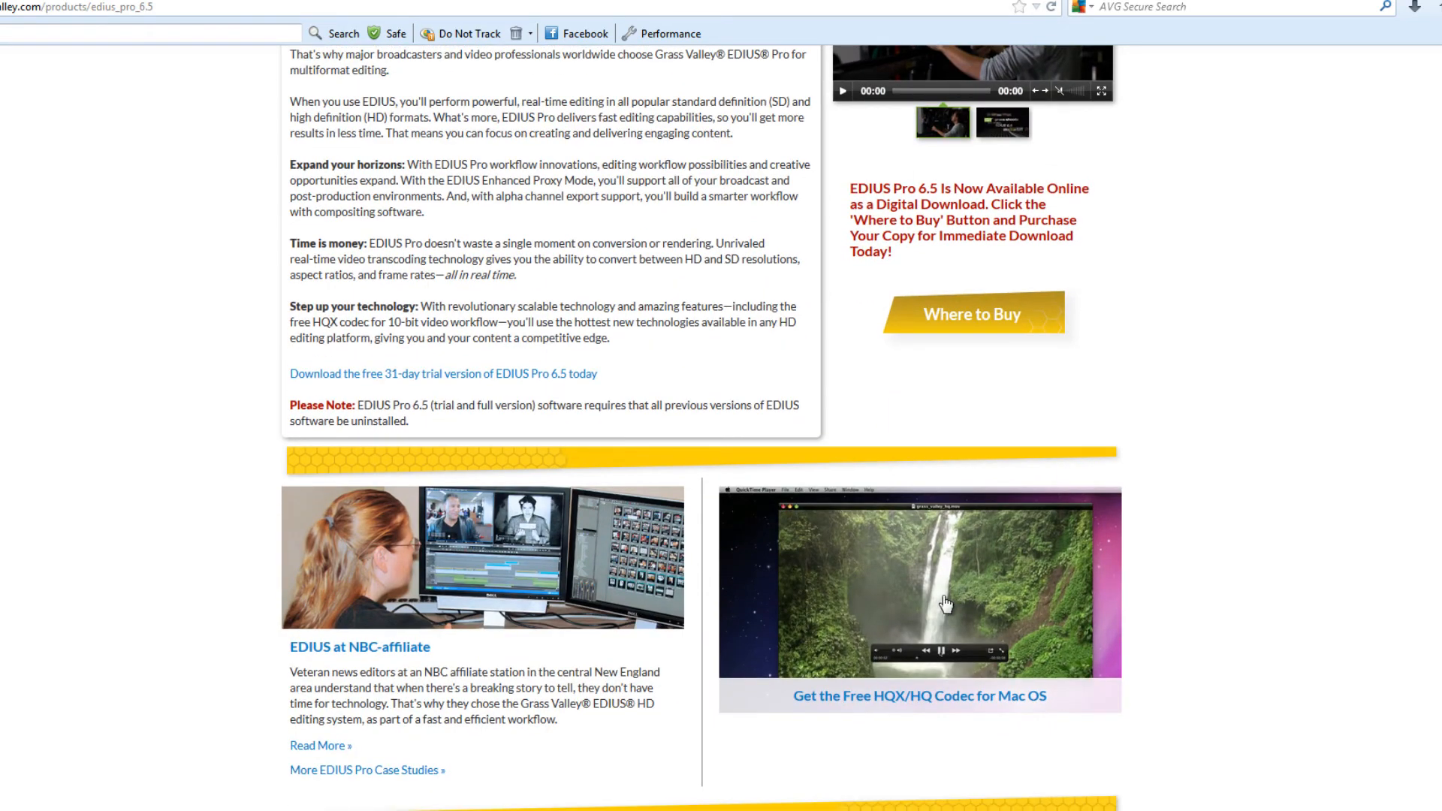
pyautogui.moveTo(917, 695)
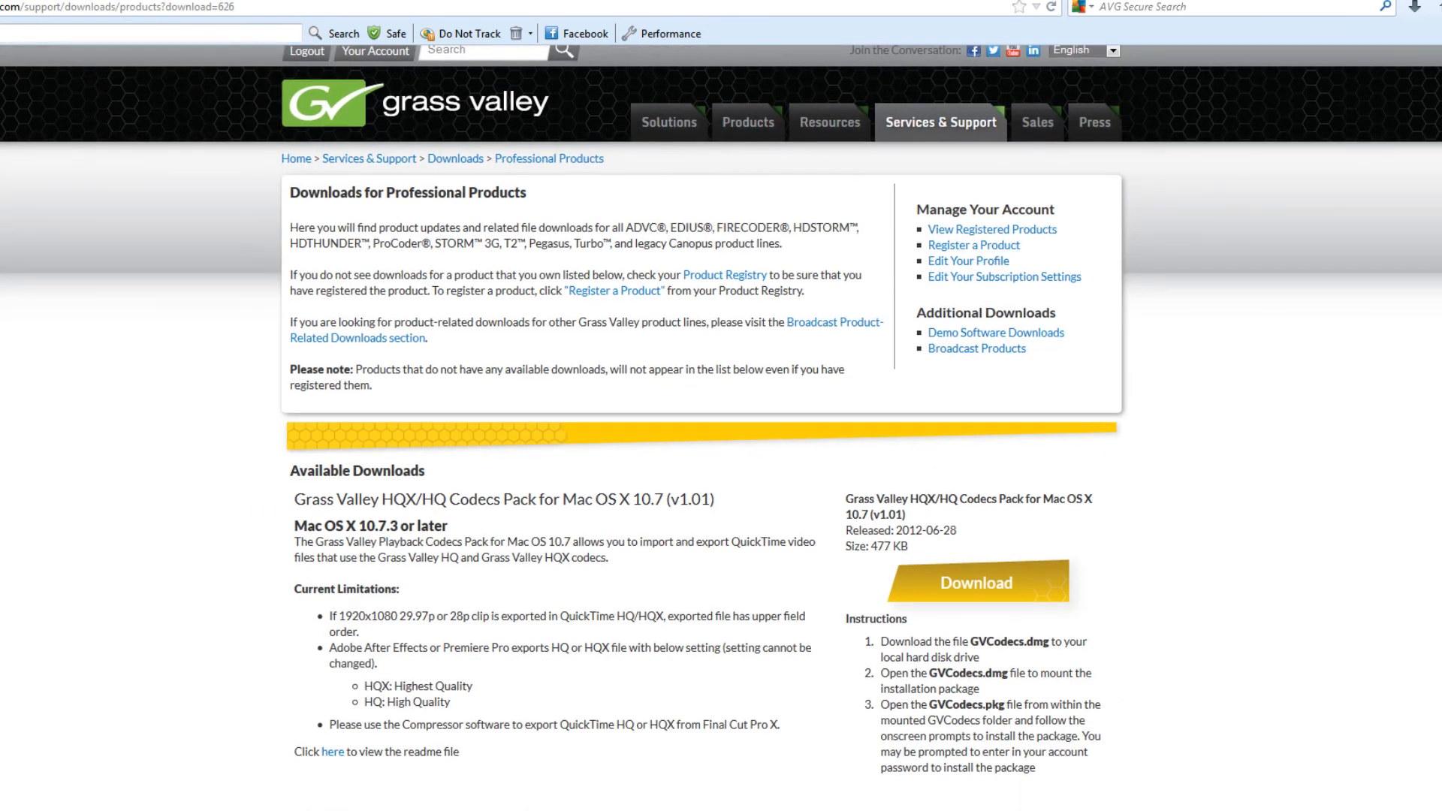
pyautogui.scroll(-3)
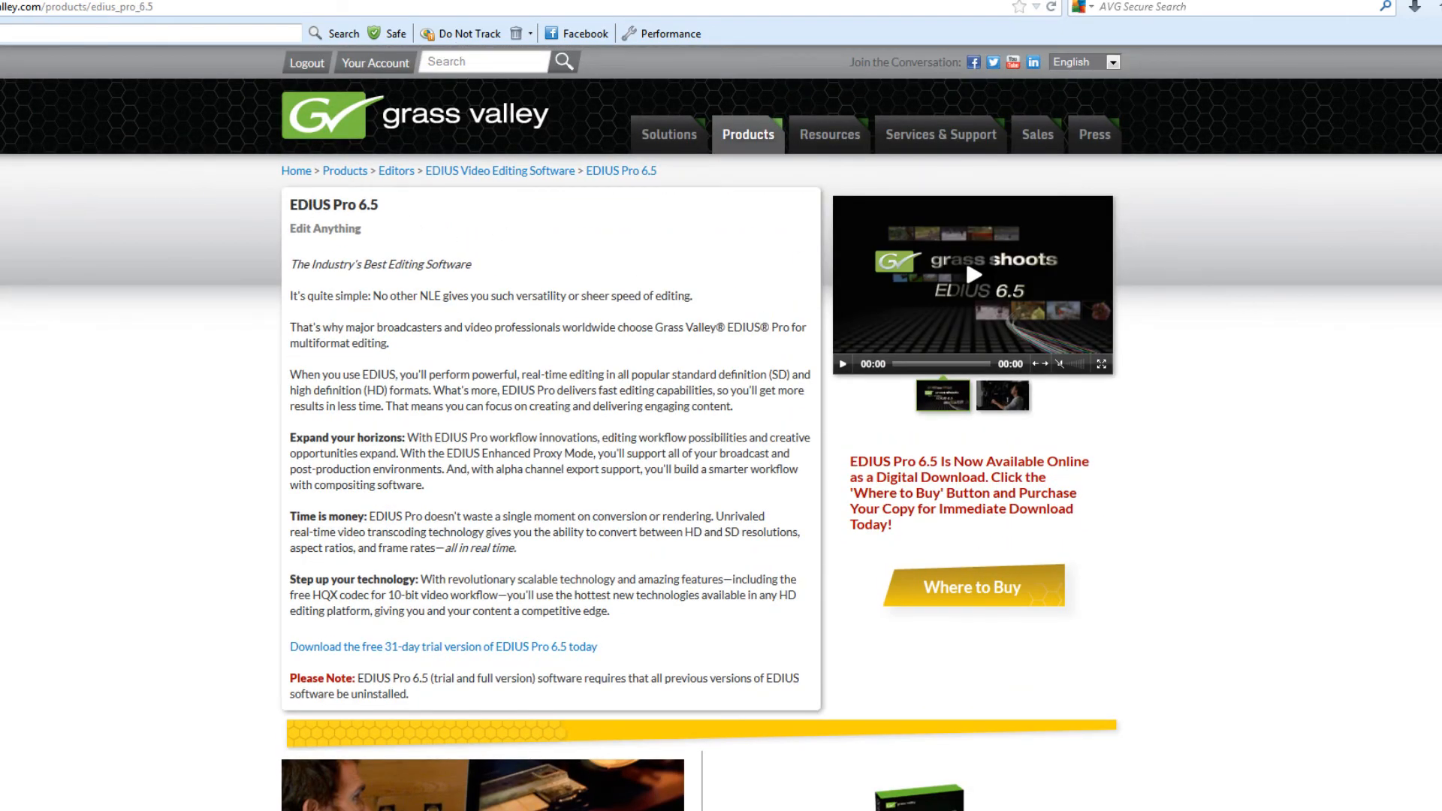
# Return to the EDIUS Pro 6.5 page and follow the 'Get the Free HQX/HQ Codec for Mac OS' offer
pyautogui.scroll(-3)
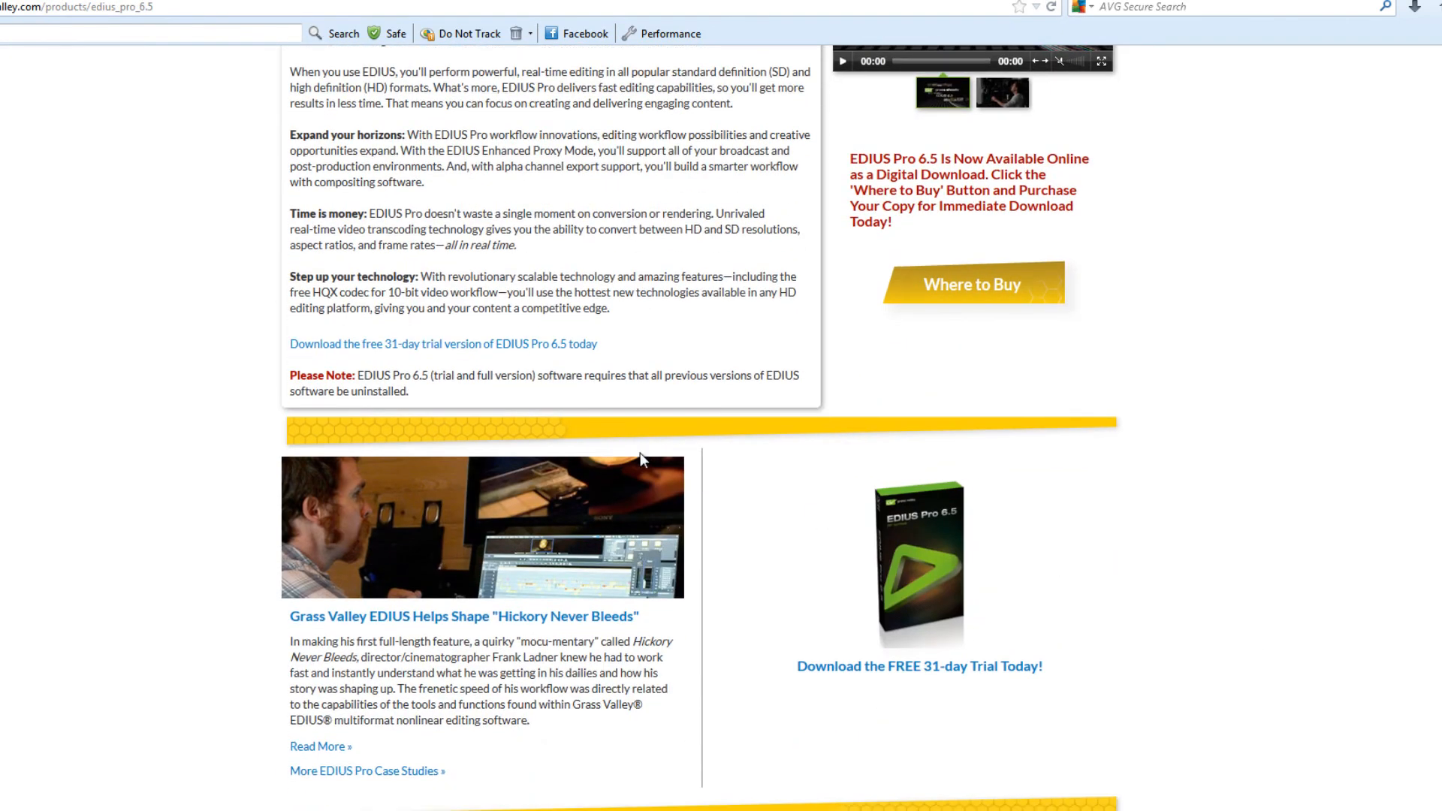
pyautogui.moveTo(1098, 748)
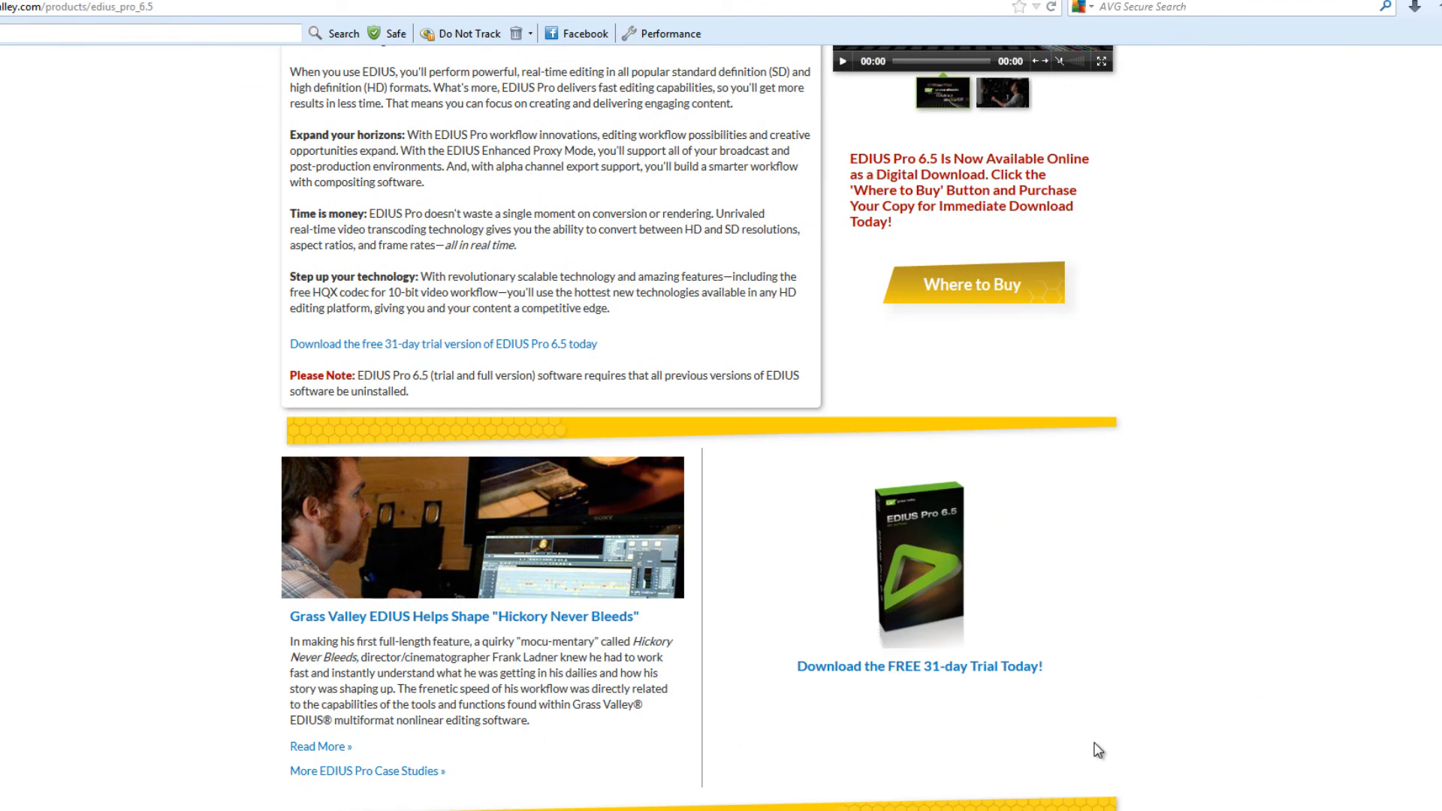
pyautogui.moveTo(1213, 723)
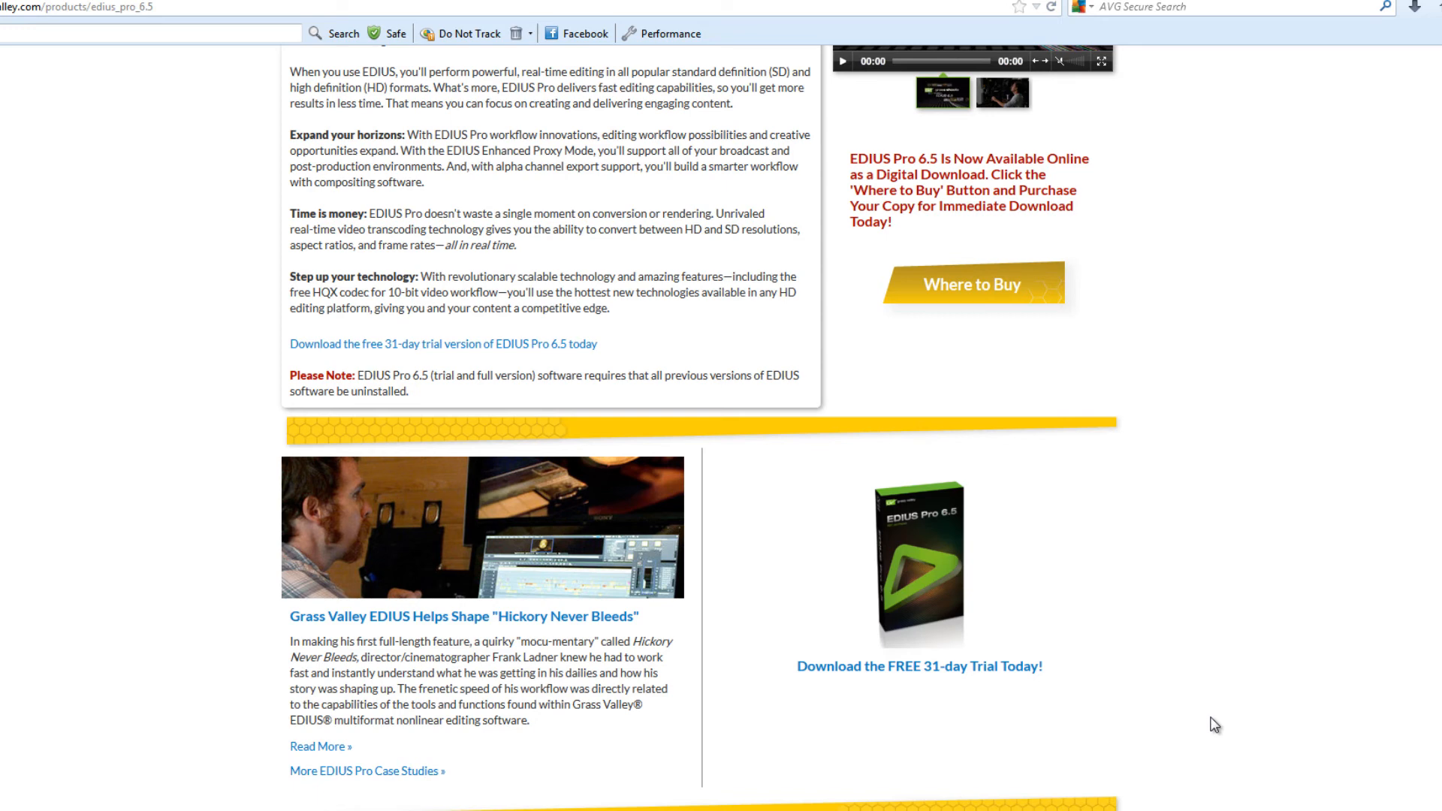
pyautogui.moveTo(1186, 718)
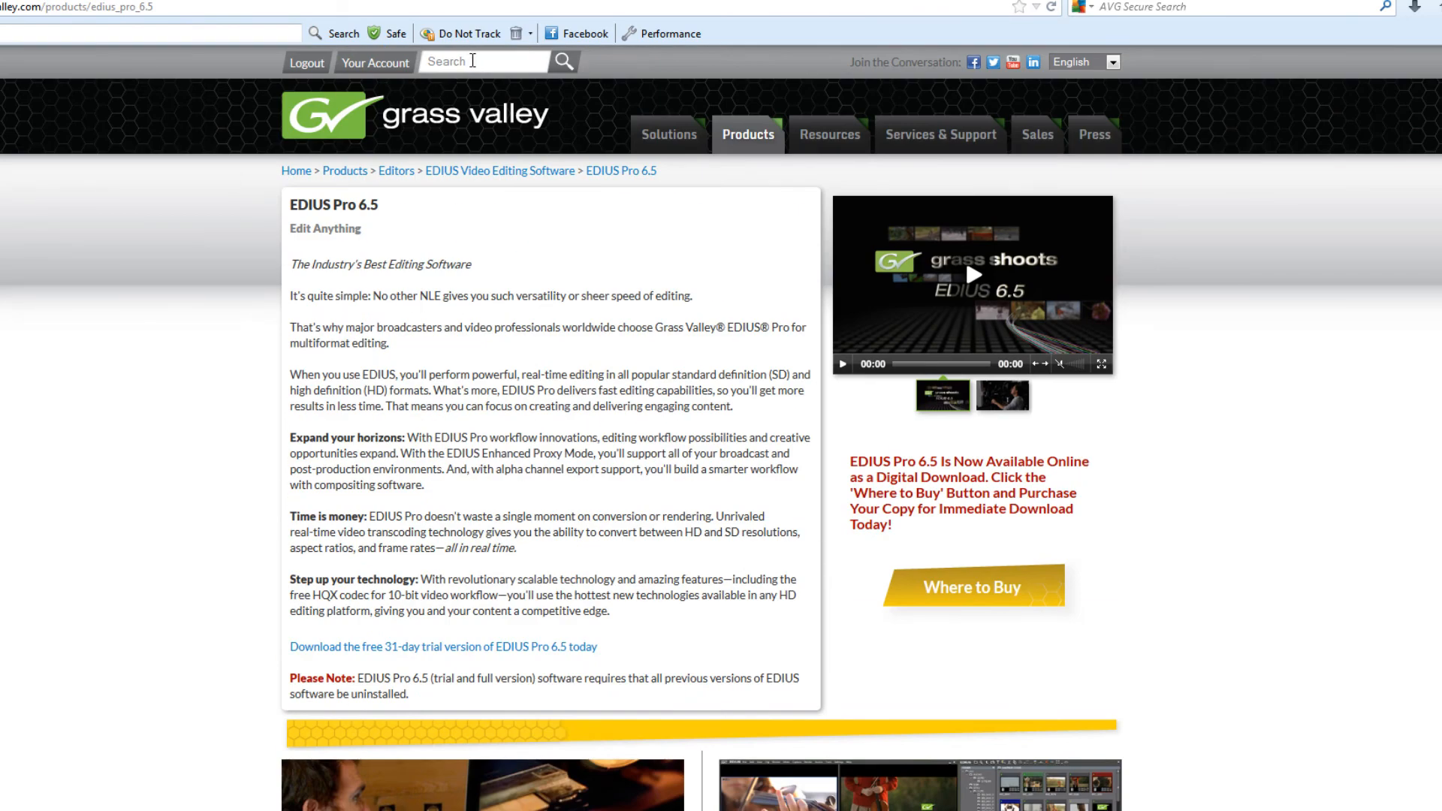
pyautogui.click(477, 62)
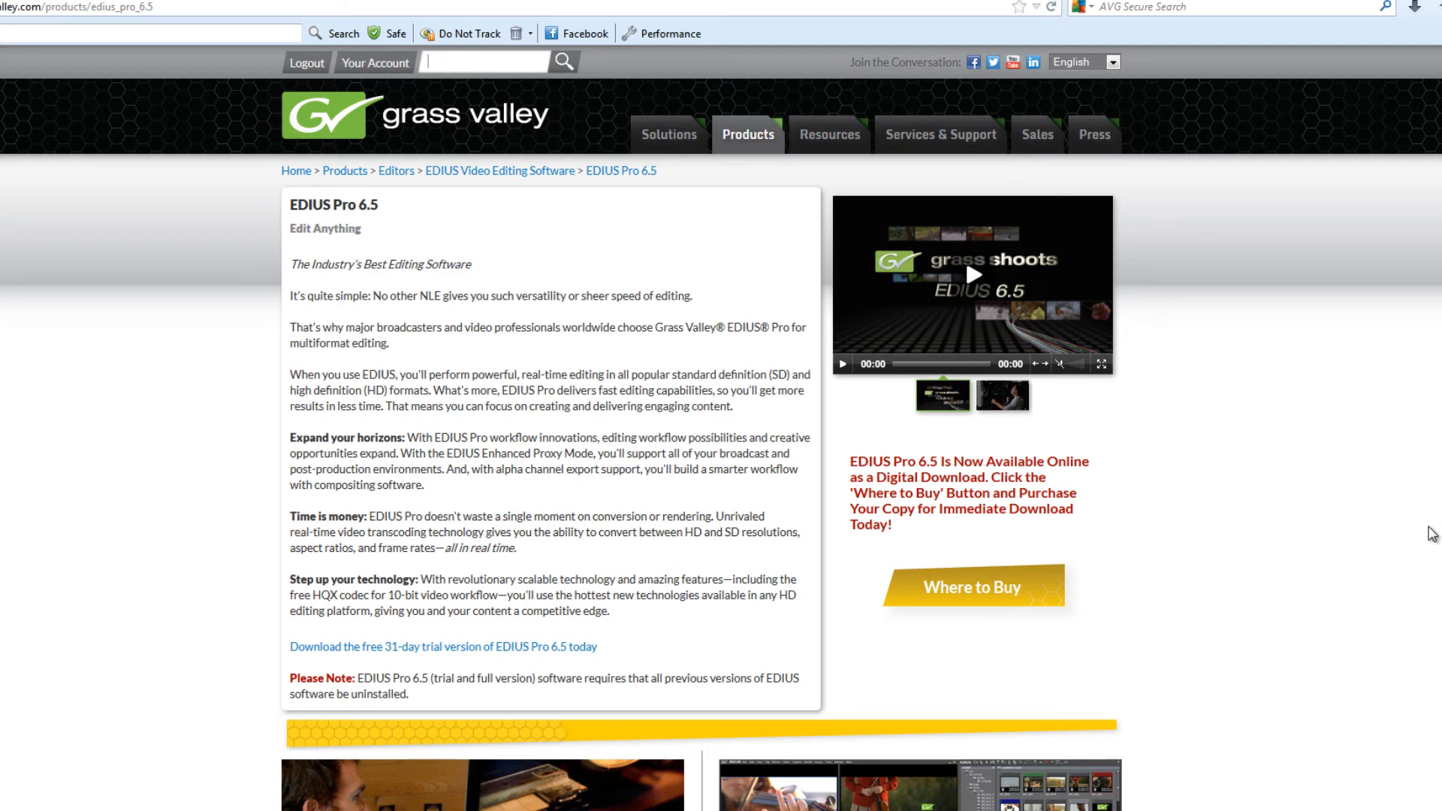
pyautogui.scroll(-3)
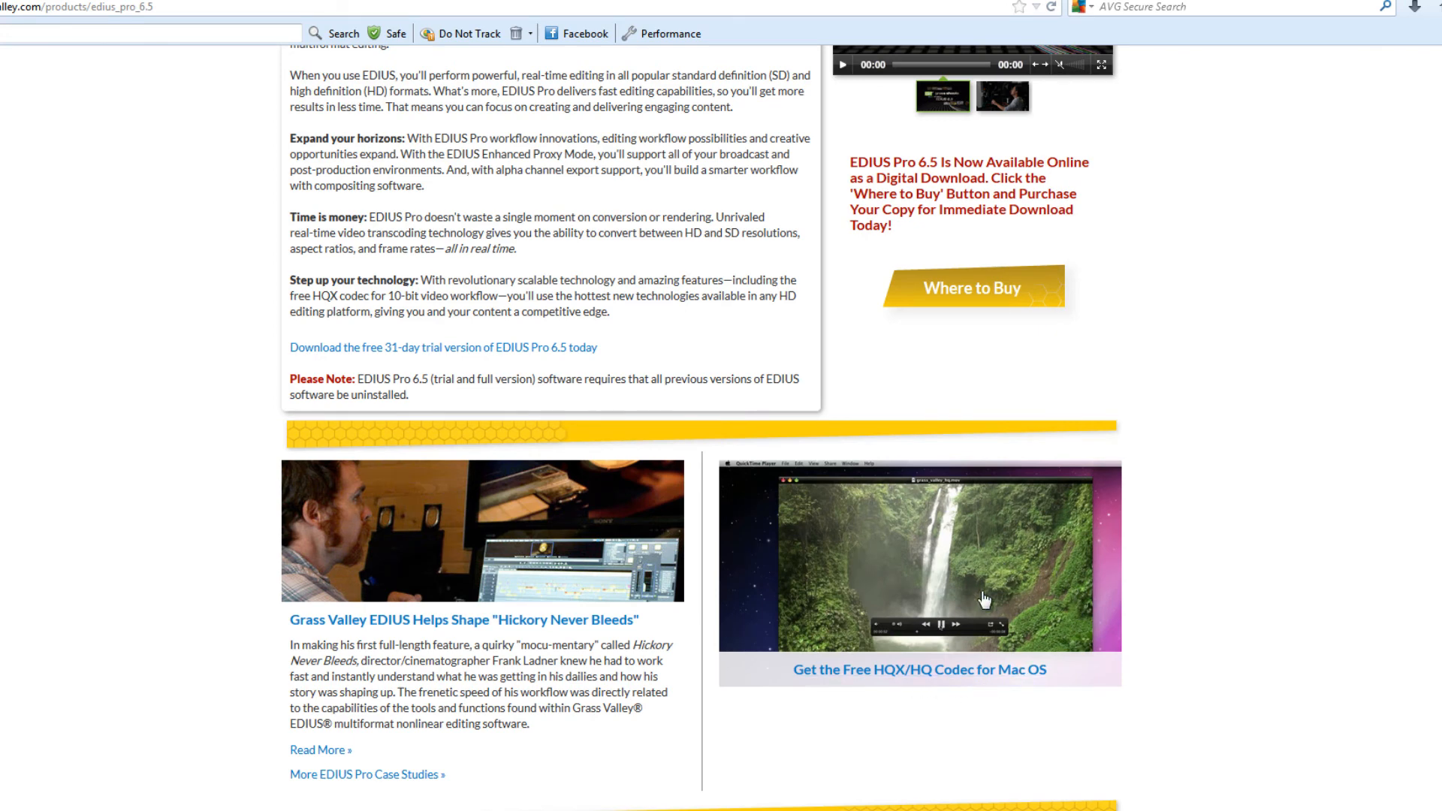
pyautogui.moveTo(961, 560)
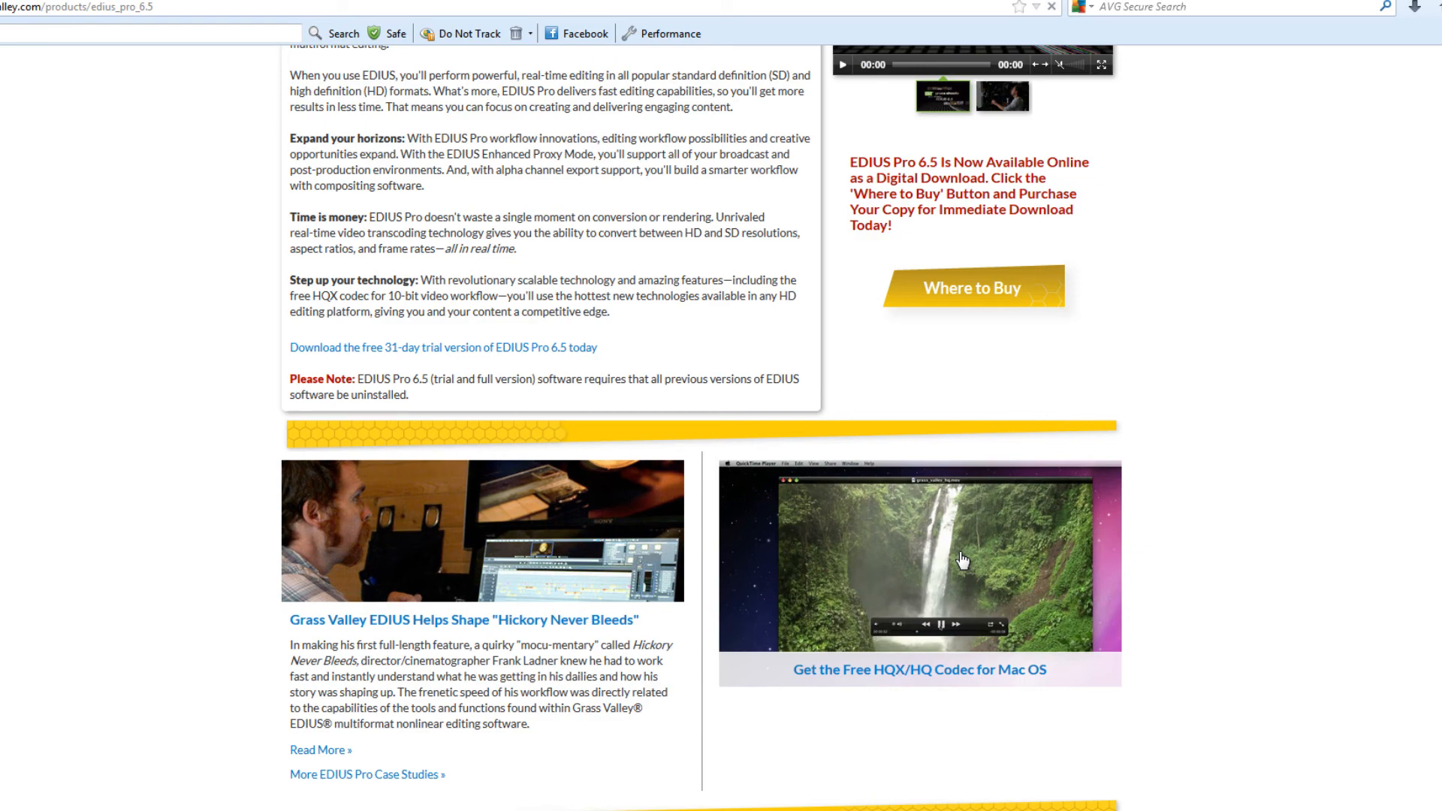
pyautogui.click(916, 668)
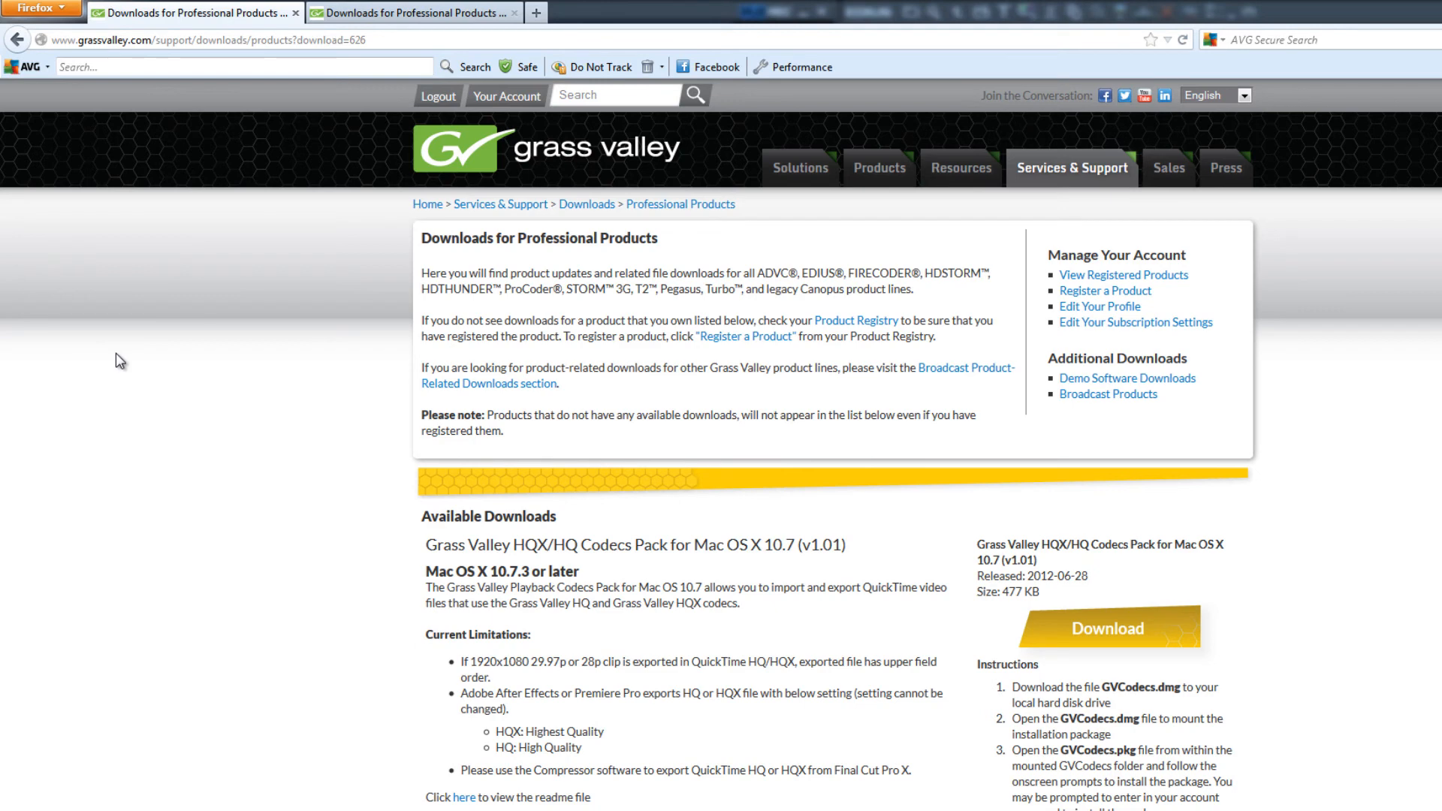
pyautogui.moveTo(870, 406)
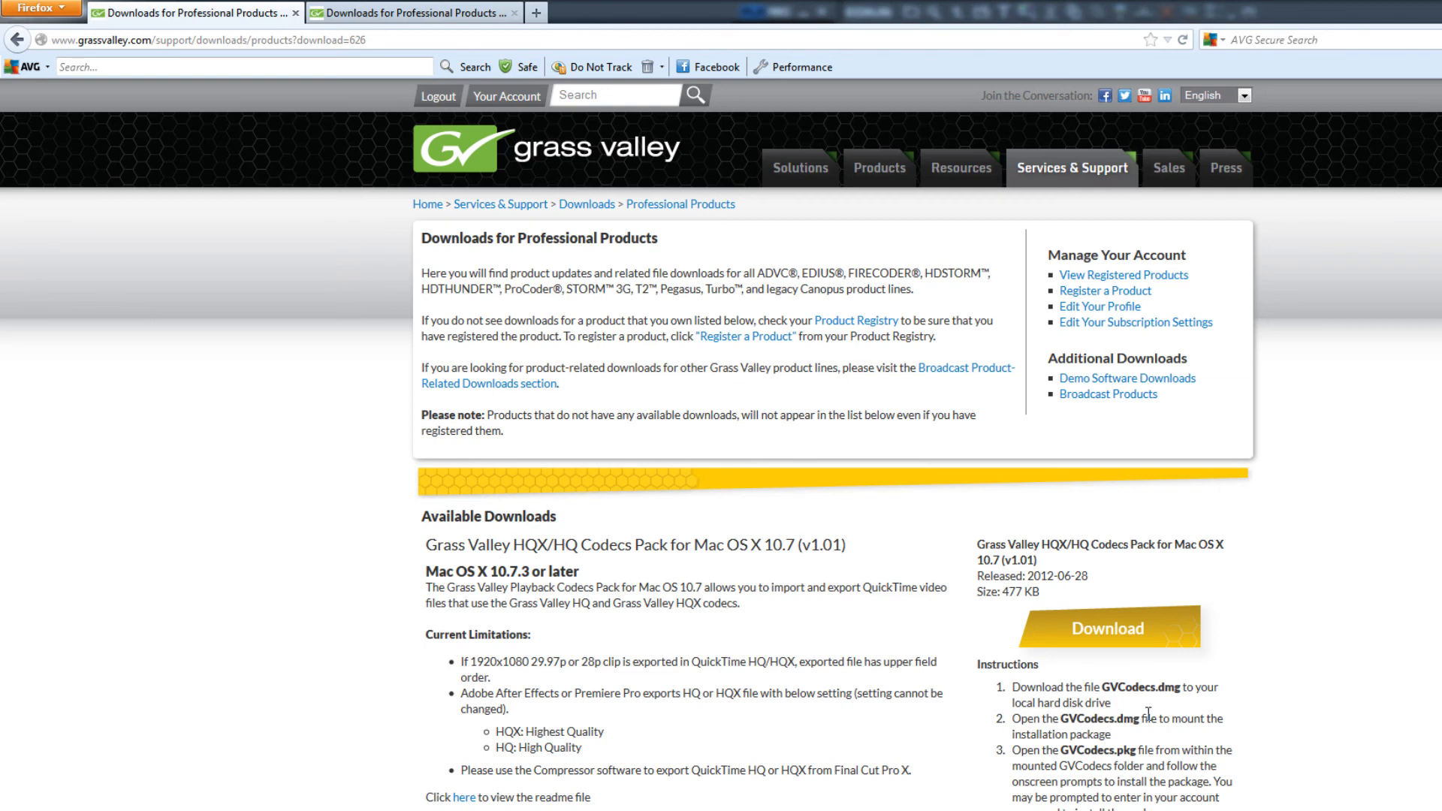
pyautogui.moveTo(1227, 719)
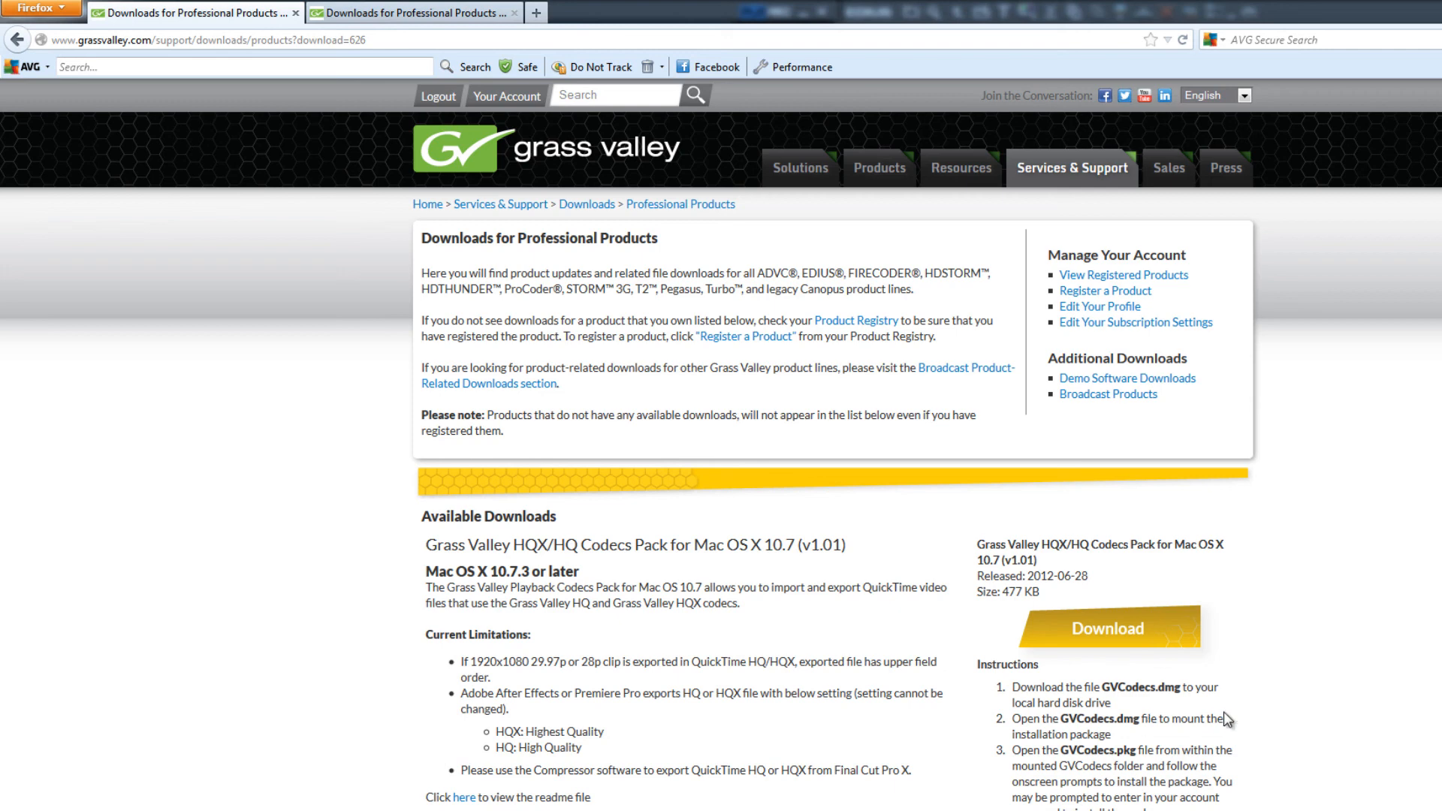
pyautogui.moveTo(1435, 715)
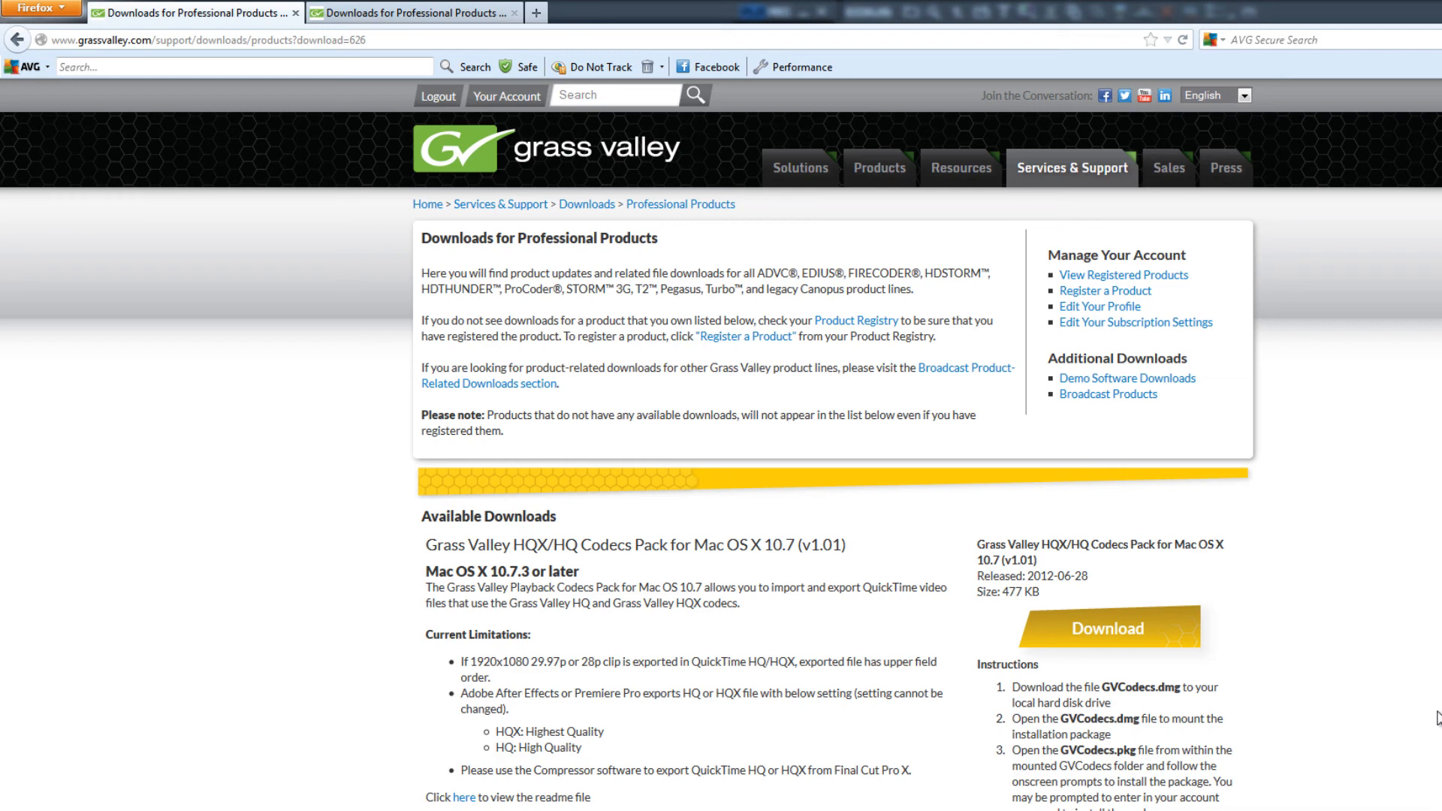
pyautogui.moveTo(1407, 788)
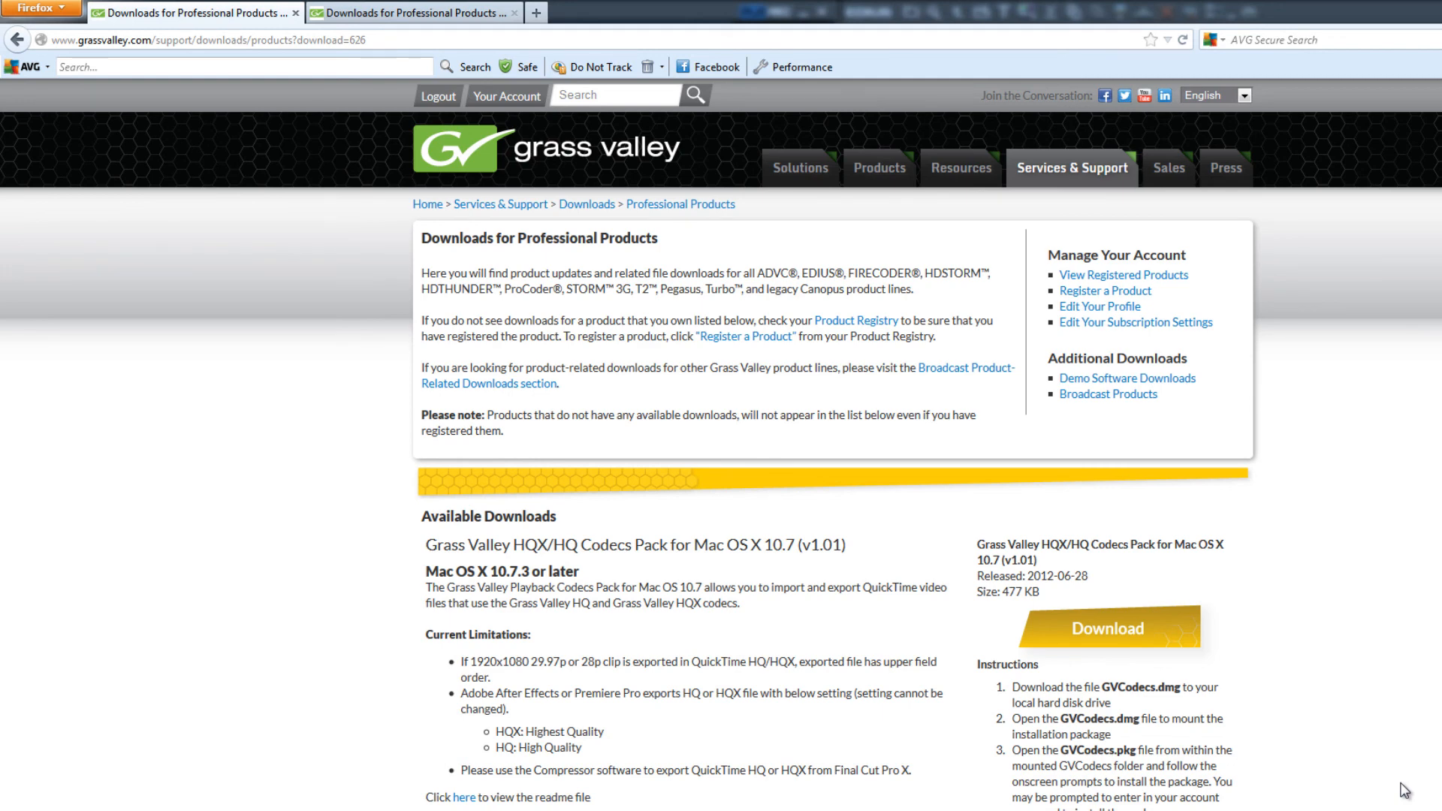
pyautogui.moveTo(507, 227)
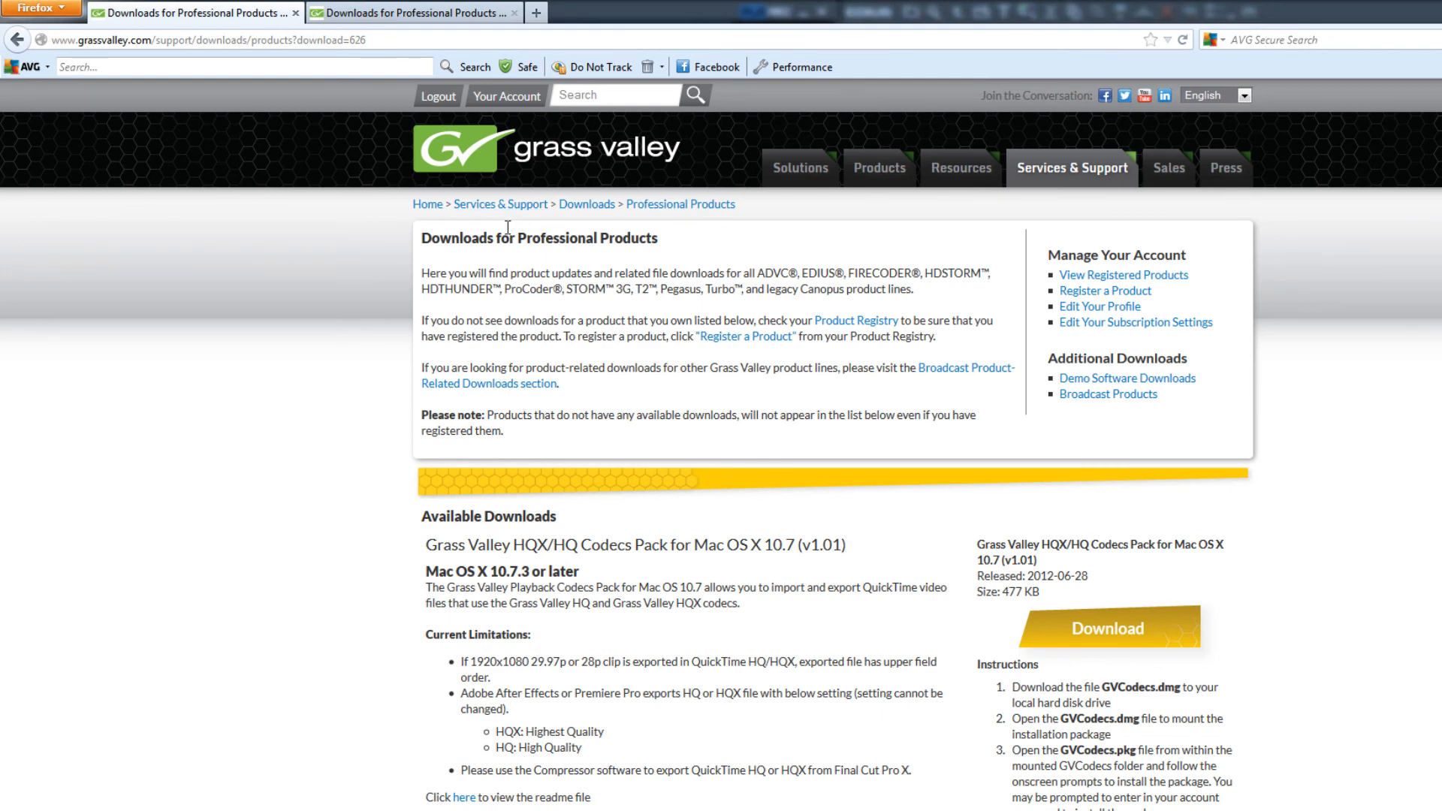
pyautogui.moveTo(993, 313)
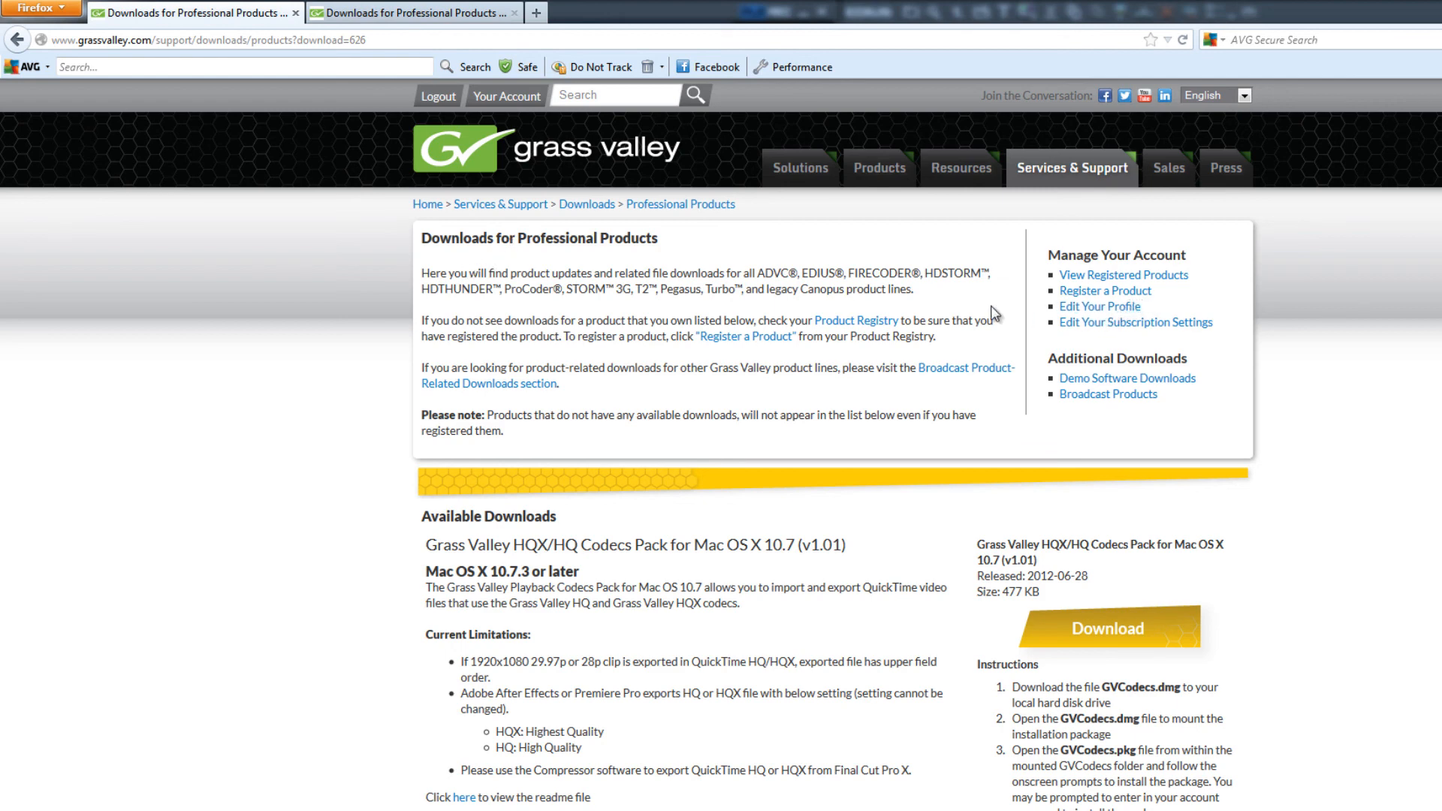
pyautogui.moveTo(1163, 638)
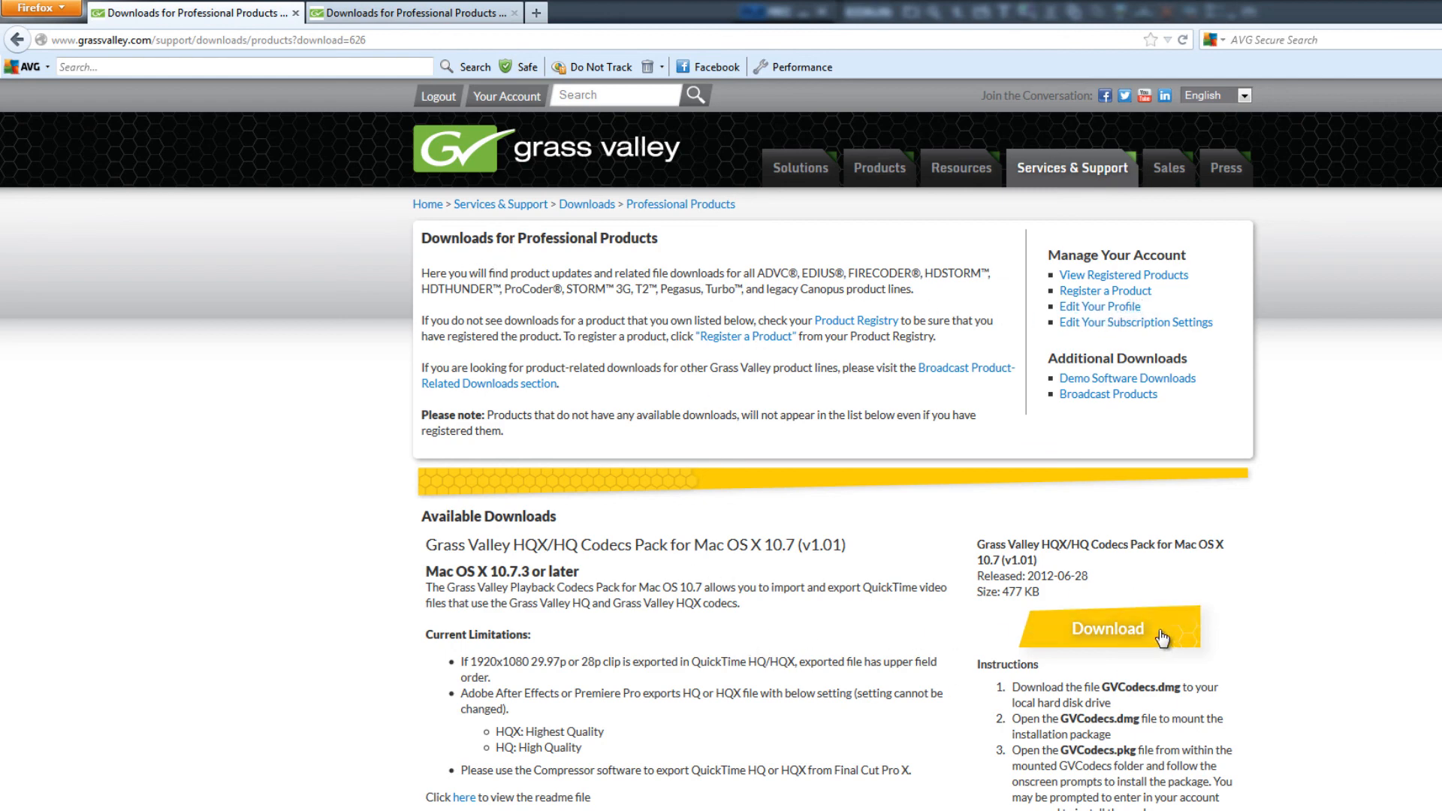
pyautogui.moveTo(949, 658)
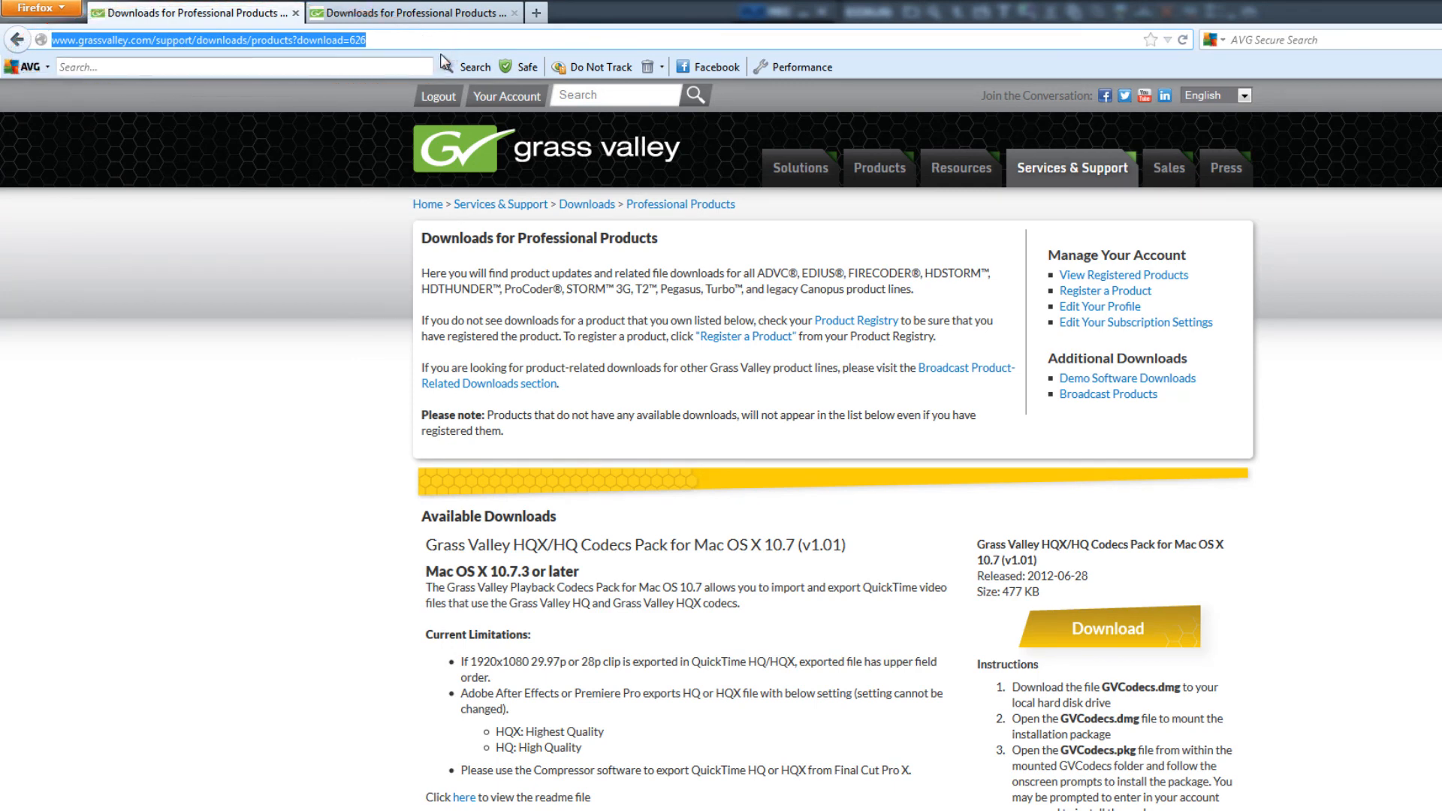
pyautogui.moveTo(1258, 585)
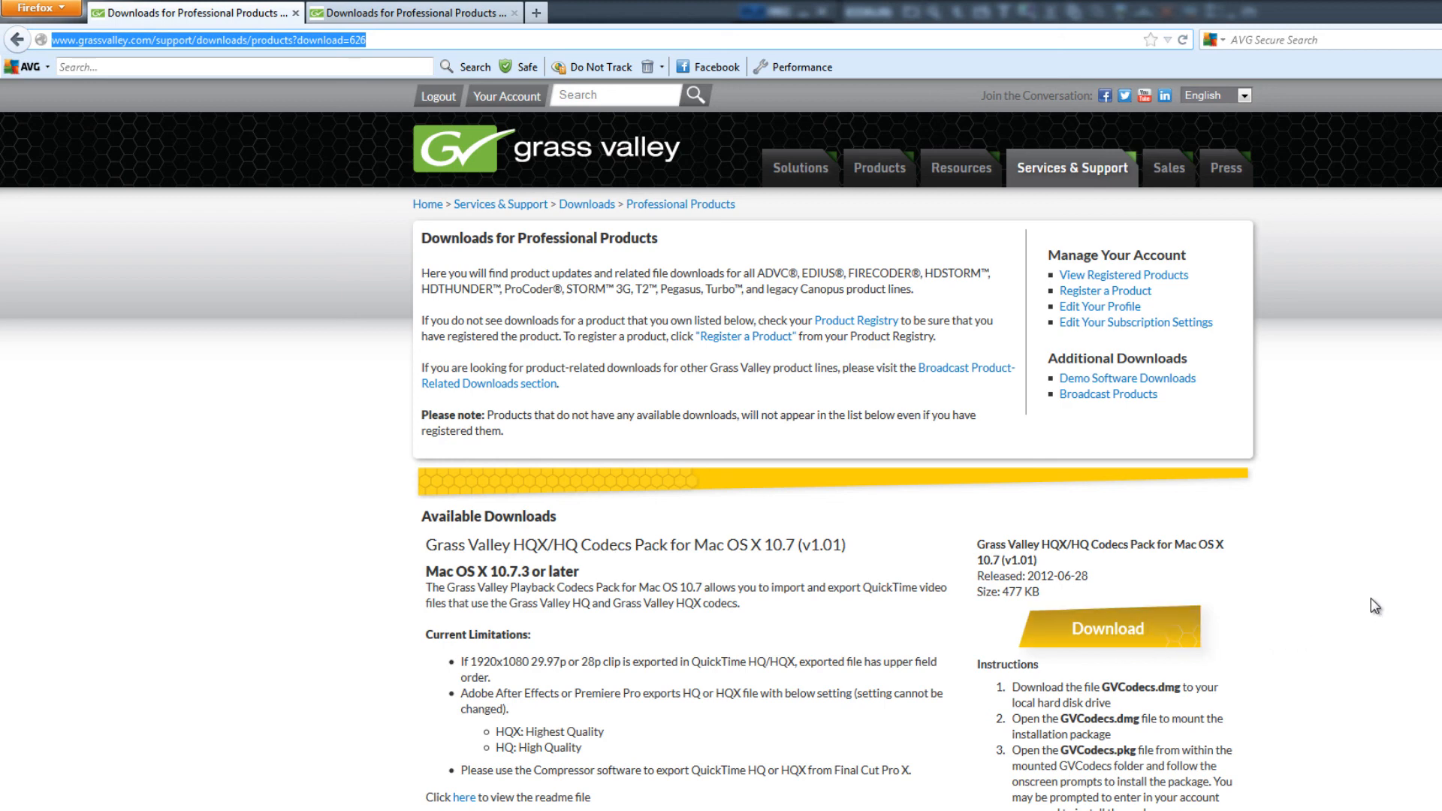
pyautogui.moveTo(1424, 626)
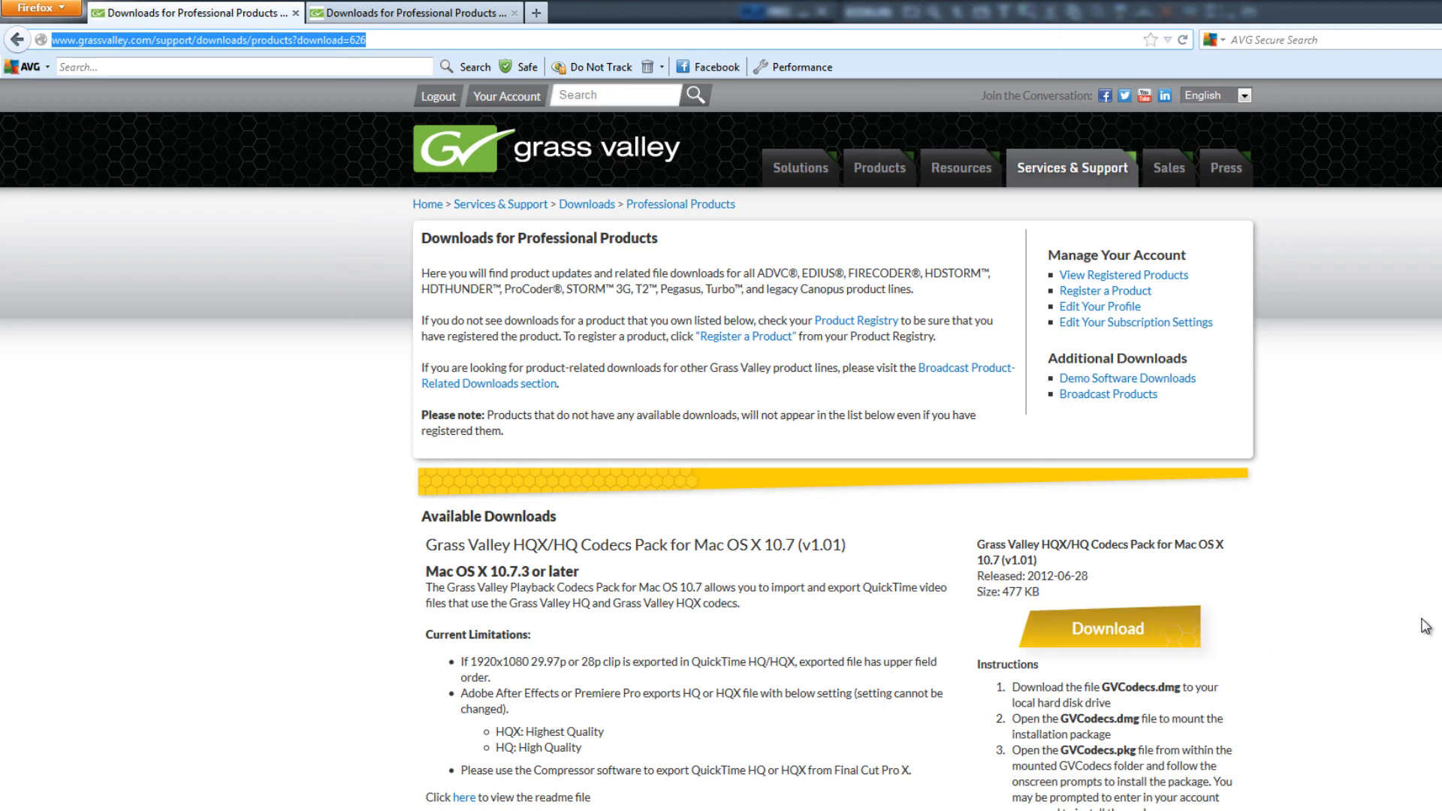